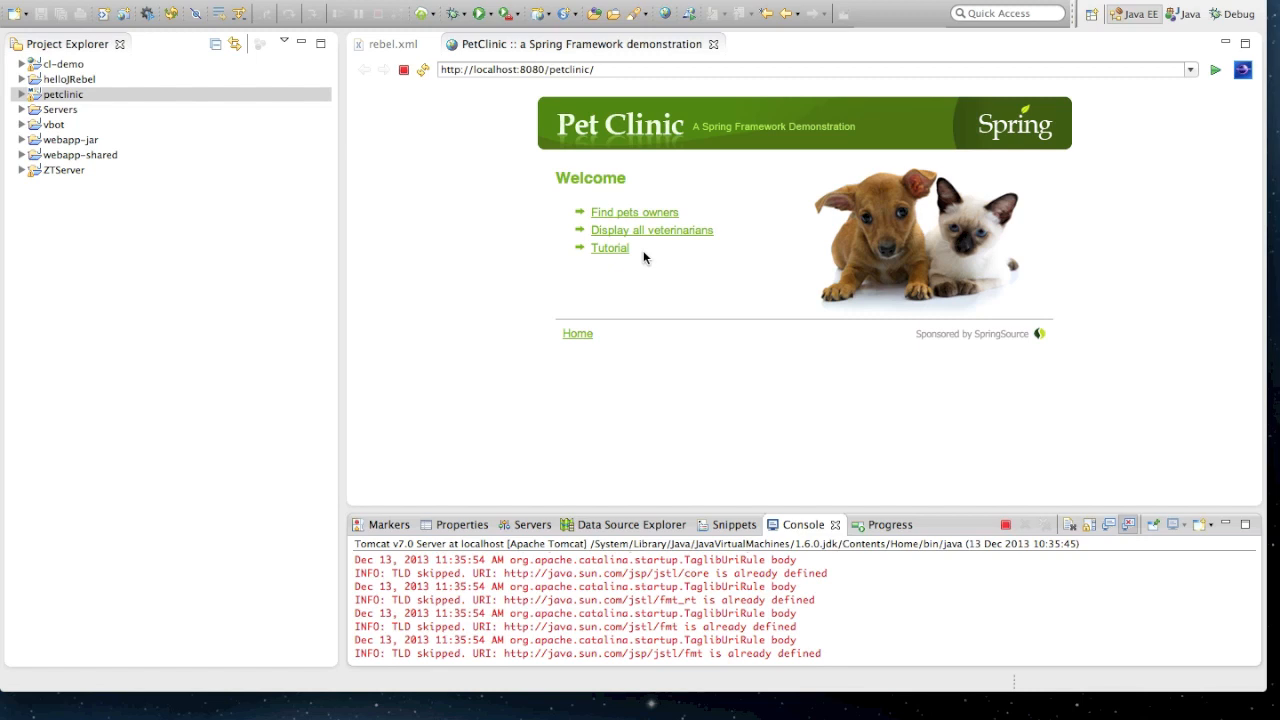
pyautogui.moveTo(65, 74)
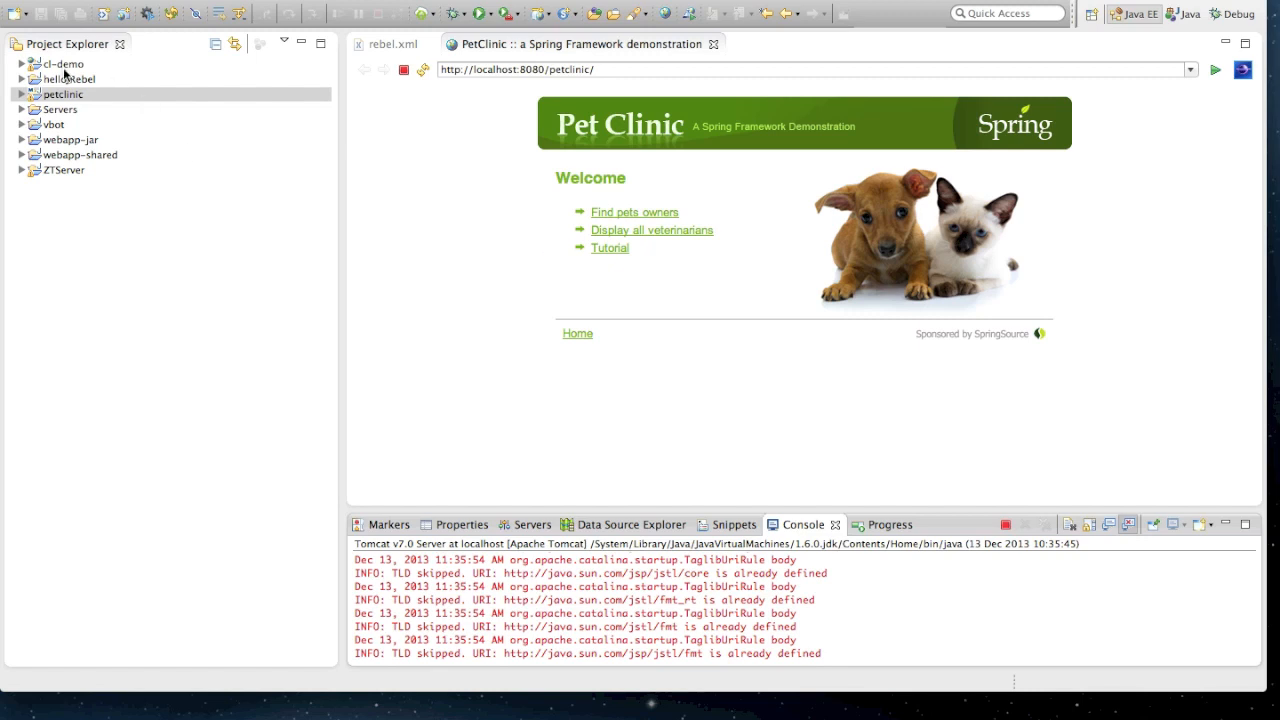
# Step: Expand petclinic, Java Resources and src/main/java, then open the web package
pyautogui.click(22, 93)
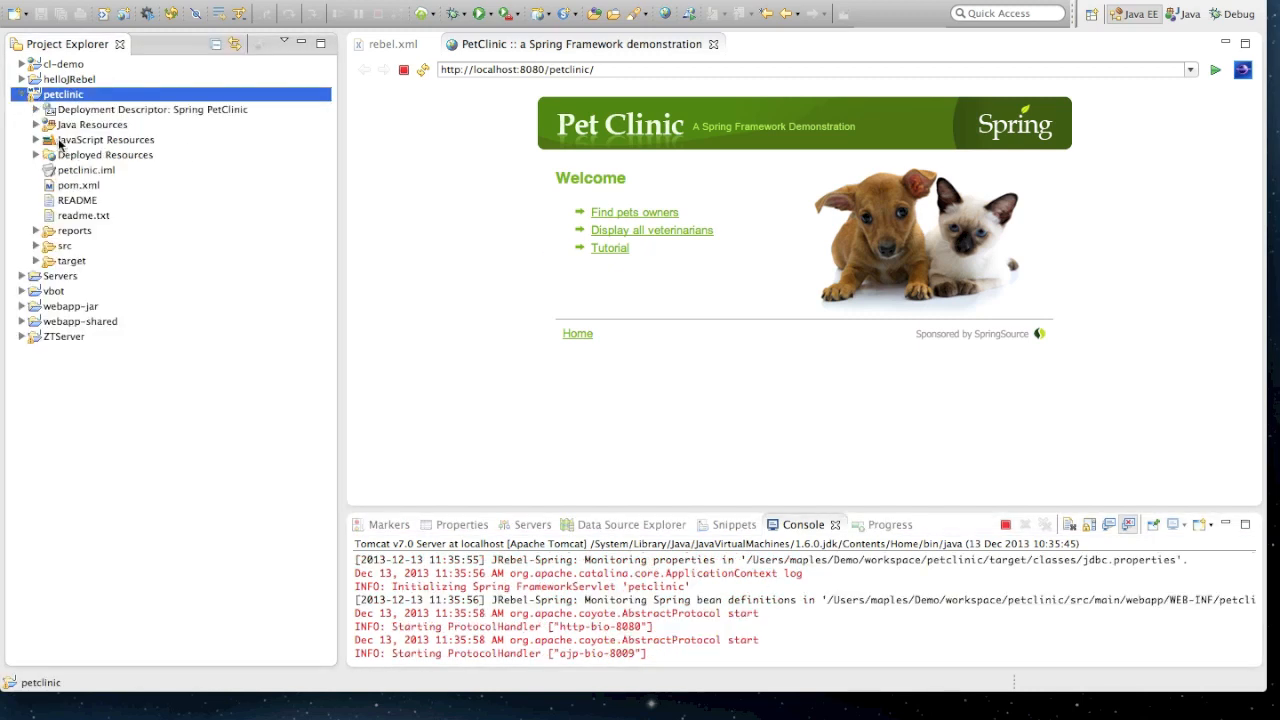
pyautogui.moveTo(89, 216)
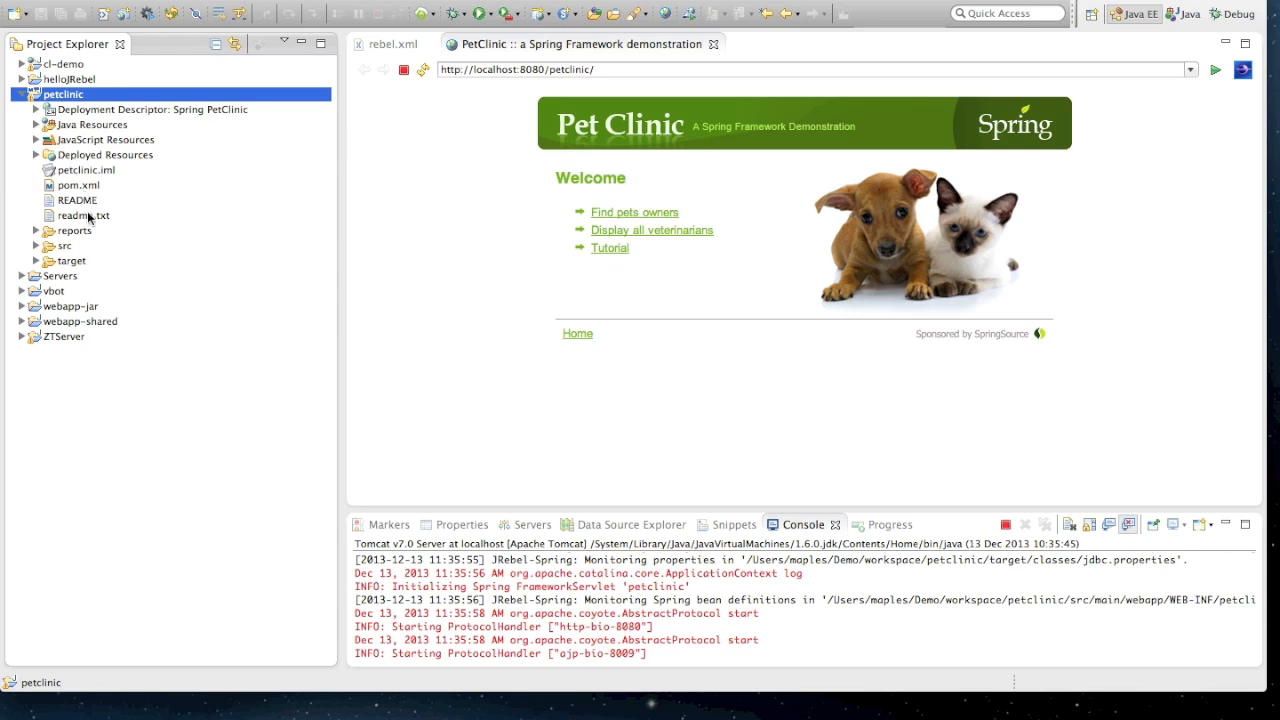
pyautogui.click(37, 124)
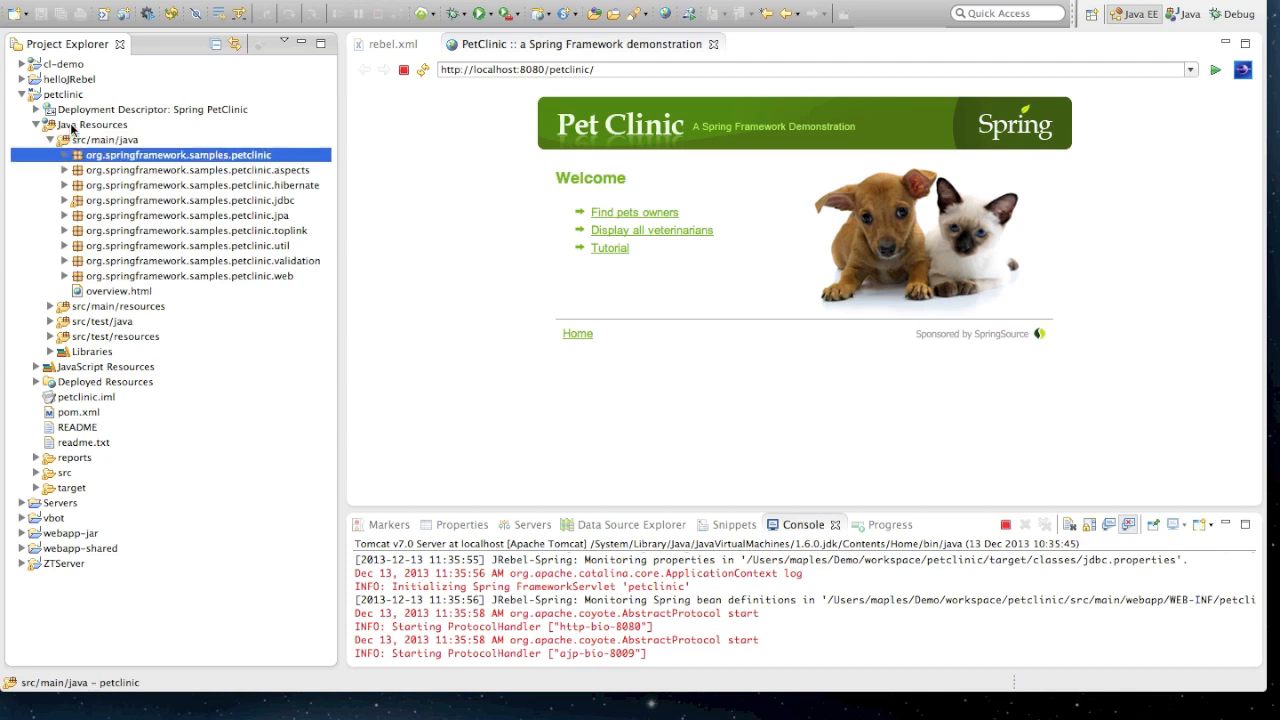
pyautogui.click(64, 155)
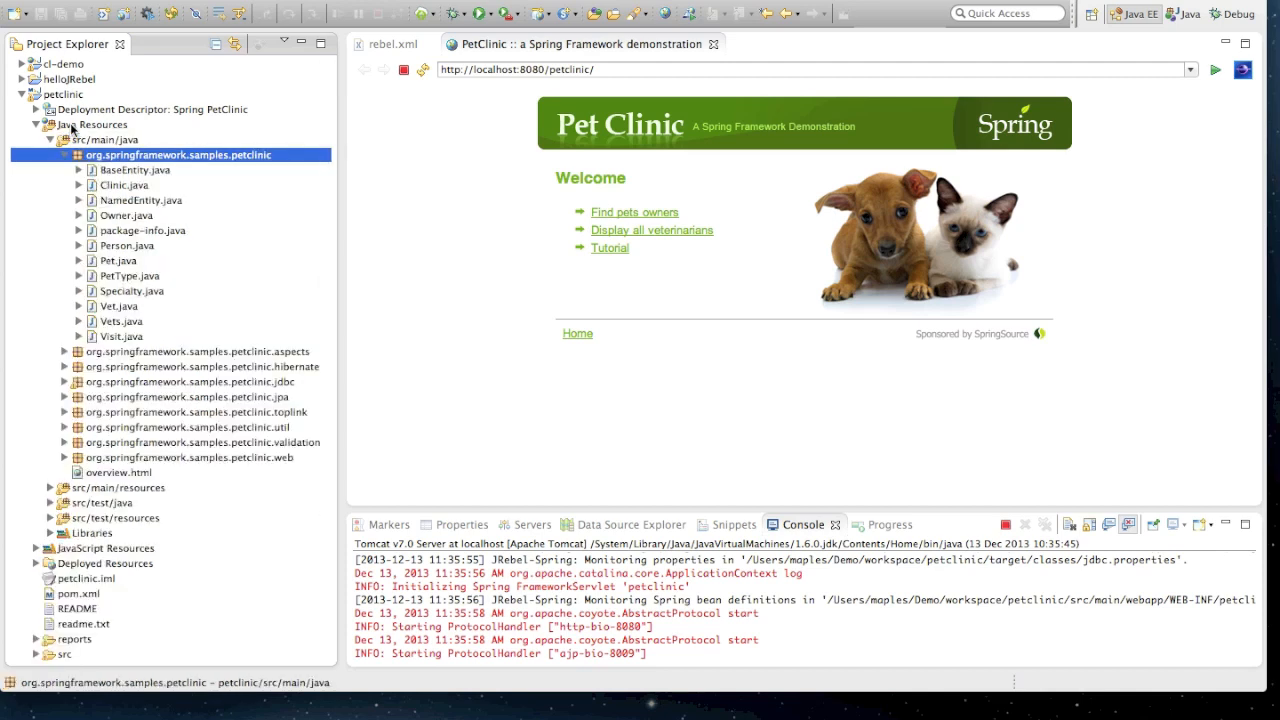
pyautogui.click(50, 140)
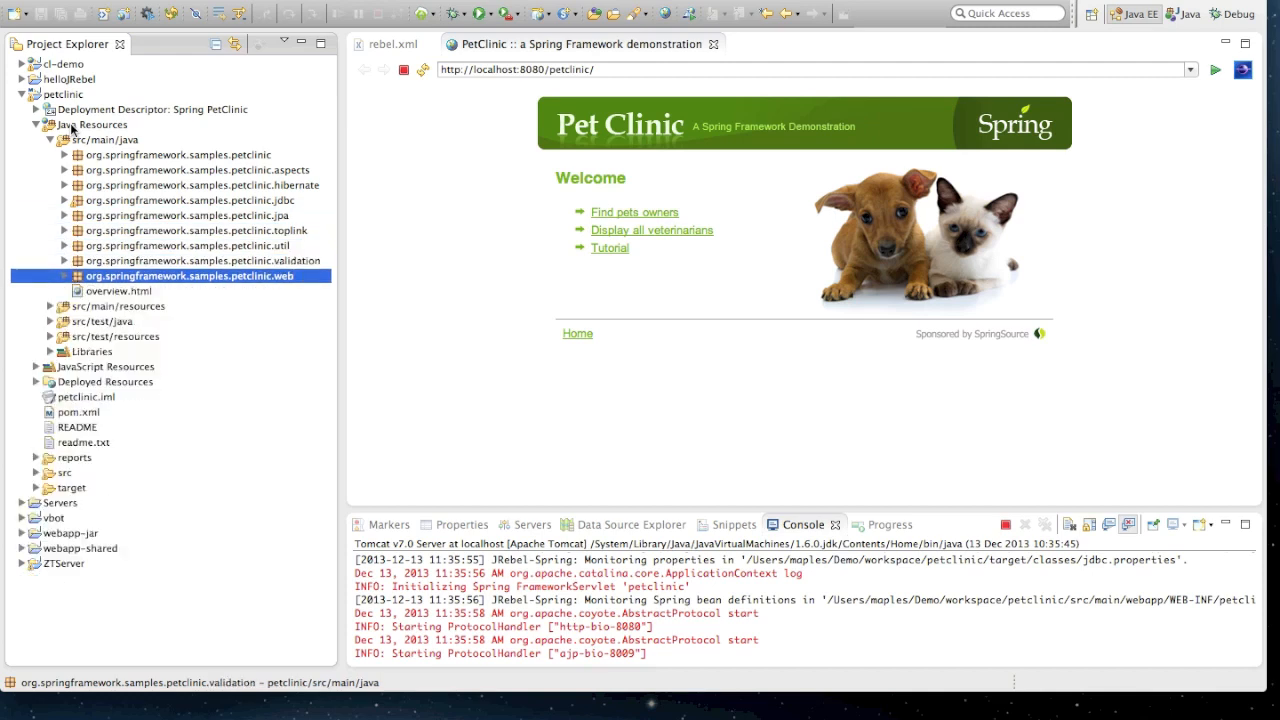
pyautogui.click(63, 276)
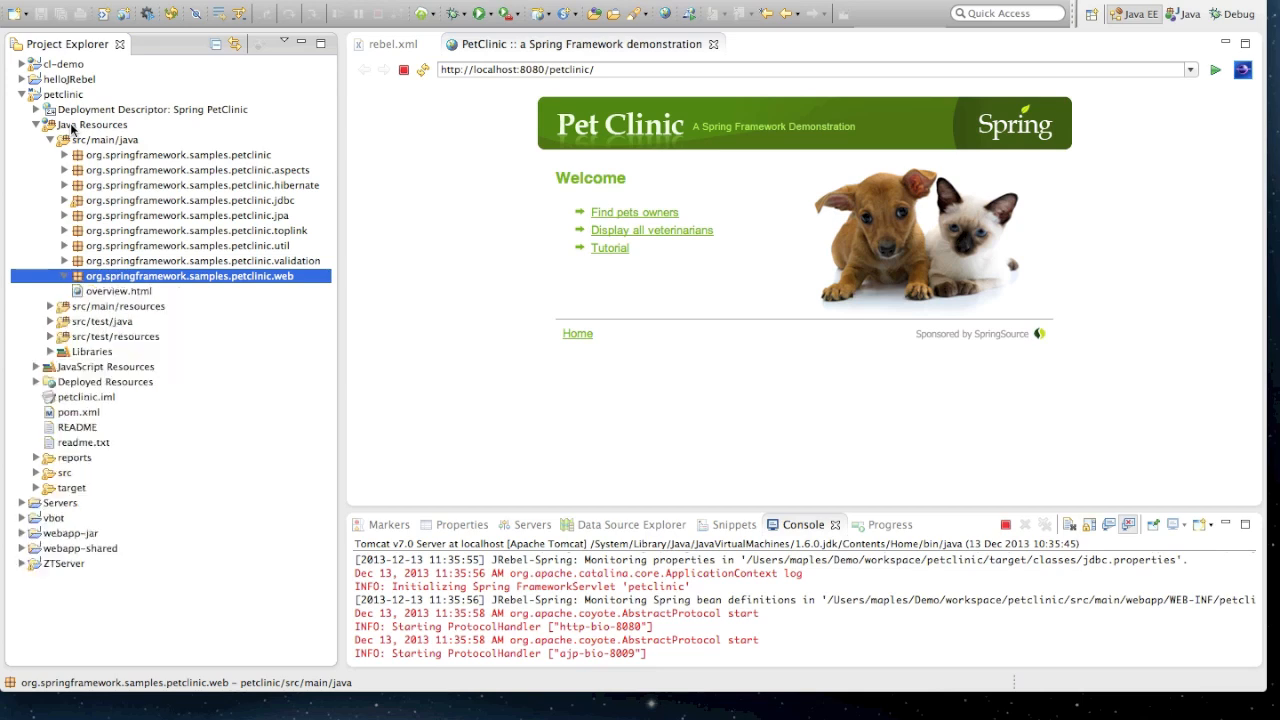
pyautogui.moveTo(651, 230)
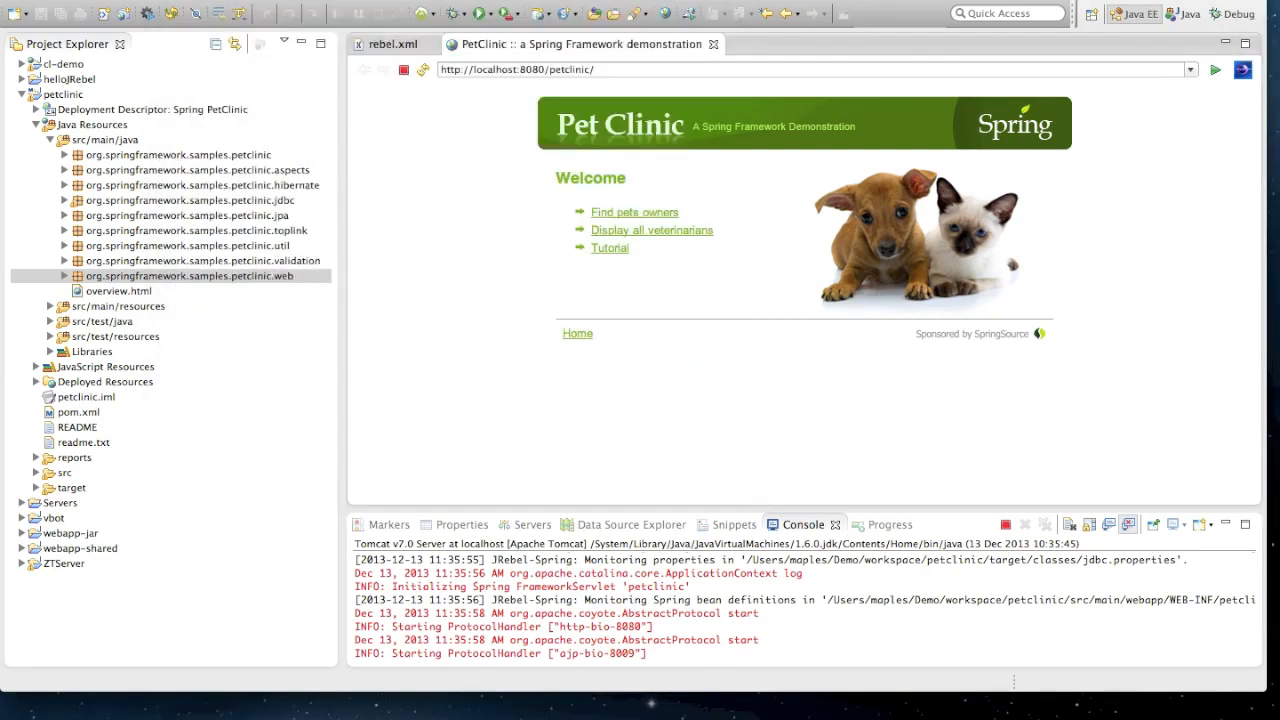
# Step: Append 'to the Pet Clinic' to the welcome value in messages.properties and save
pyautogui.click(797, 44)
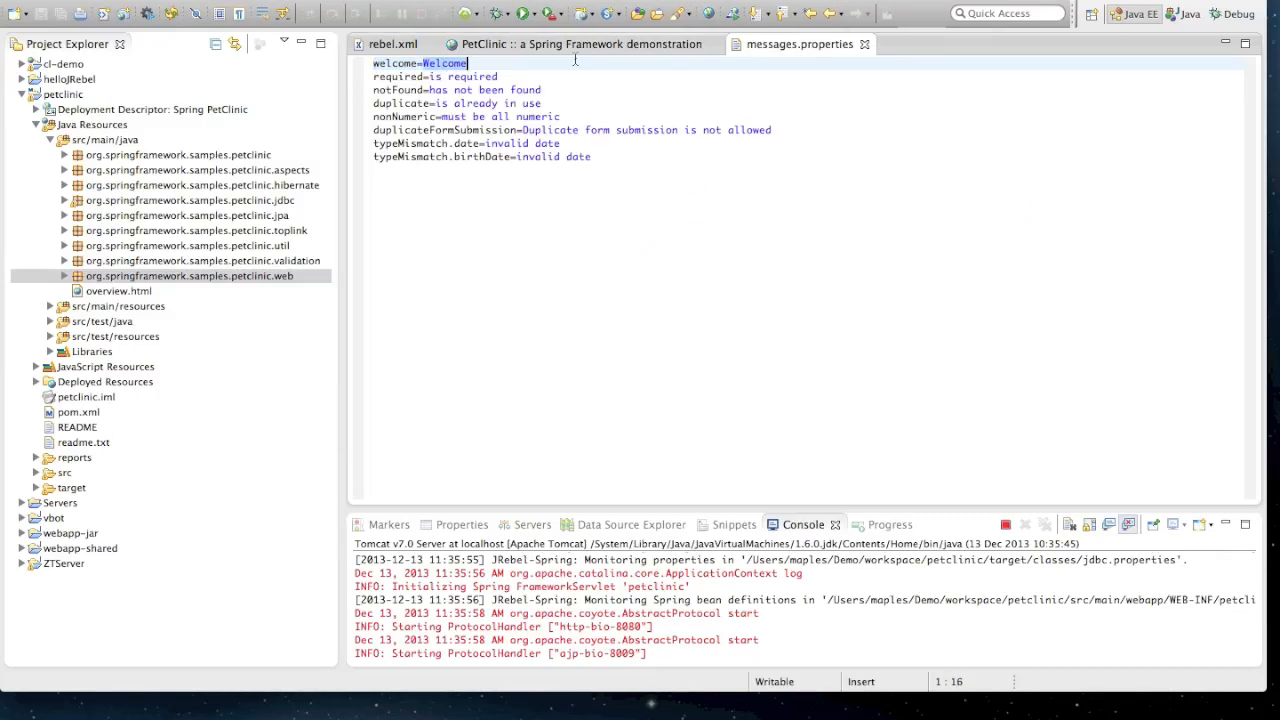
pyautogui.click(550, 44)
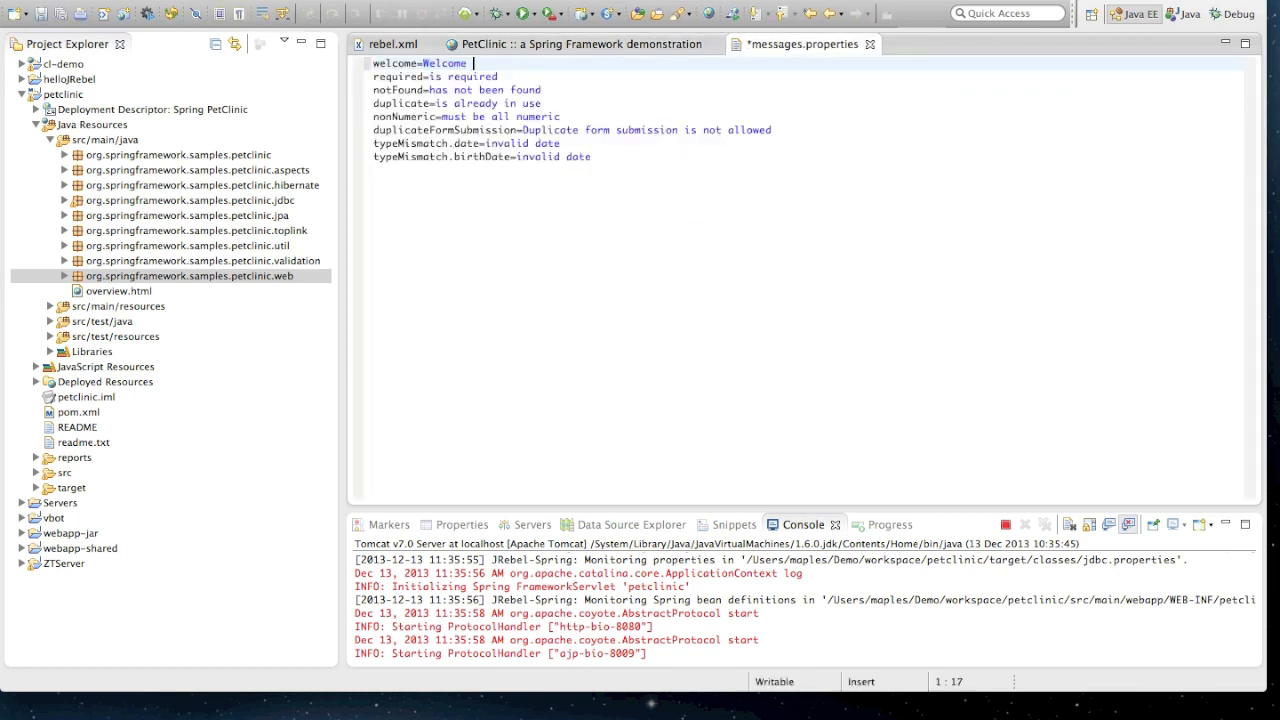
pyautogui.write('to the Pet')
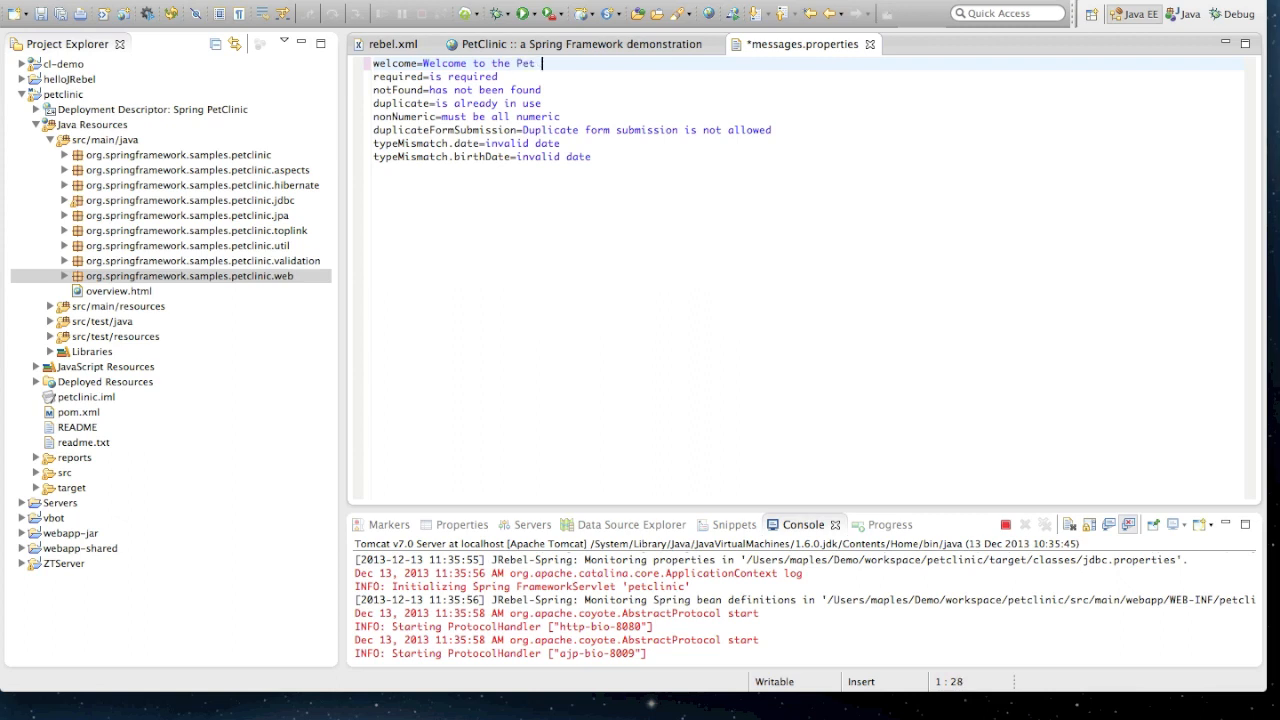
pyautogui.write('Clinic')
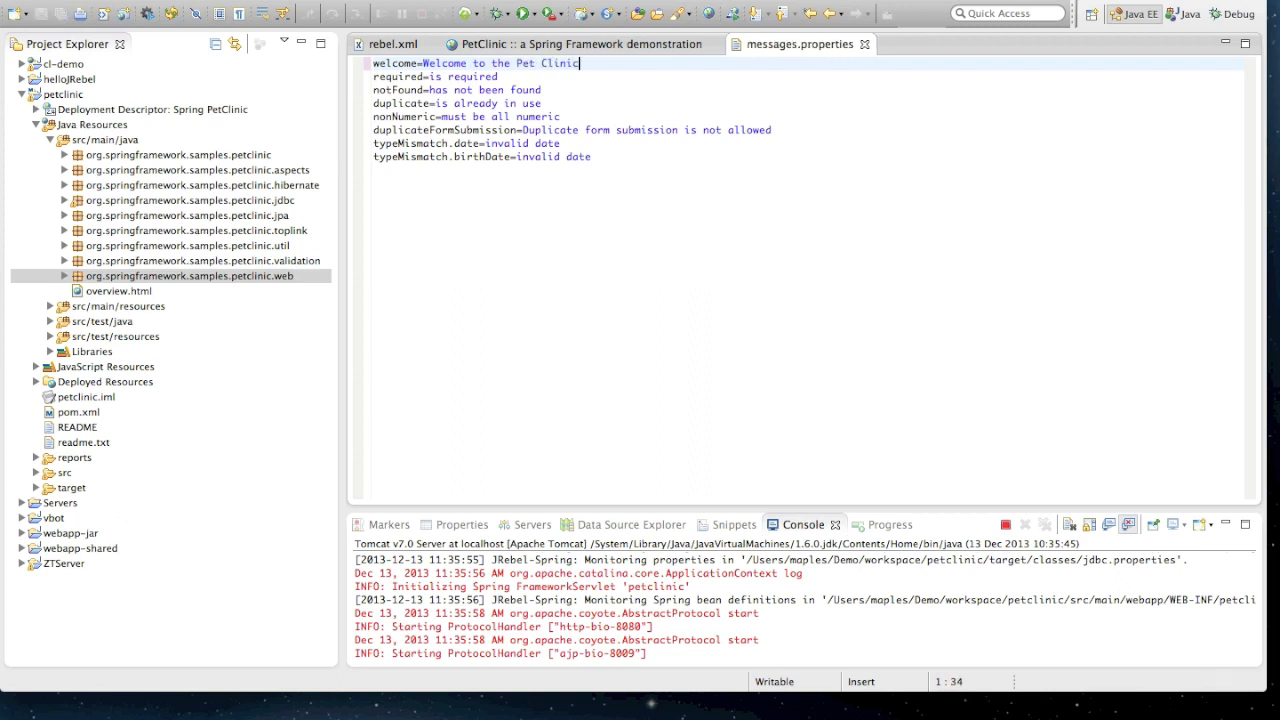
pyautogui.scroll(-3)
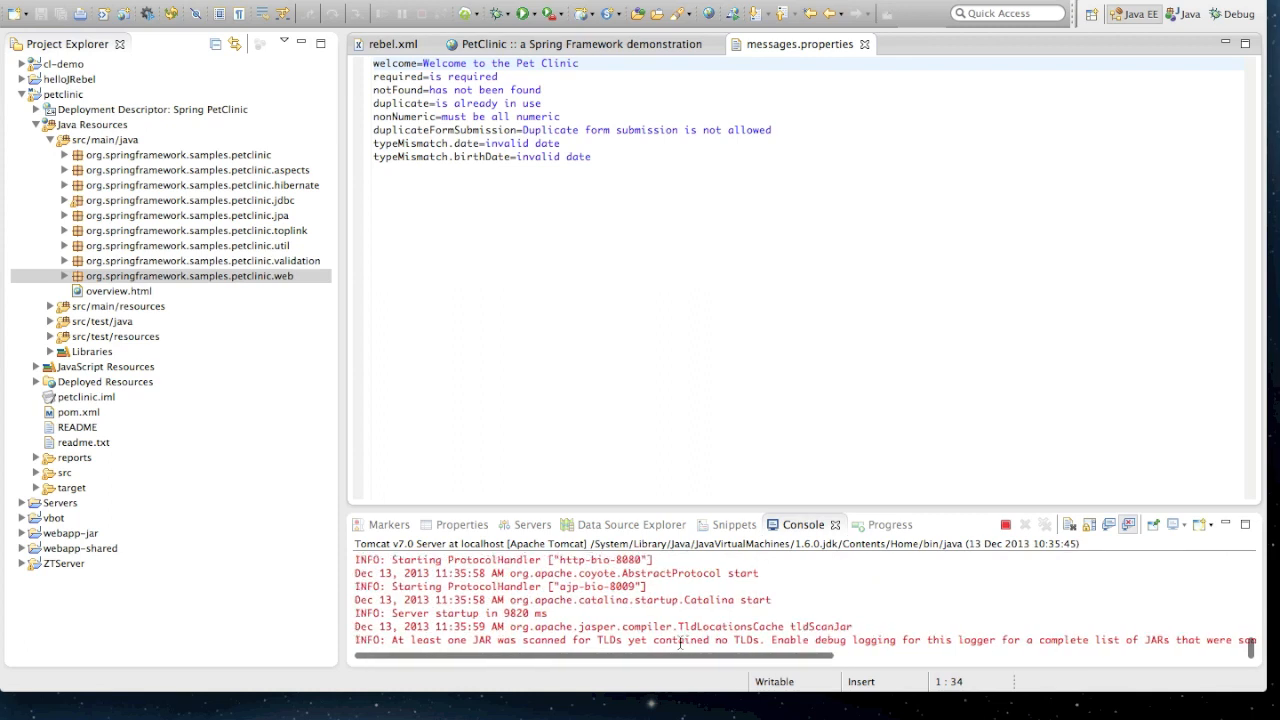
pyautogui.click(560, 44)
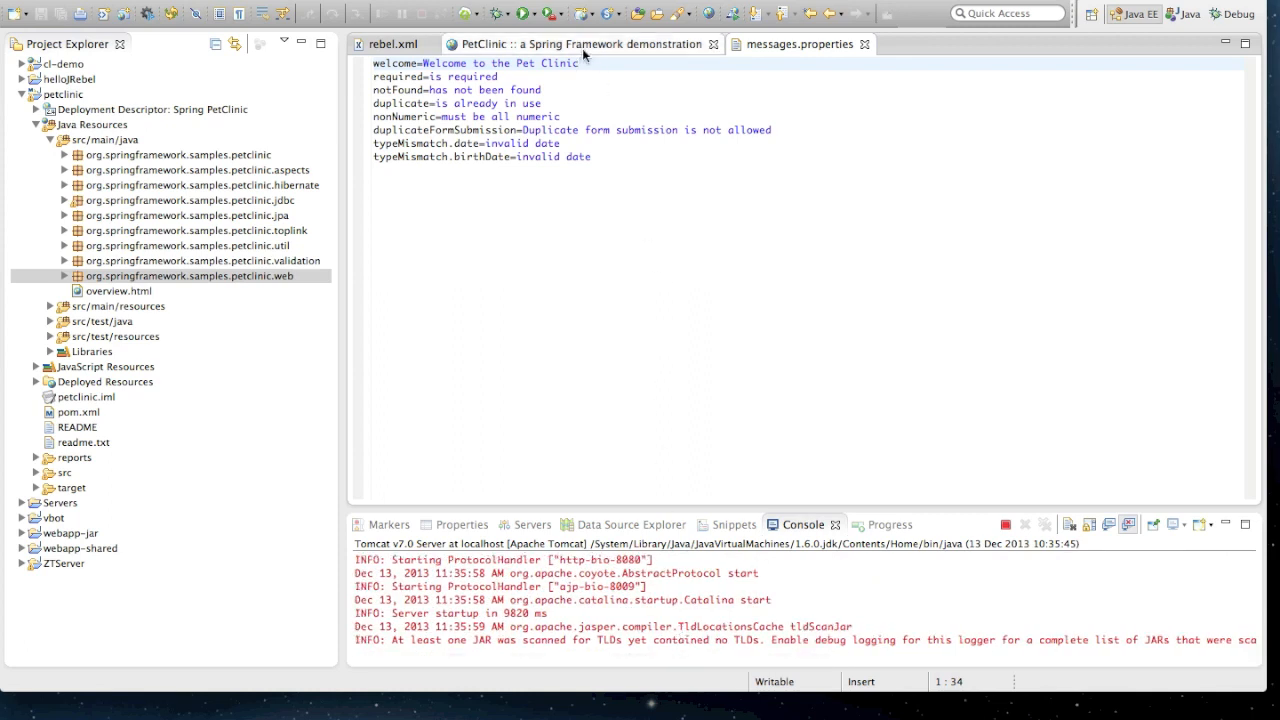
# Step: Reload PetClinic to show the new welcome text, then submit an empty New Owner form
pyautogui.click(582, 44)
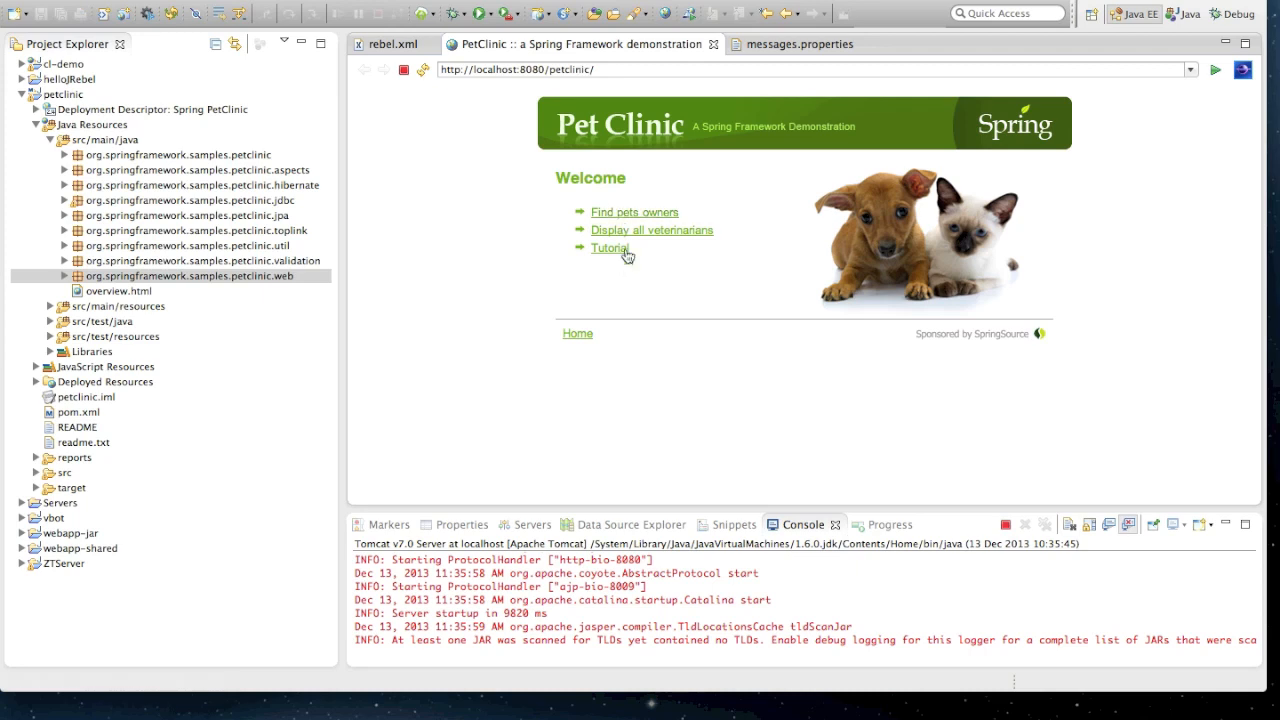
pyautogui.moveTo(1213, 80)
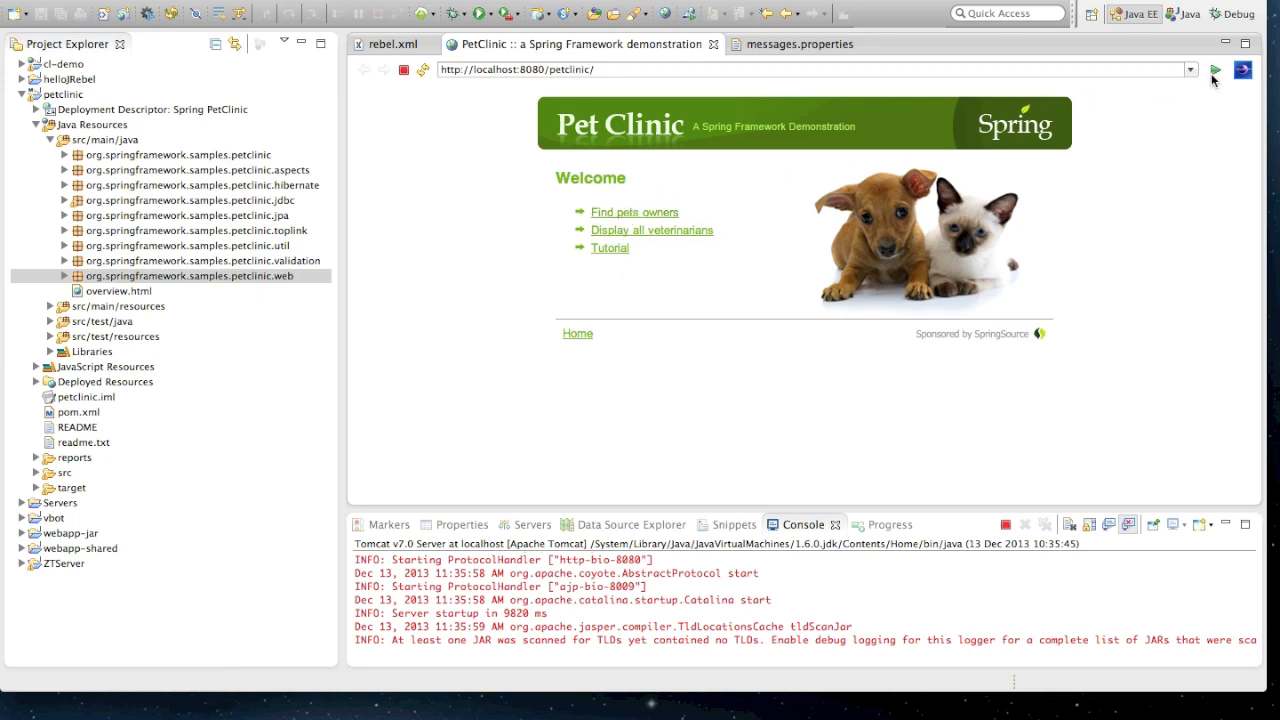
pyautogui.click(1216, 69)
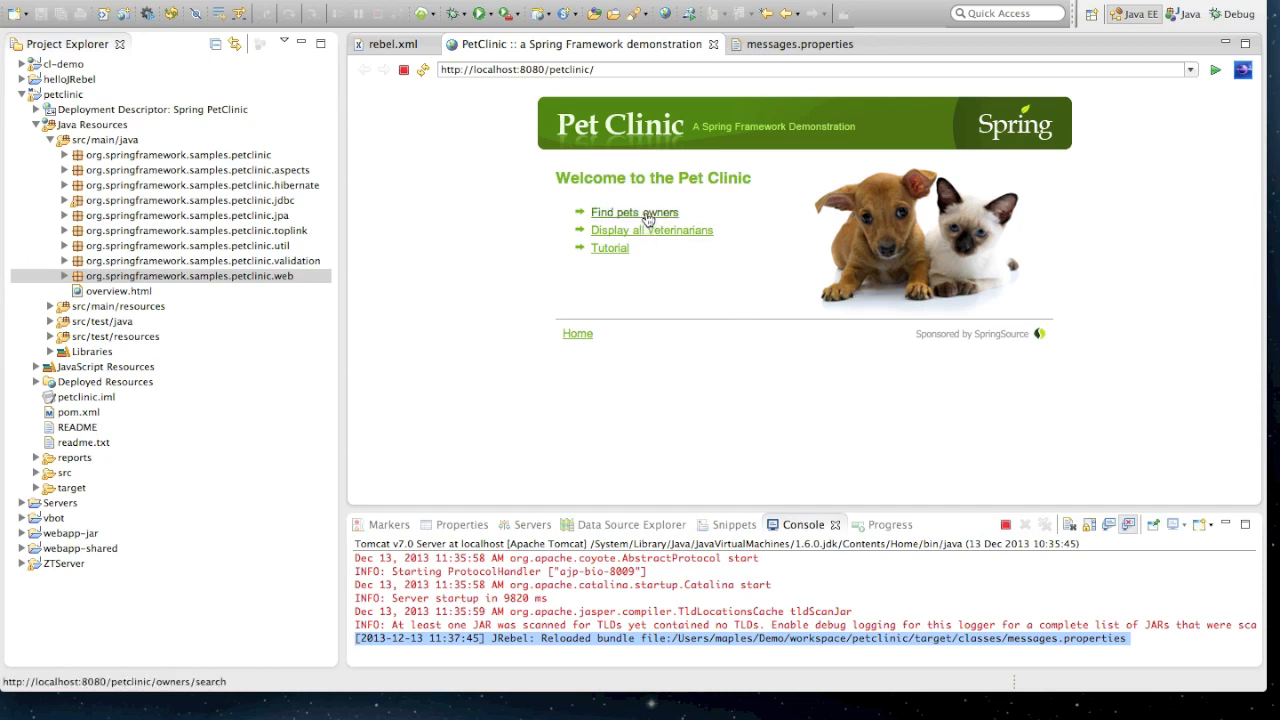
pyautogui.click(634, 212)
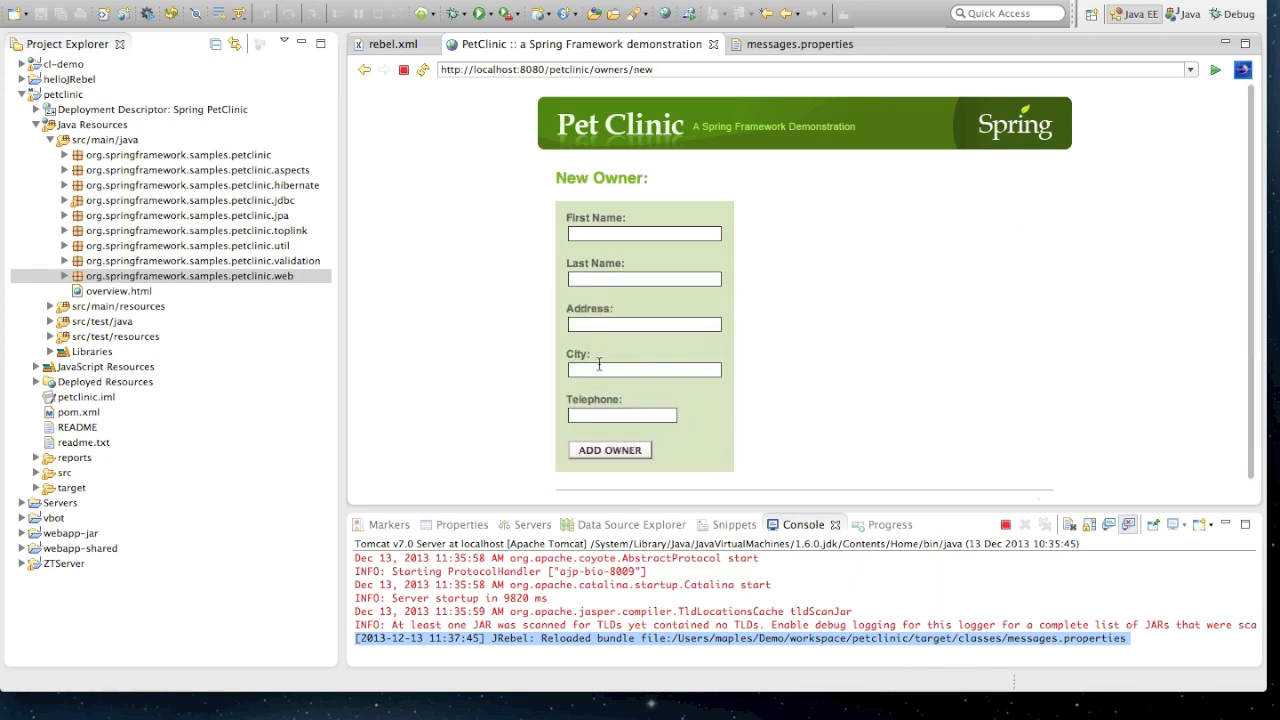
pyautogui.moveTo(545, 301)
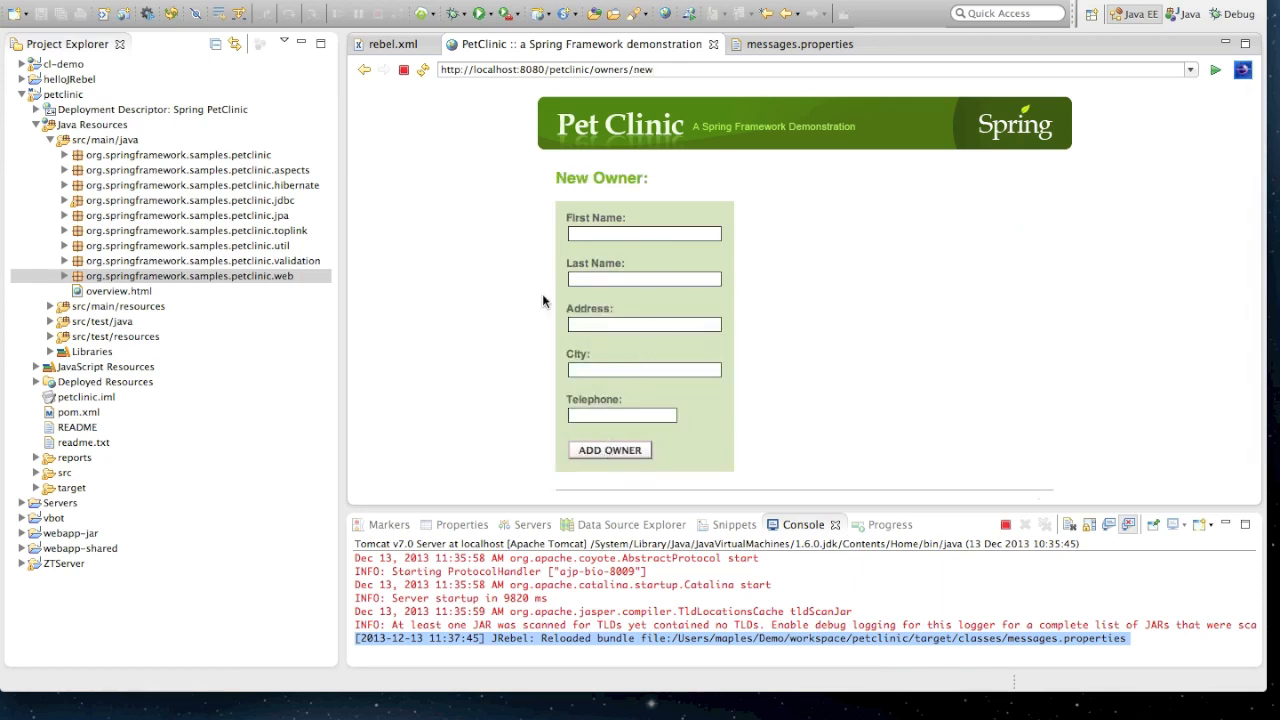
pyautogui.click(609, 449)
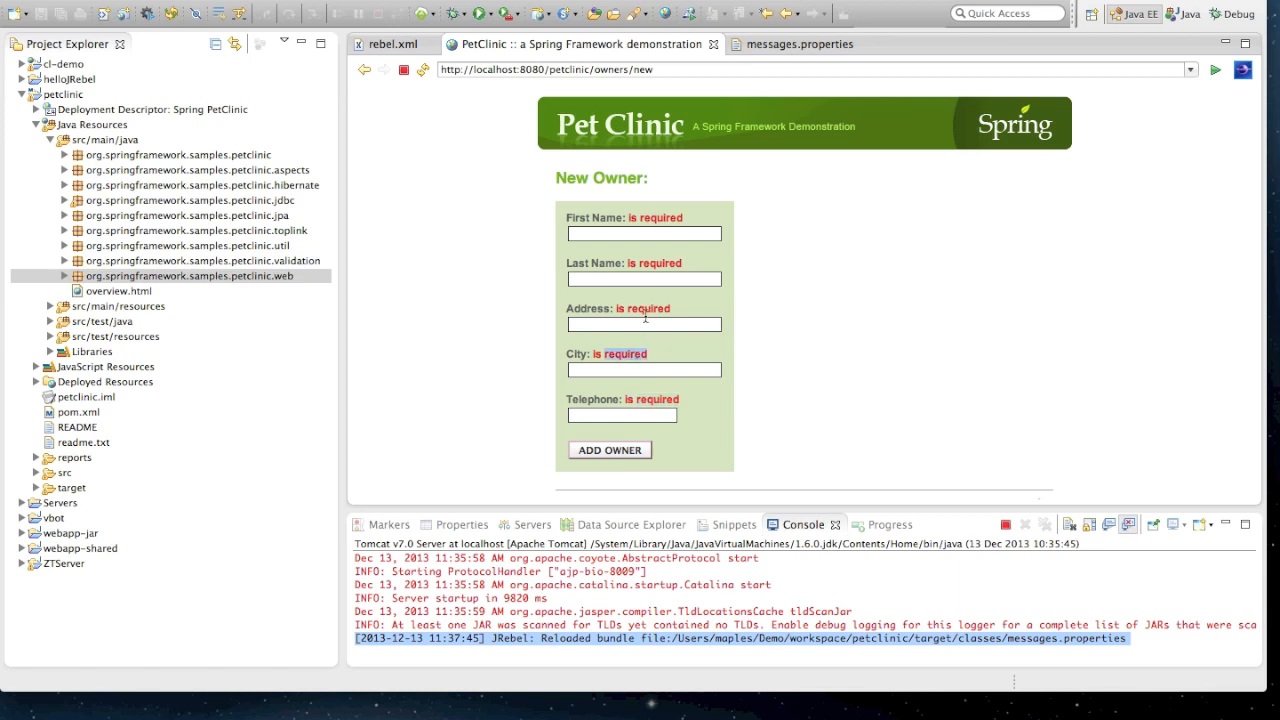
pyautogui.click(644, 323)
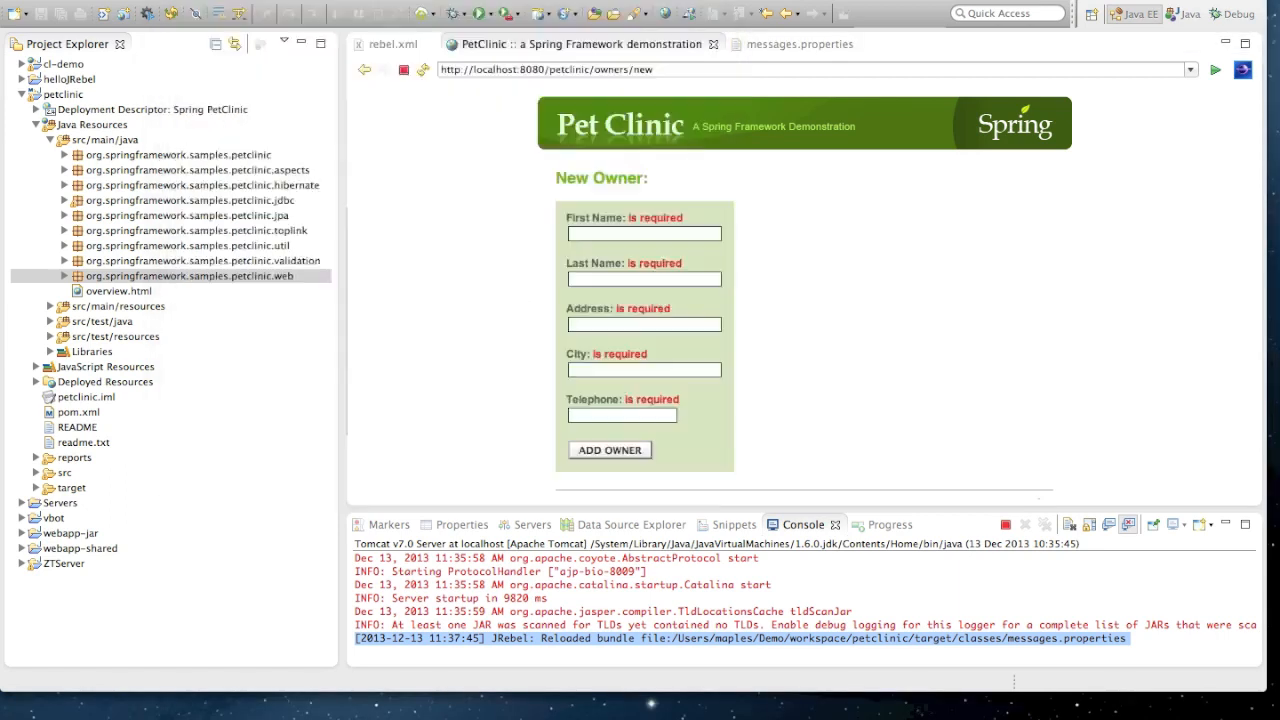
# Step: In OwnerValidator, comment out the first name required check
pyautogui.click(943, 63)
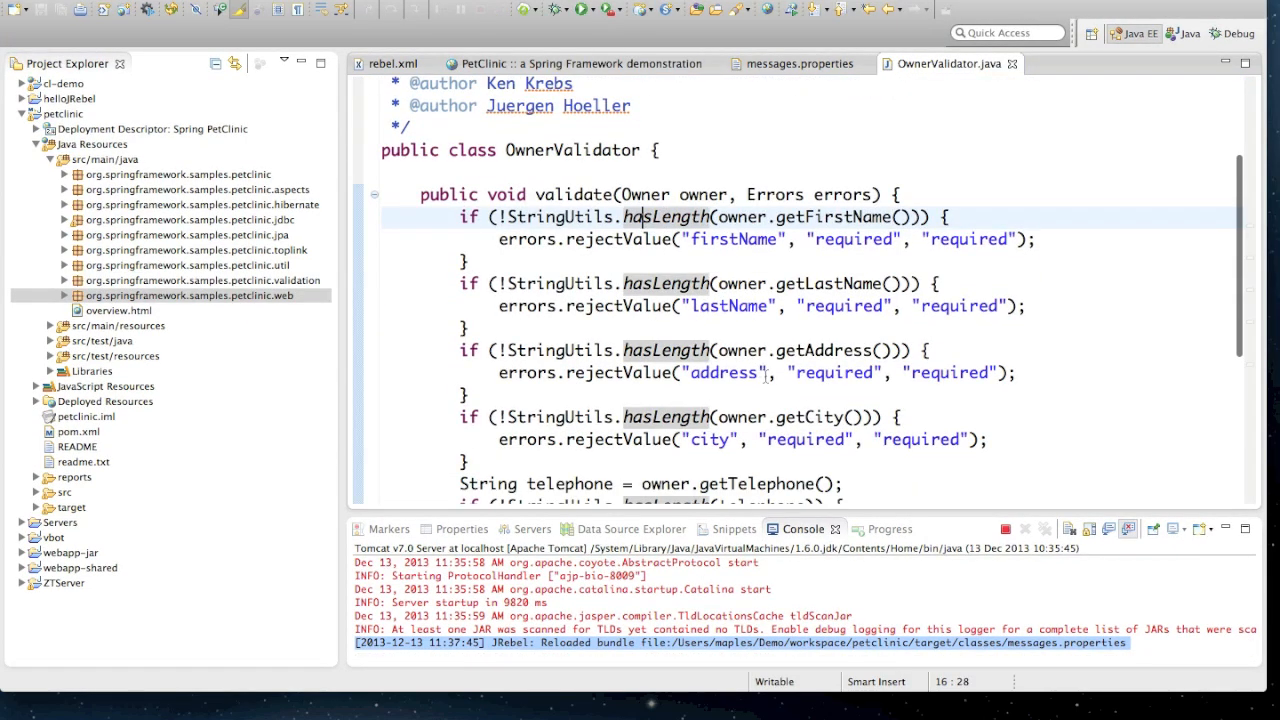
pyautogui.press('ctrl+/')
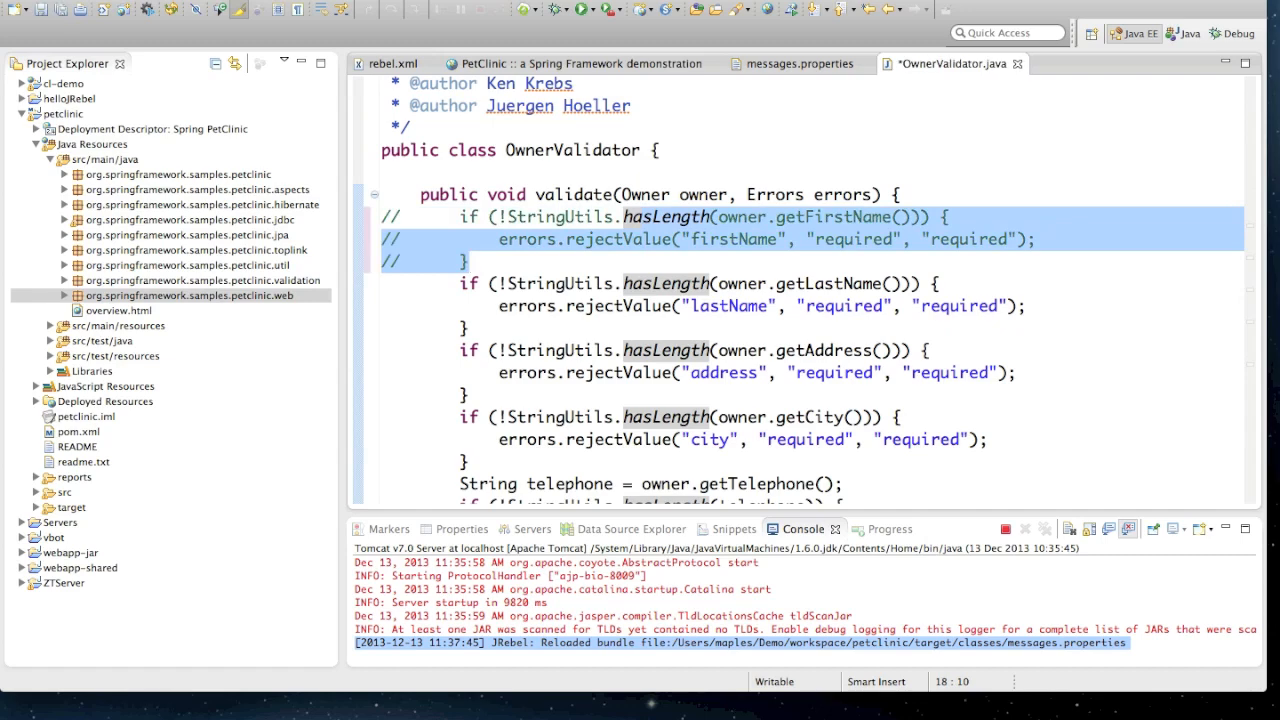
pyautogui.click(768, 350)
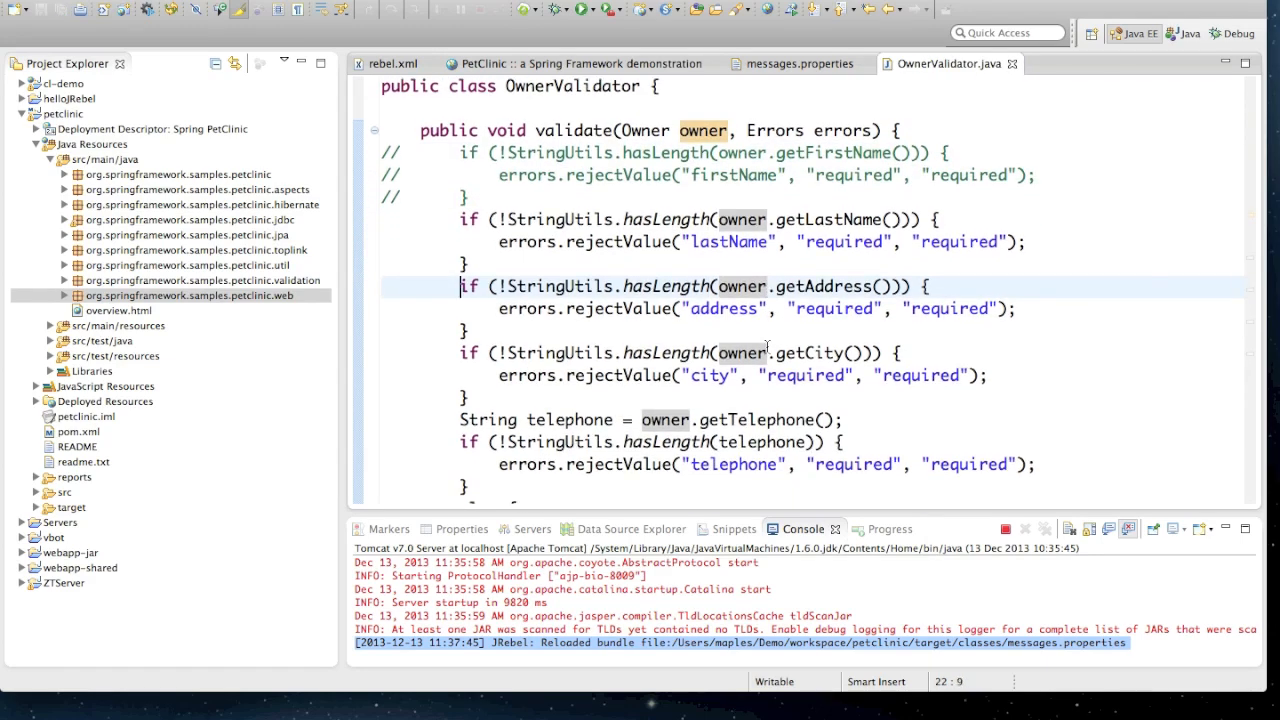
# Step: Extract the address and city checks into a new method named validateAddressAndCity
pyautogui.moveTo(459, 286); pyautogui.dragTo(381, 420)
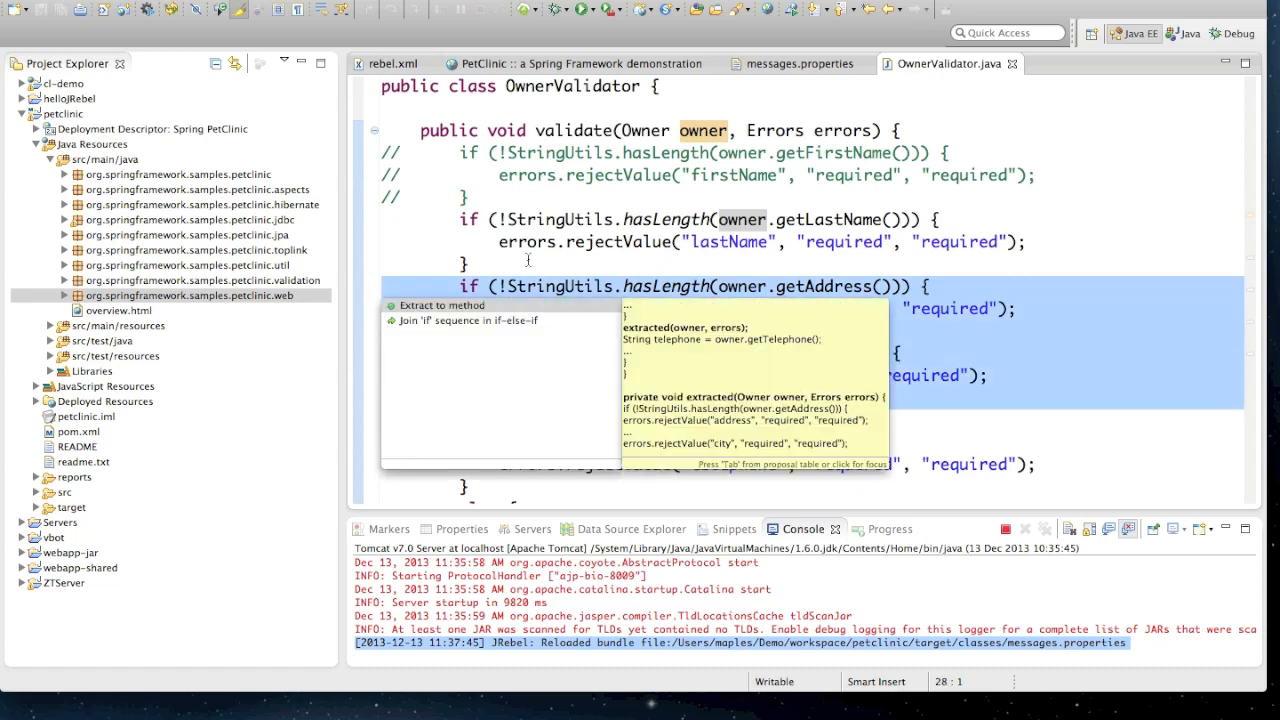
pyautogui.click(441, 305)
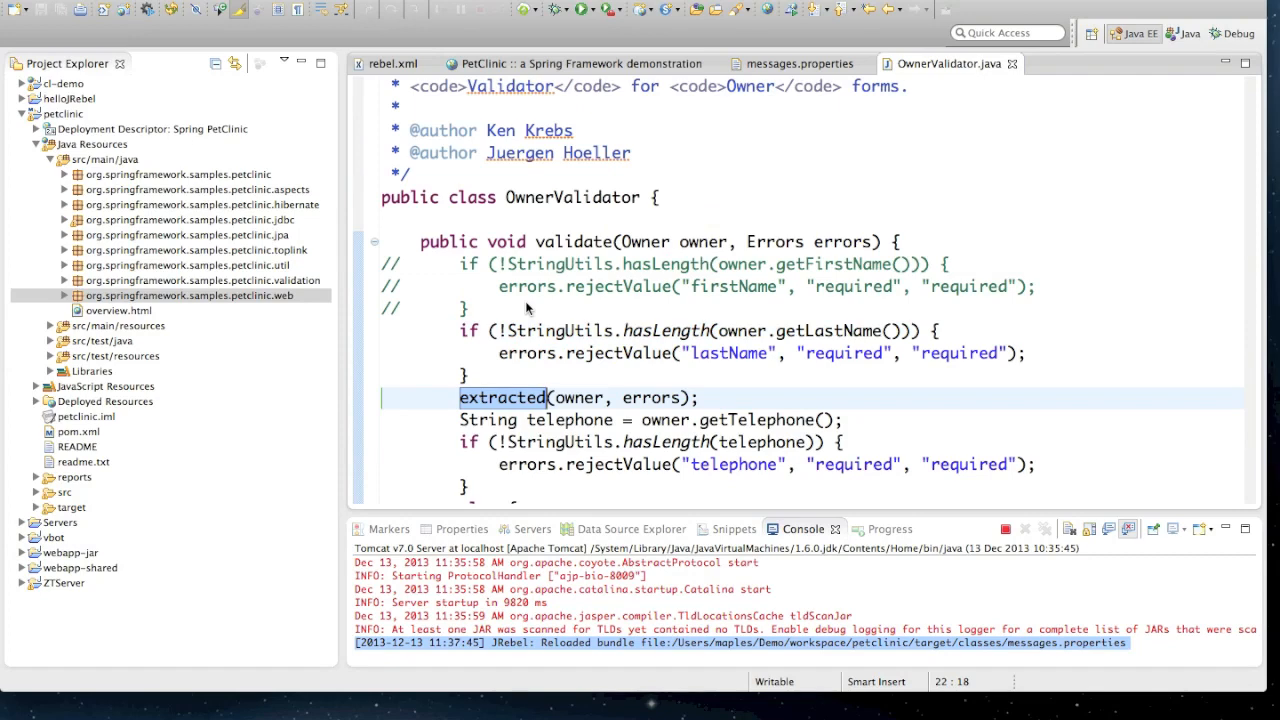
pyautogui.write('vali')
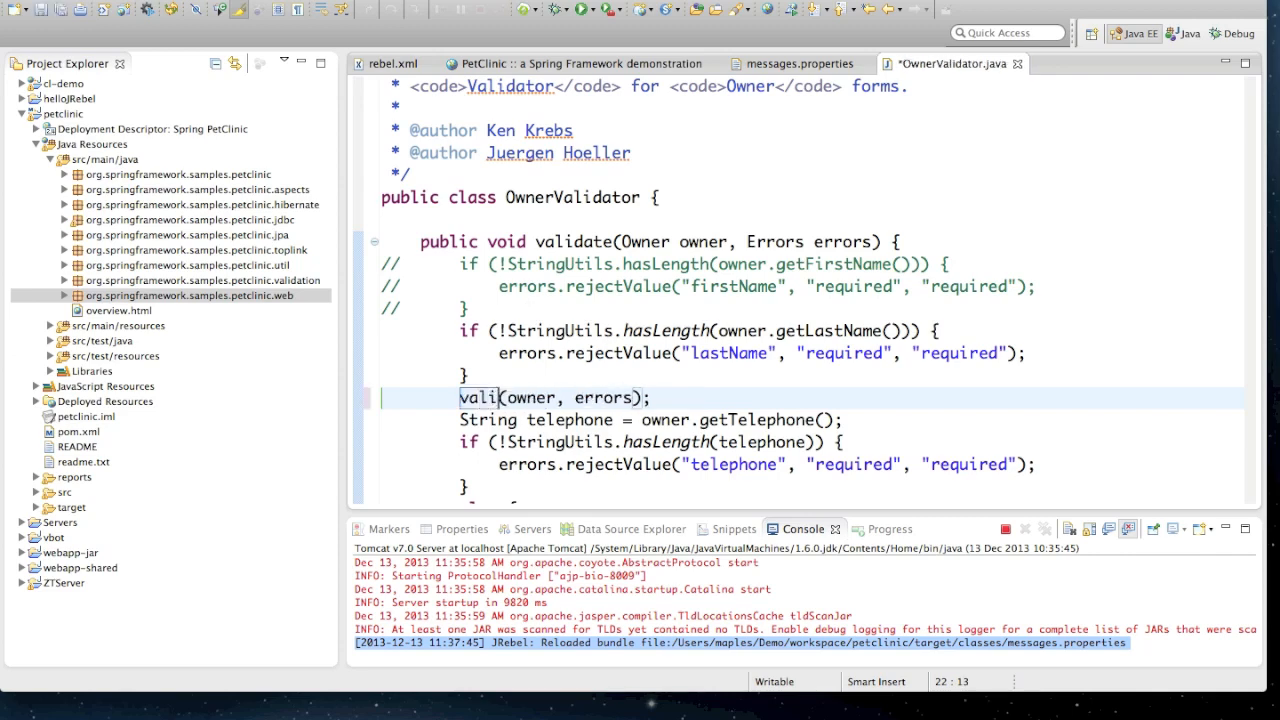
pyautogui.write('date')
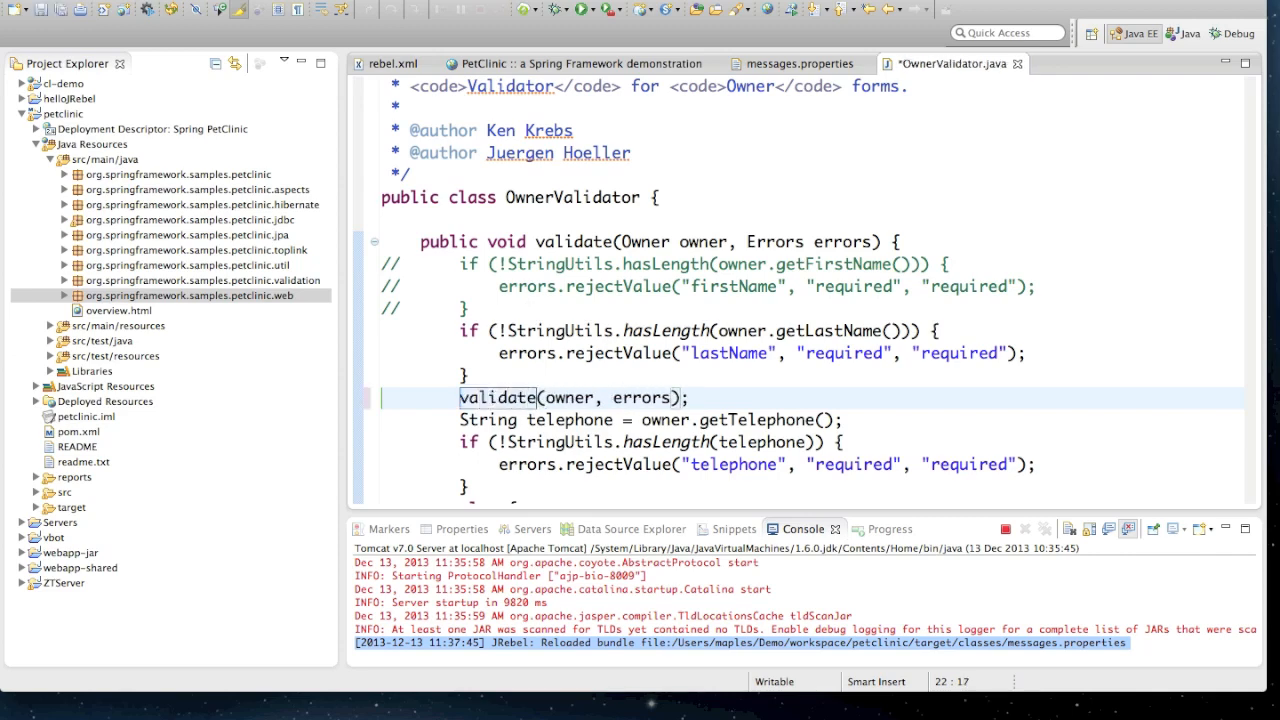
pyautogui.write('Address')
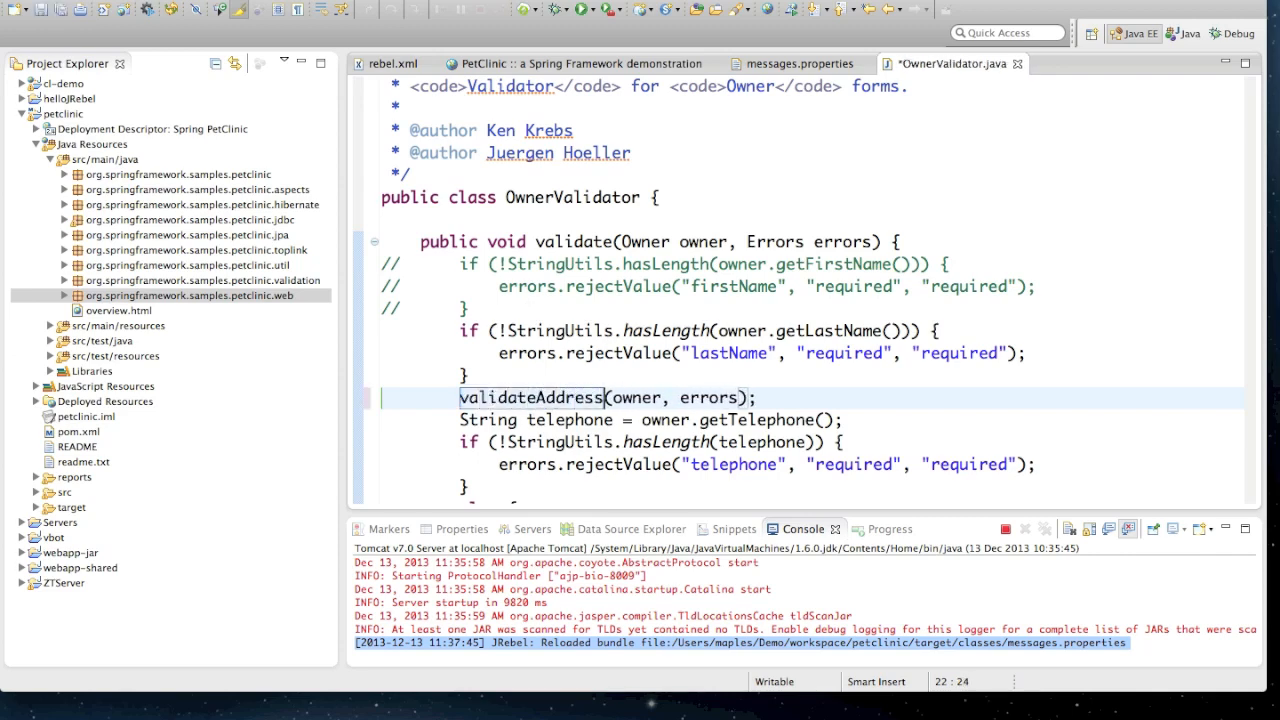
pyautogui.write('AndC')
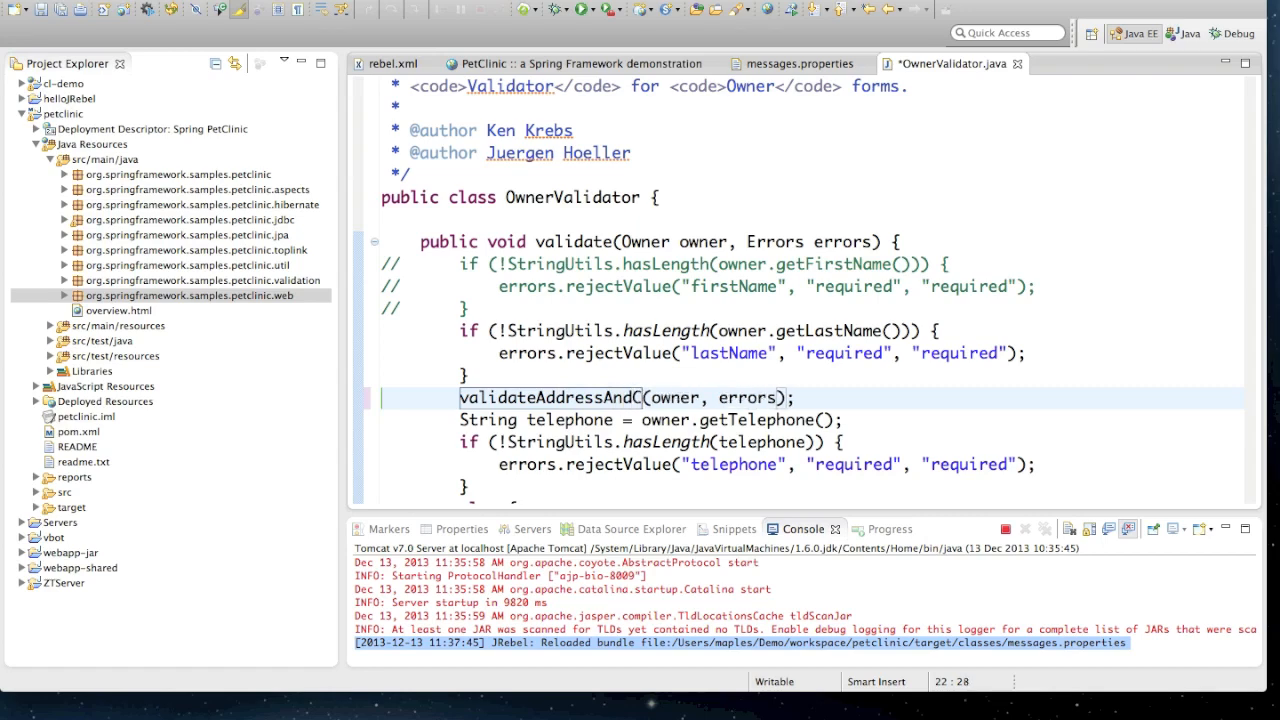
pyautogui.write('ity')
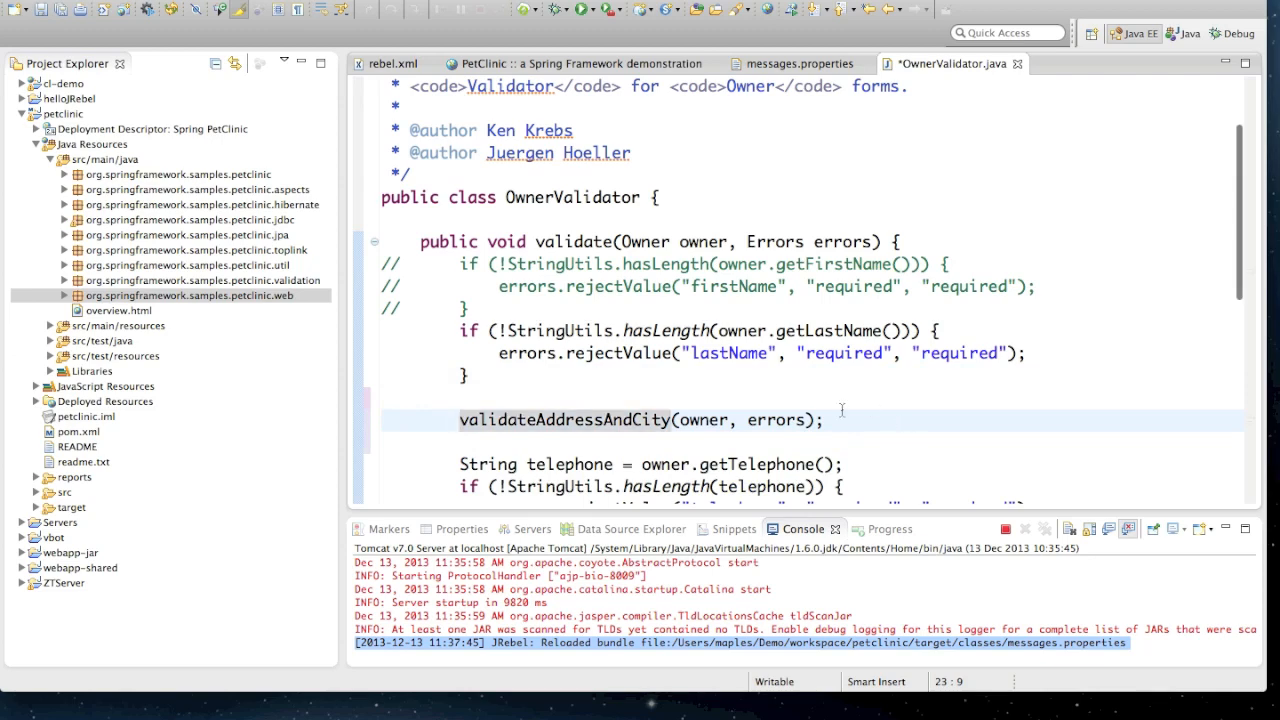
# Step: Use bogusKey 'Address is required' and newKey 'City is required' for the rejectValue calls
pyautogui.scroll(-3)
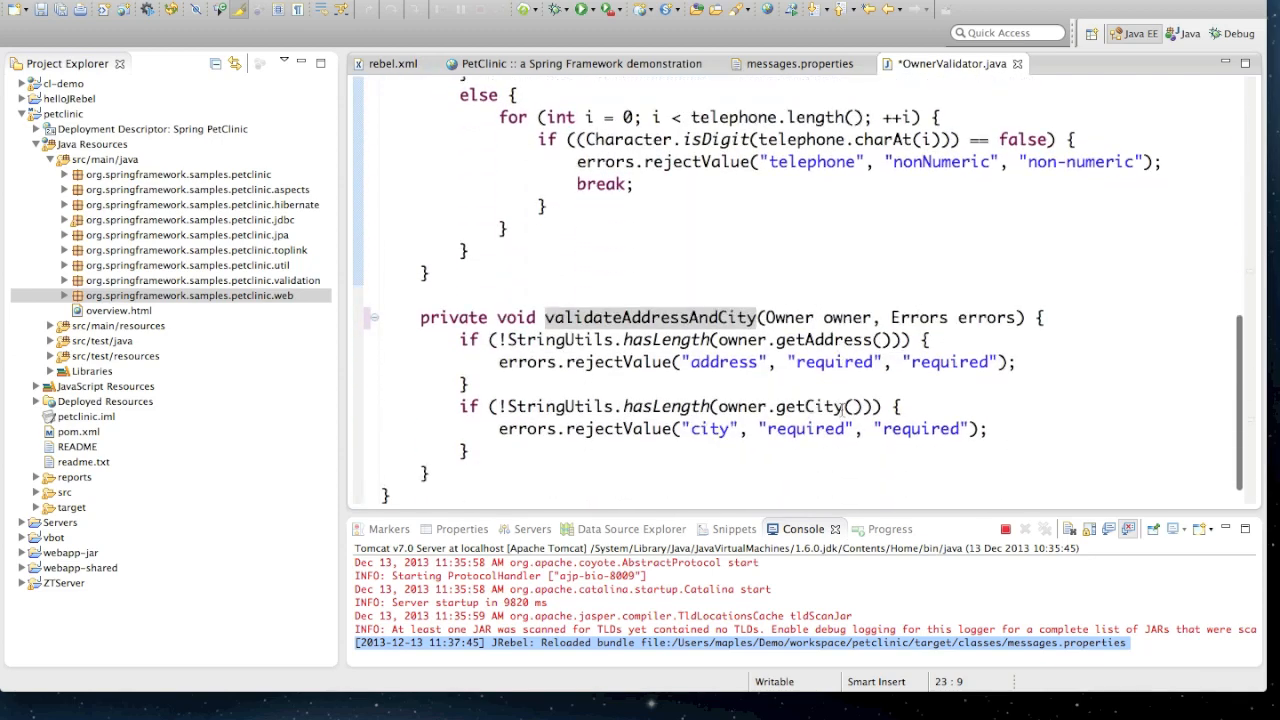
pyautogui.scroll(3)
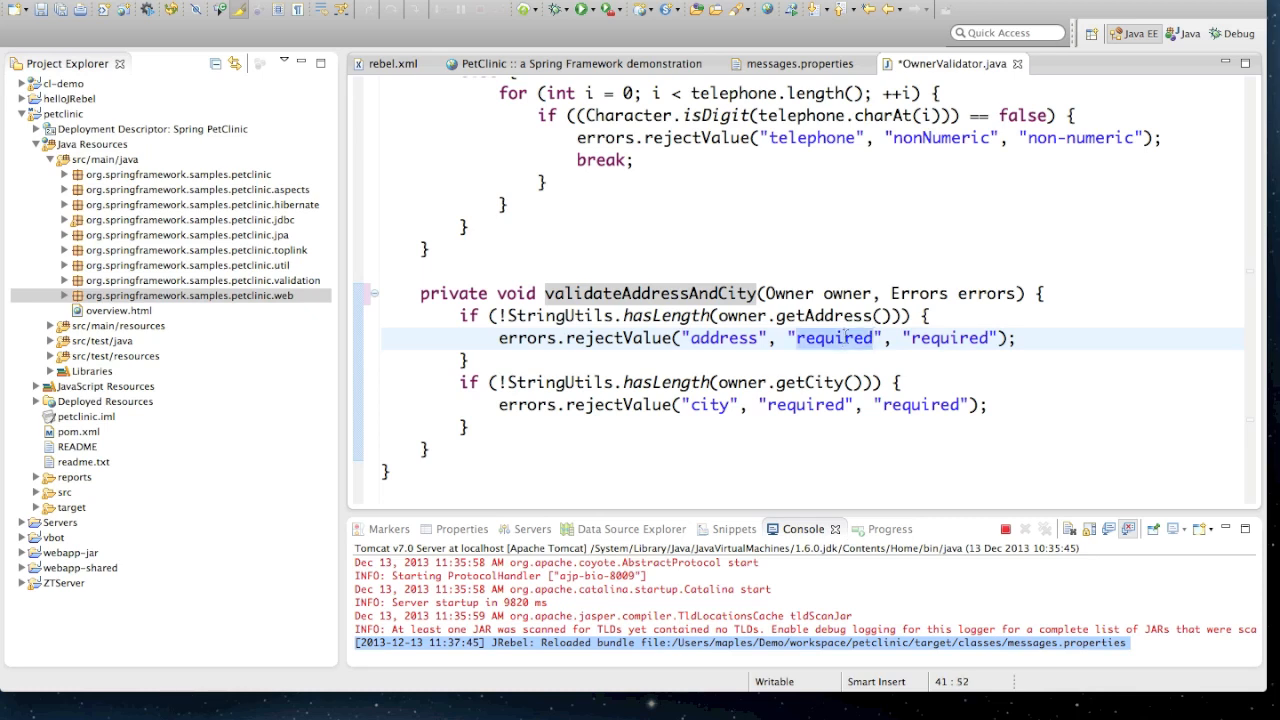
pyautogui.write('bogusK')
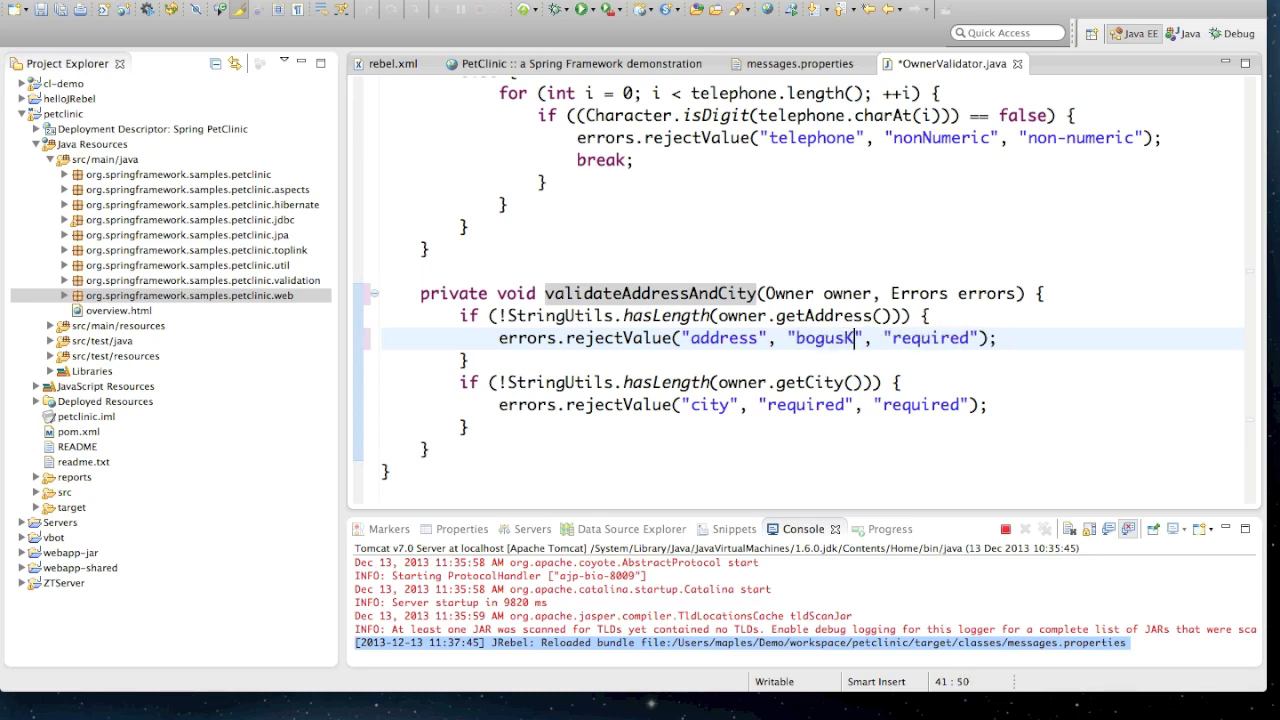
pyautogui.write('ey')
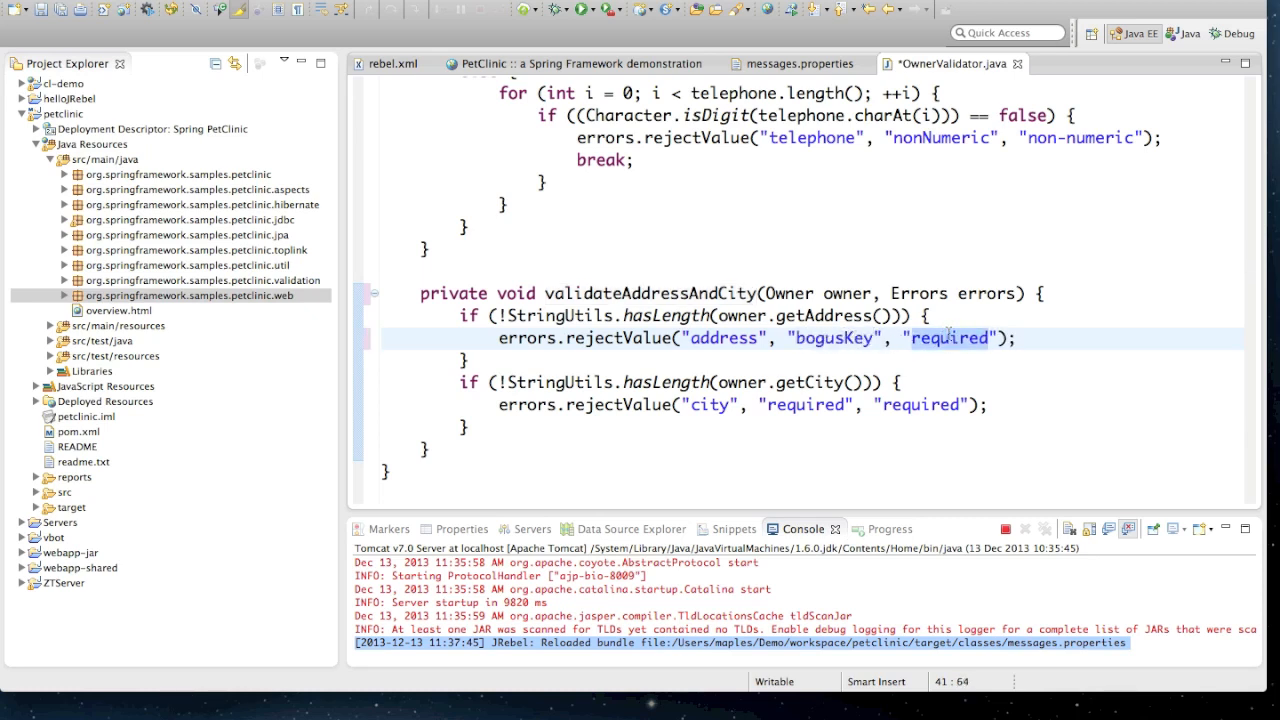
pyautogui.write('Address is')
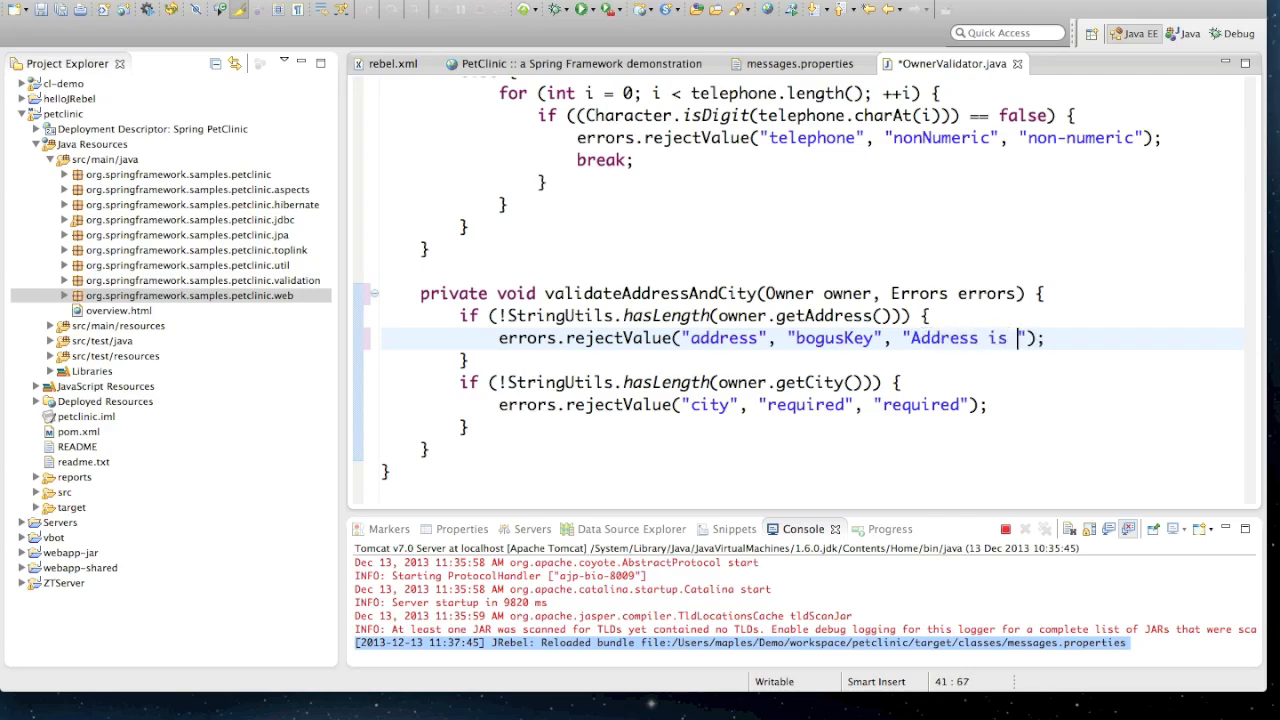
pyautogui.write('required')
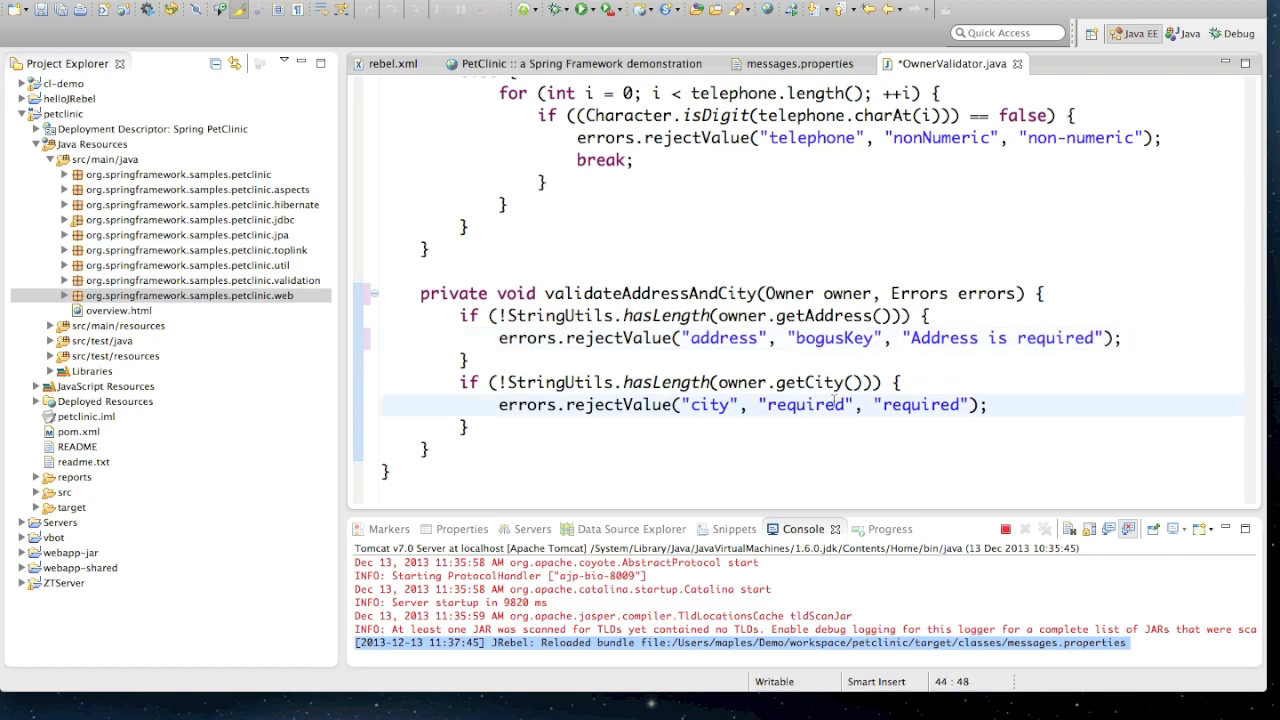
pyautogui.write('newKey')
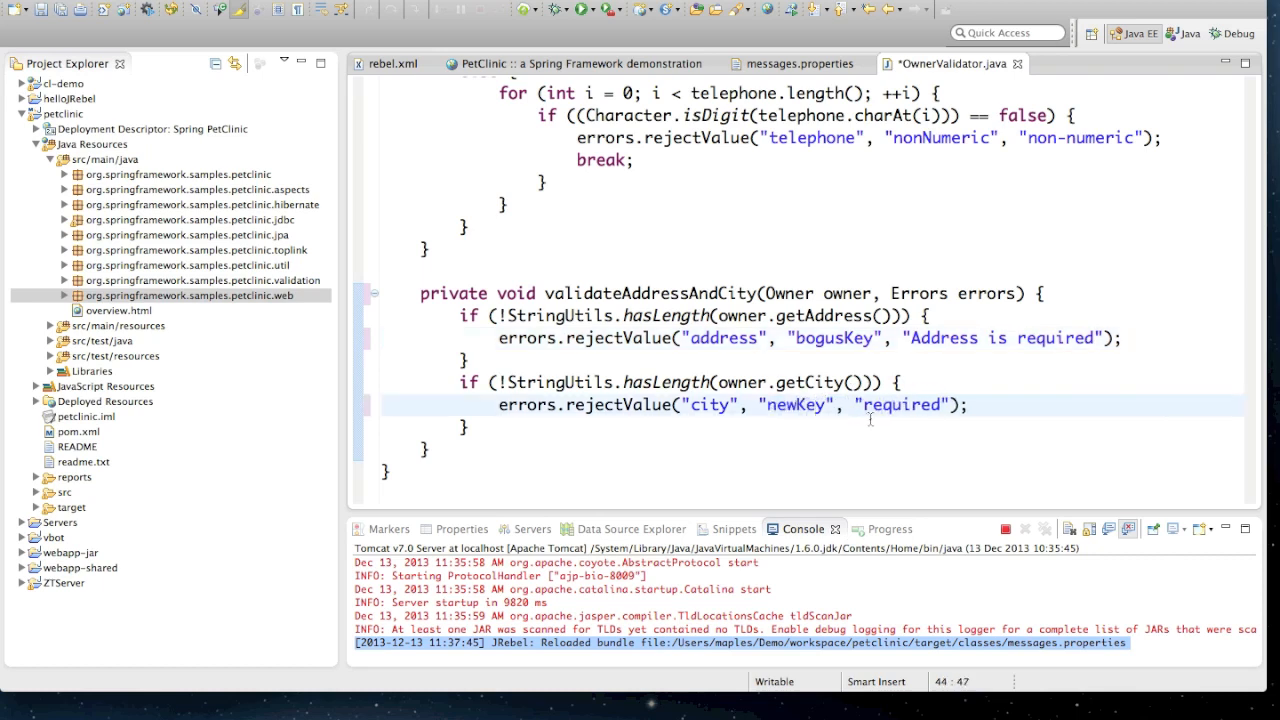
pyautogui.write('City')
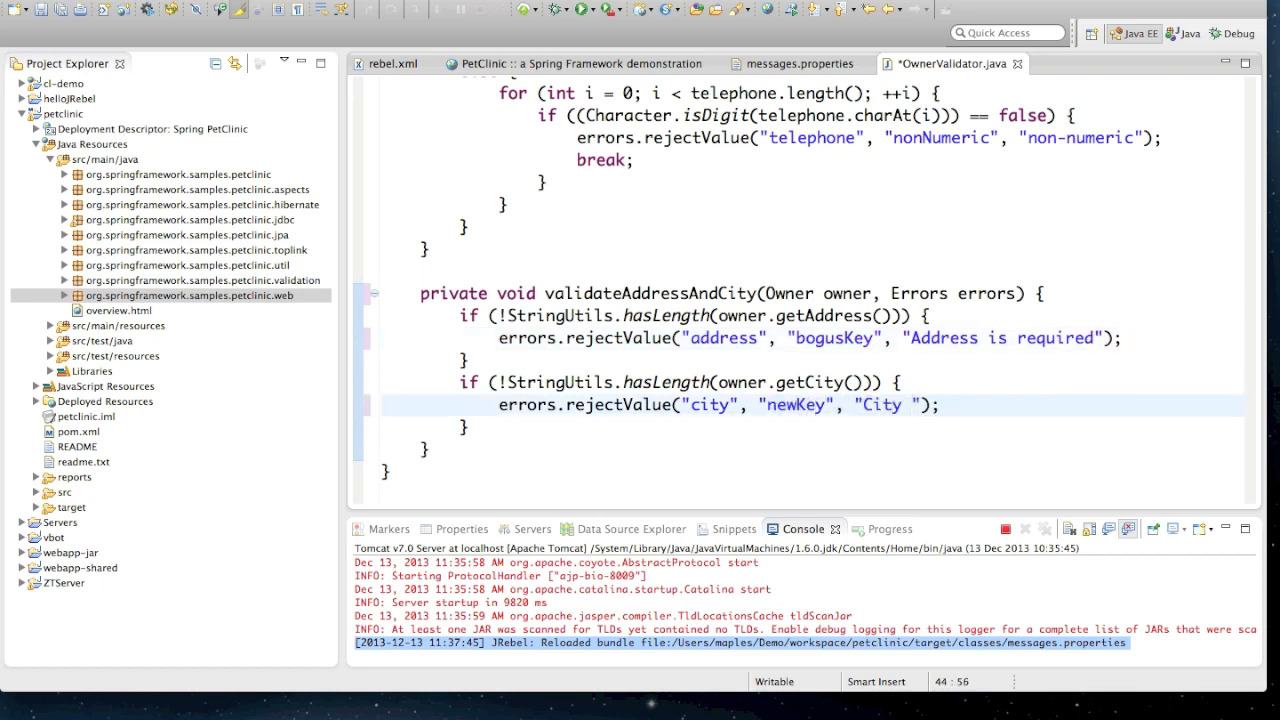
pyautogui.write('is required')
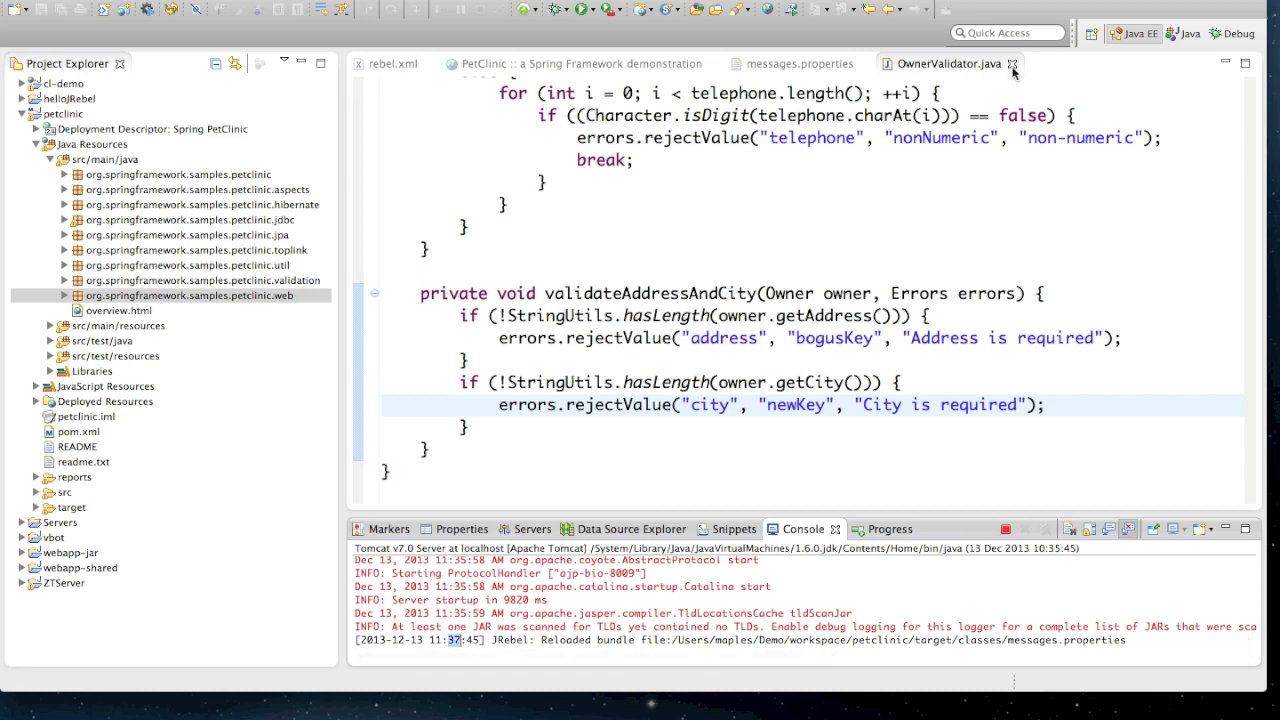
pyautogui.moveTo(646, 486)
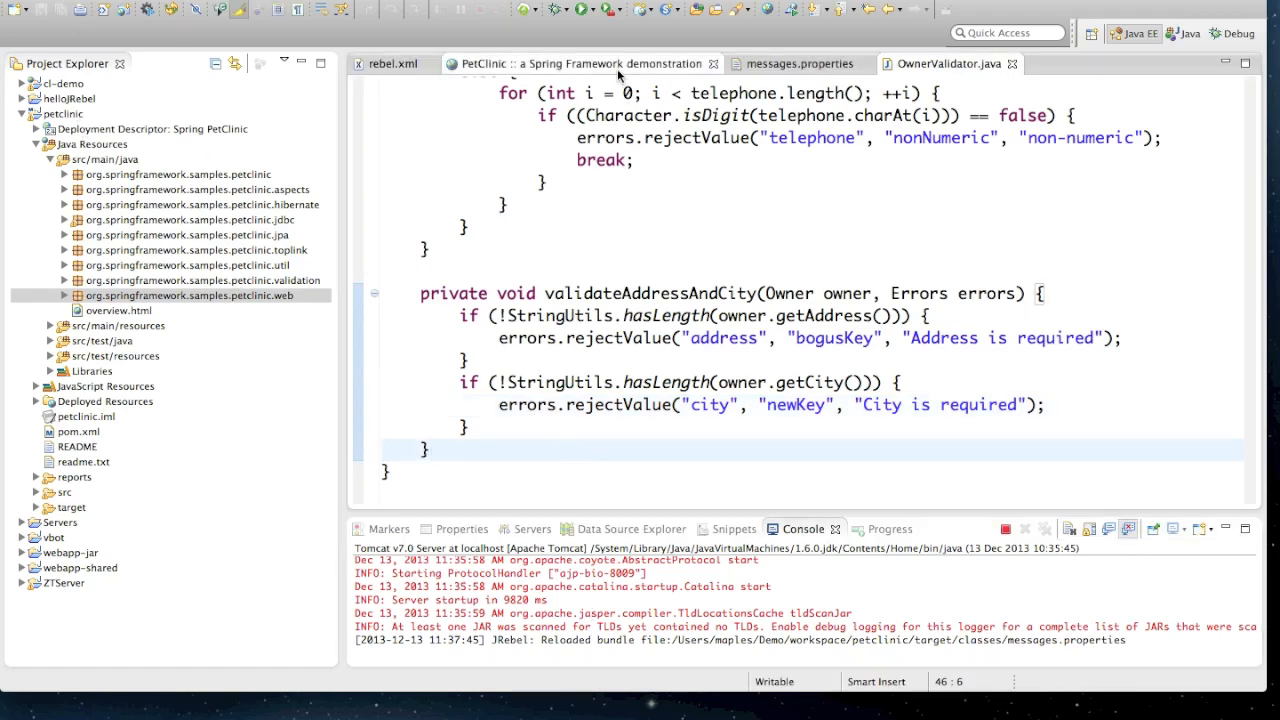
# Step: Check the New Owner errors in PetClinic, then return to OwnerValidator.java
pyautogui.click(580, 63)
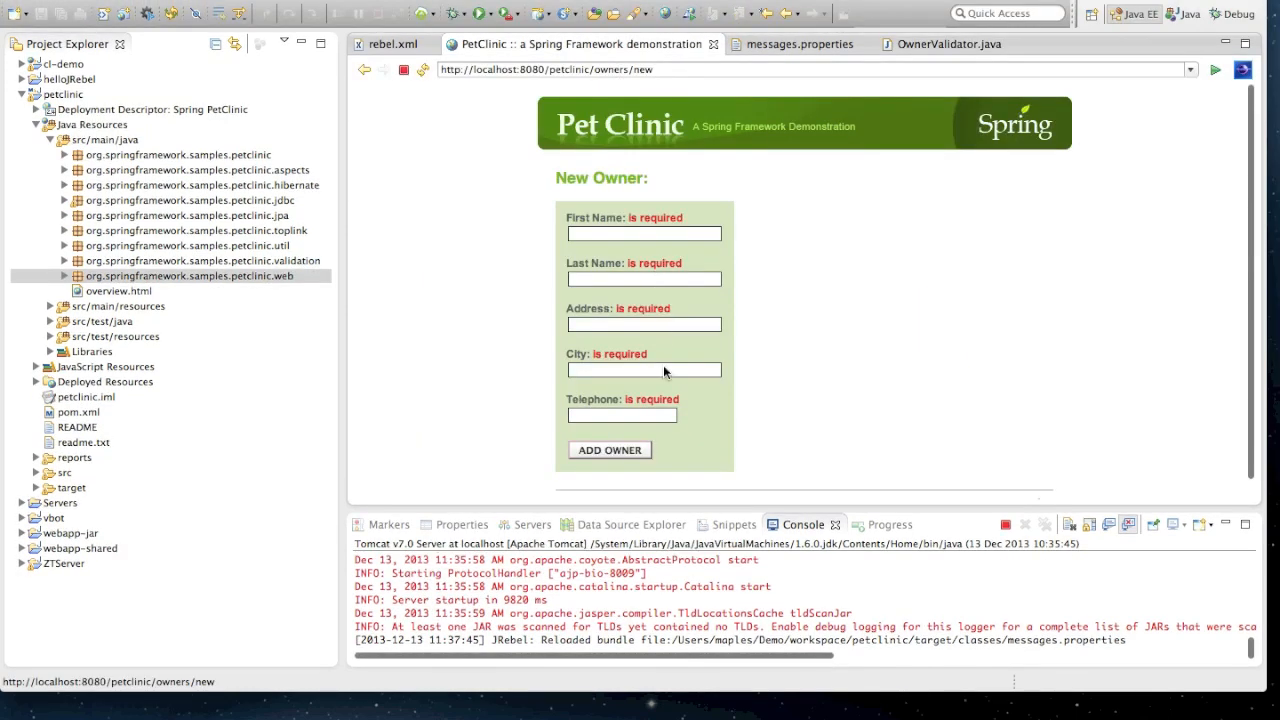
pyautogui.moveTo(640, 480)
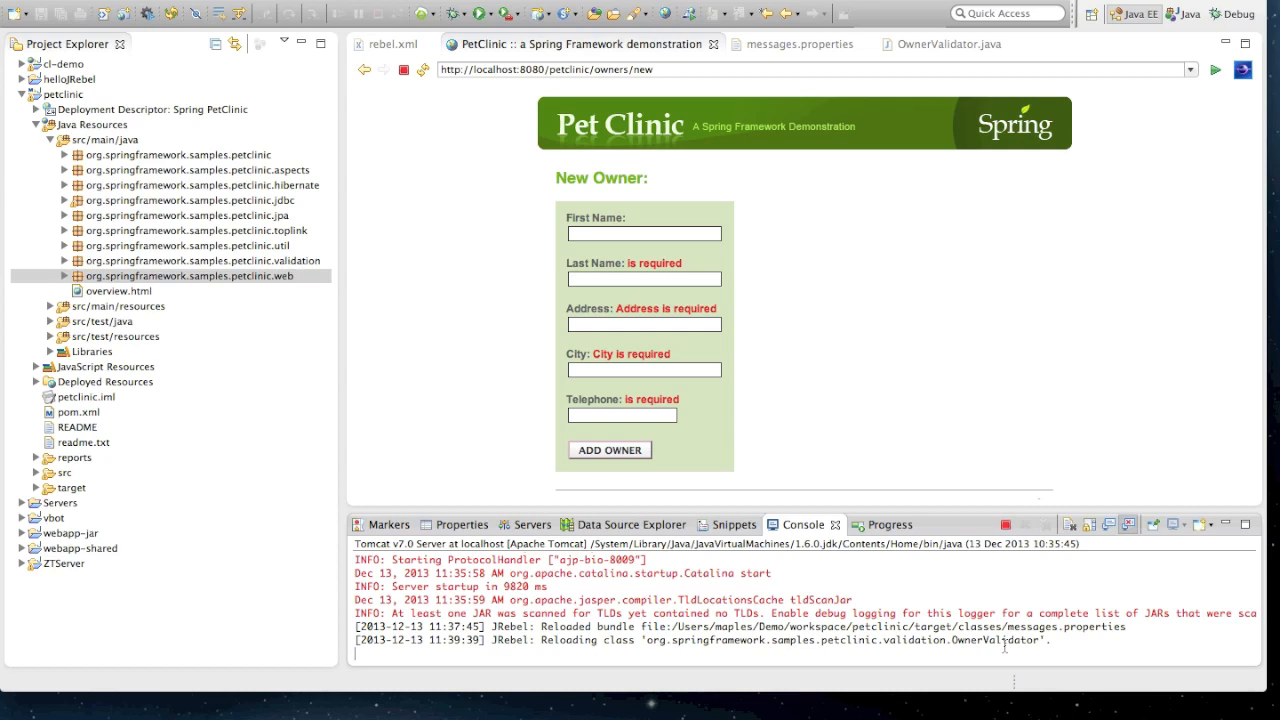
pyautogui.moveTo(897, 184)
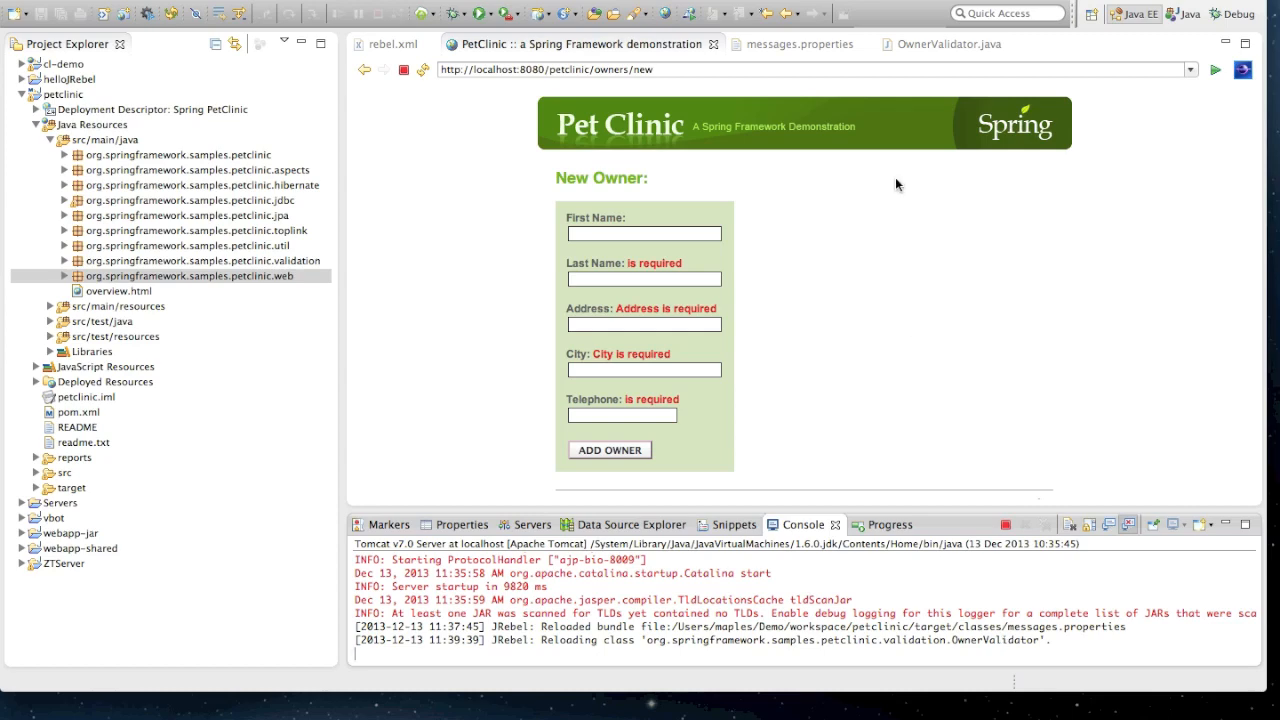
pyautogui.click(949, 44)
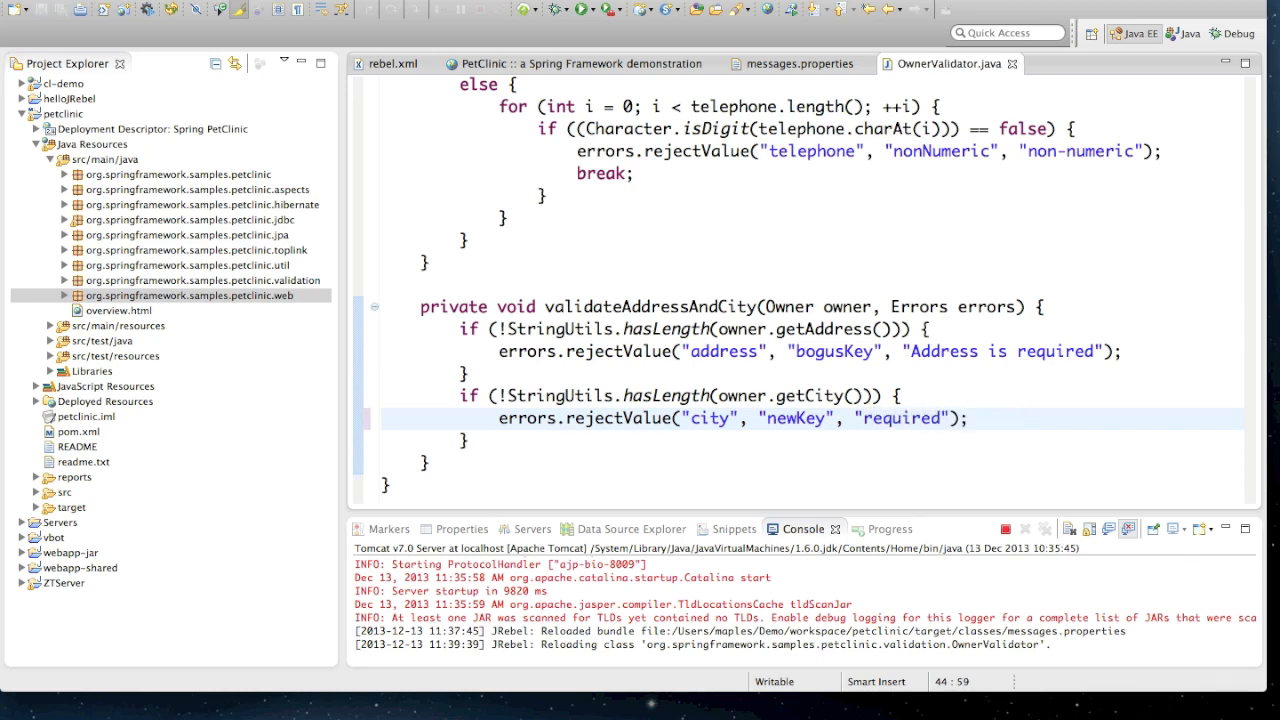
# Step: Add newKey=City is required to messages.properties, save, and return to the PetClinic page
pyautogui.click(795, 63)
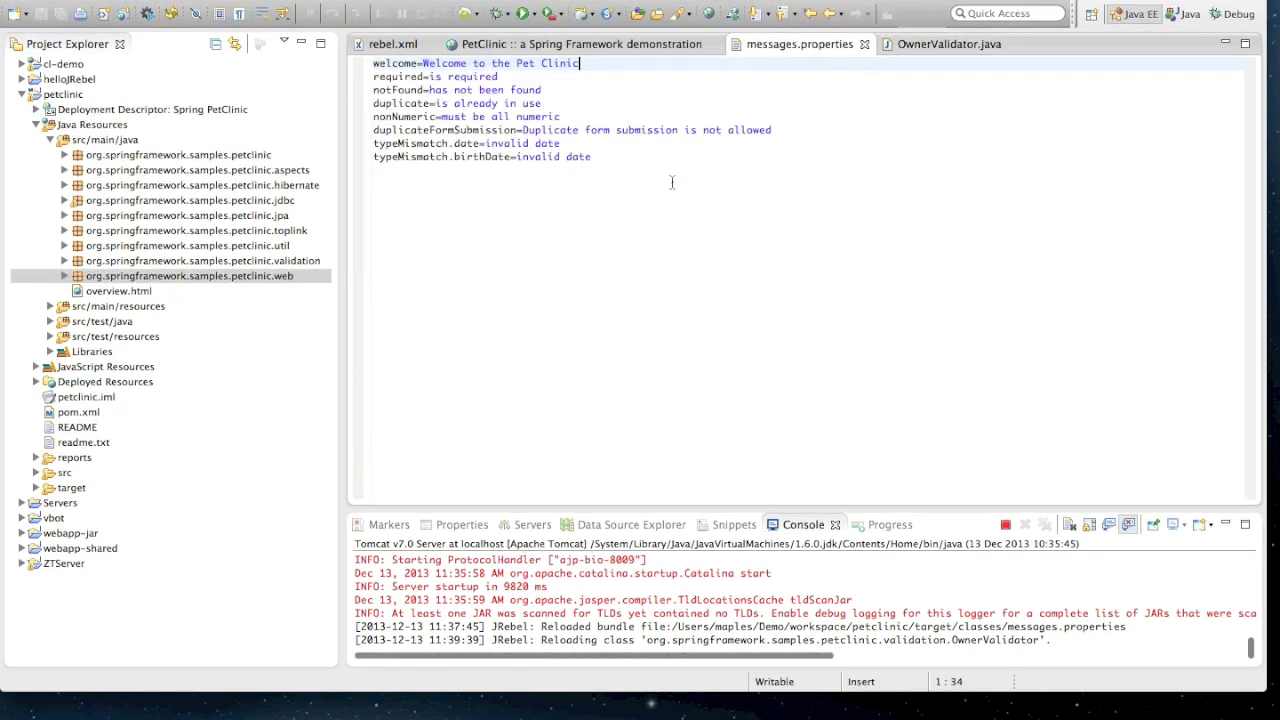
pyautogui.write('newKey=C')
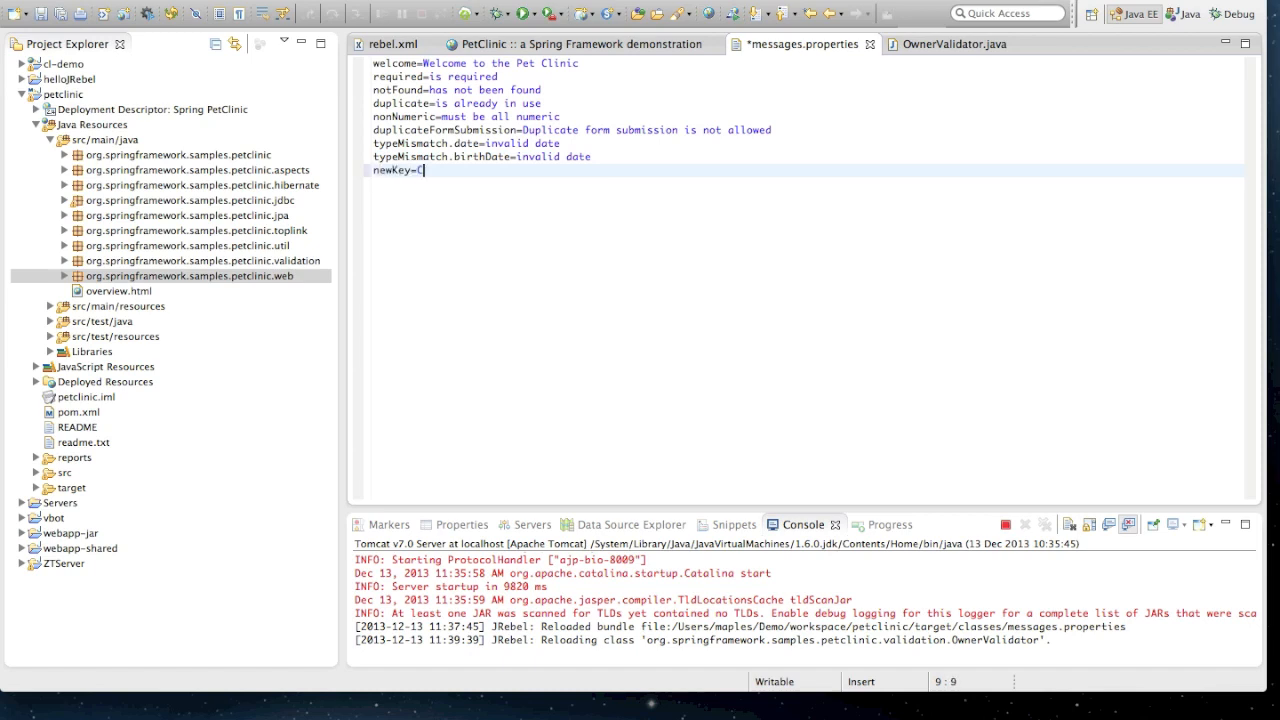
pyautogui.write('ity is re')
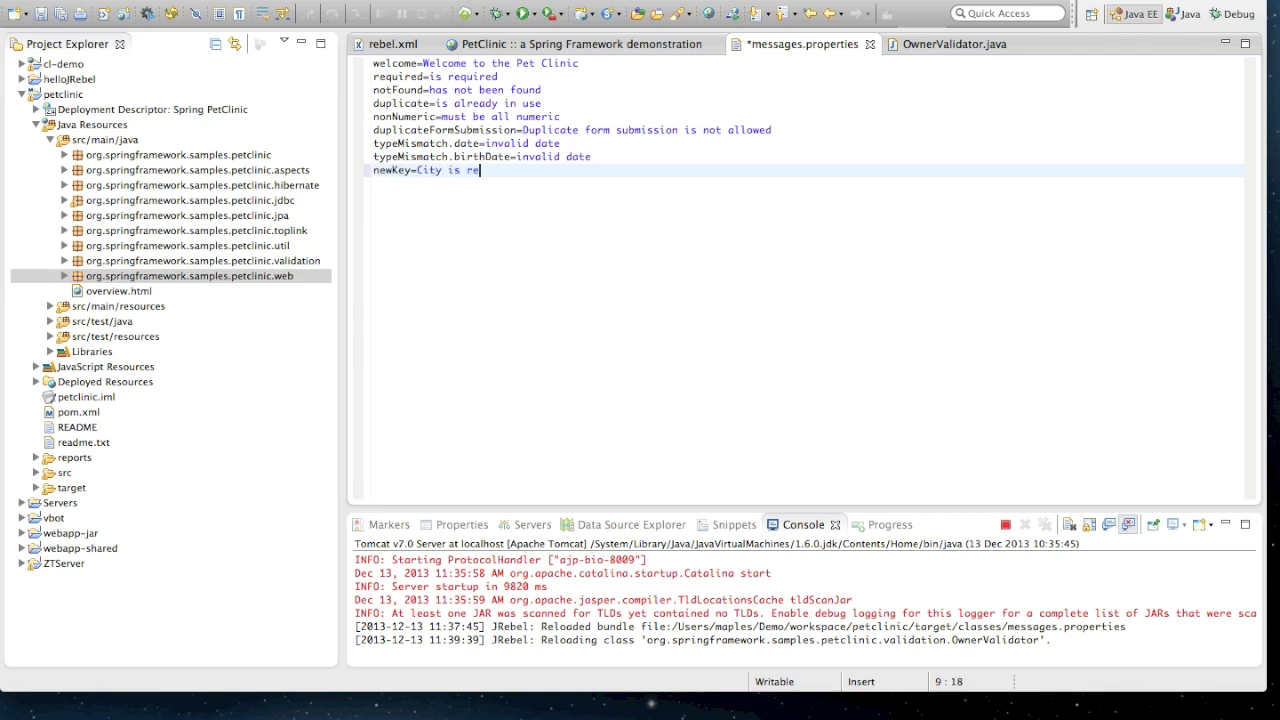
pyautogui.write('quired')
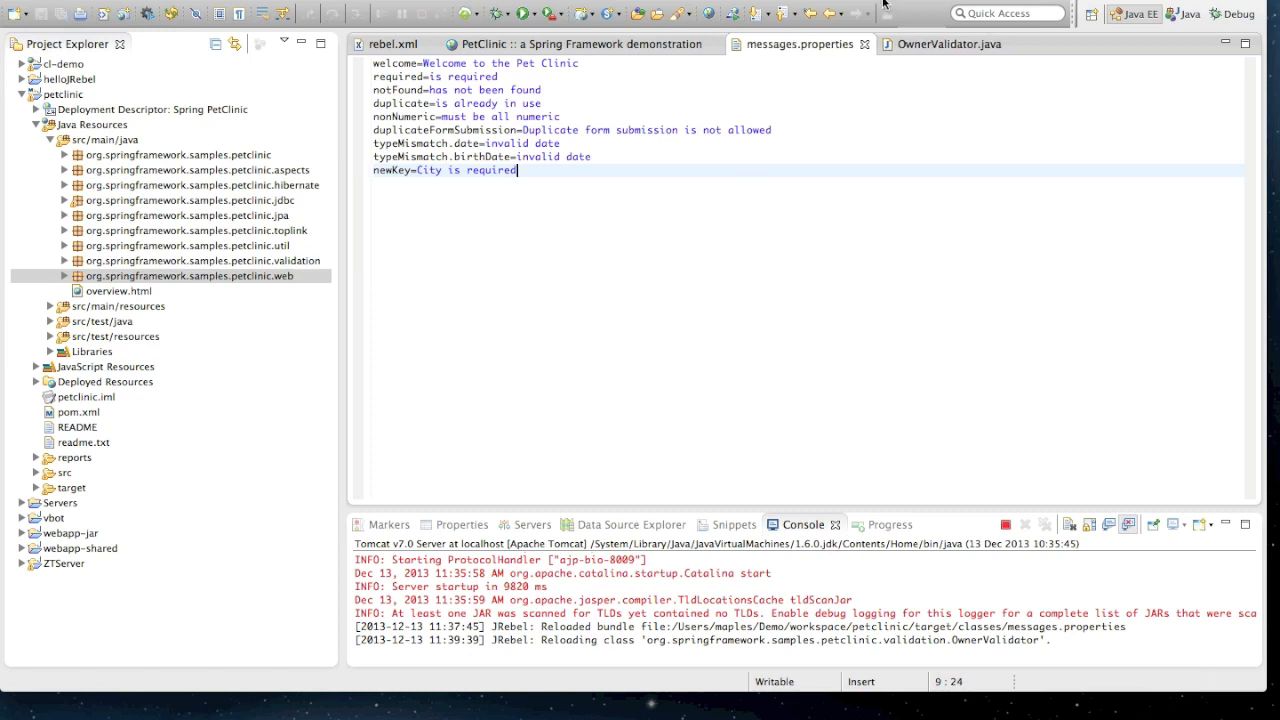
pyautogui.click(578, 44)
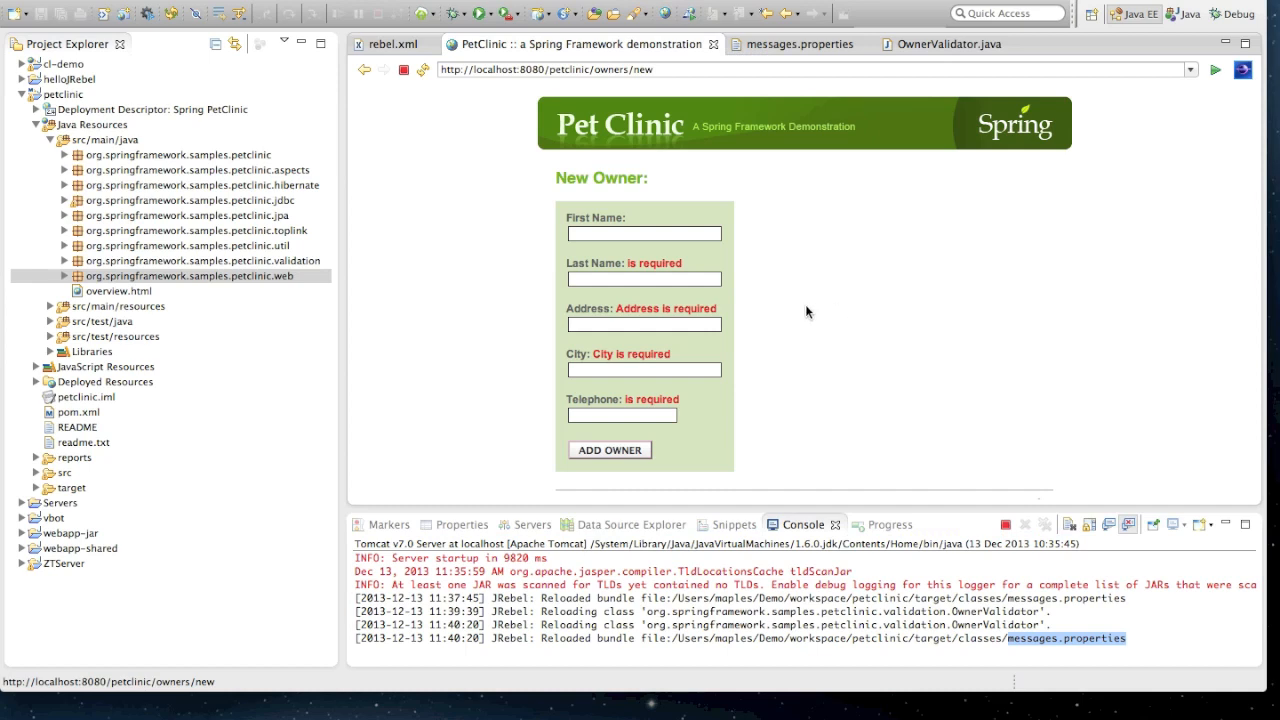
pyautogui.click(644, 233)
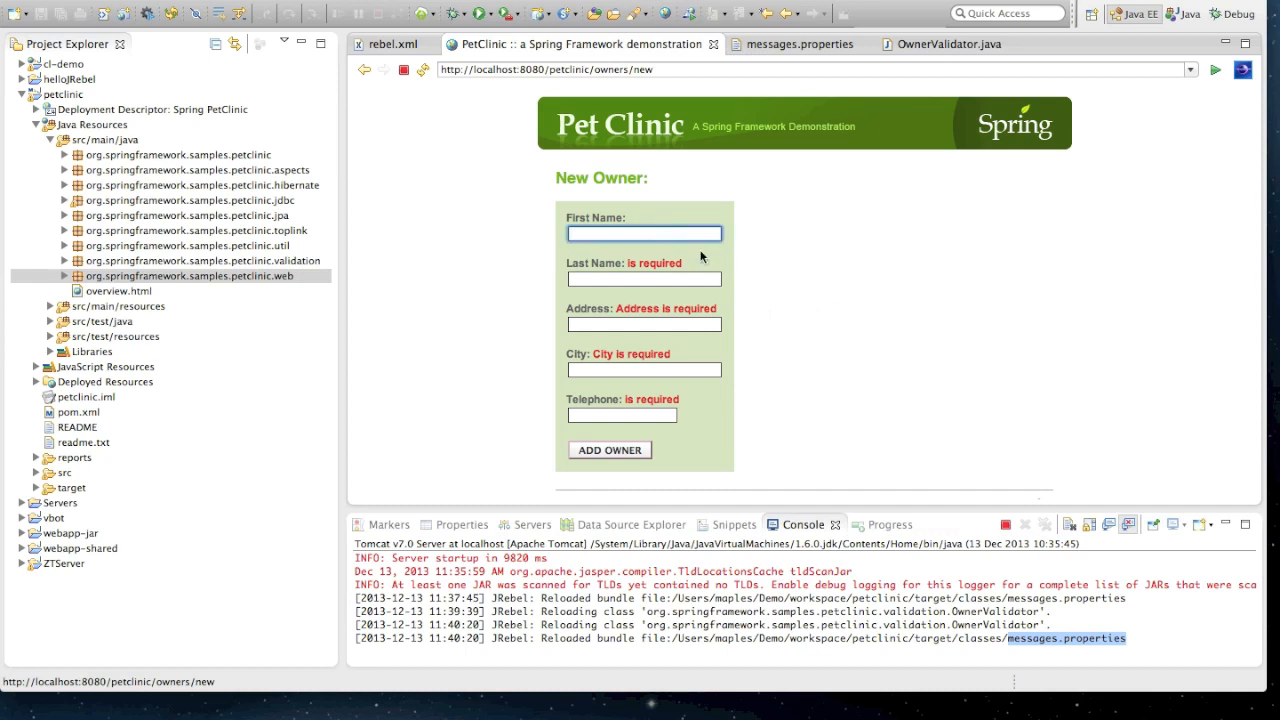
pyautogui.moveTo(702, 301)
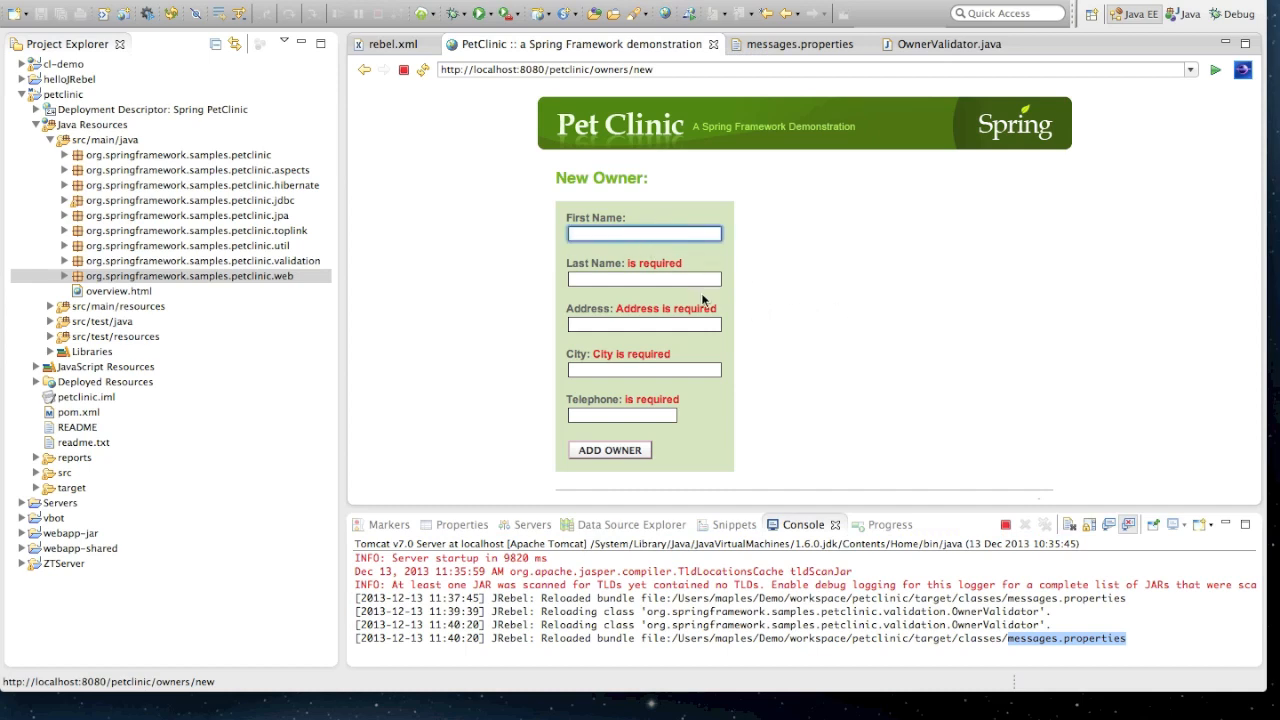
pyautogui.moveTo(740, 340)
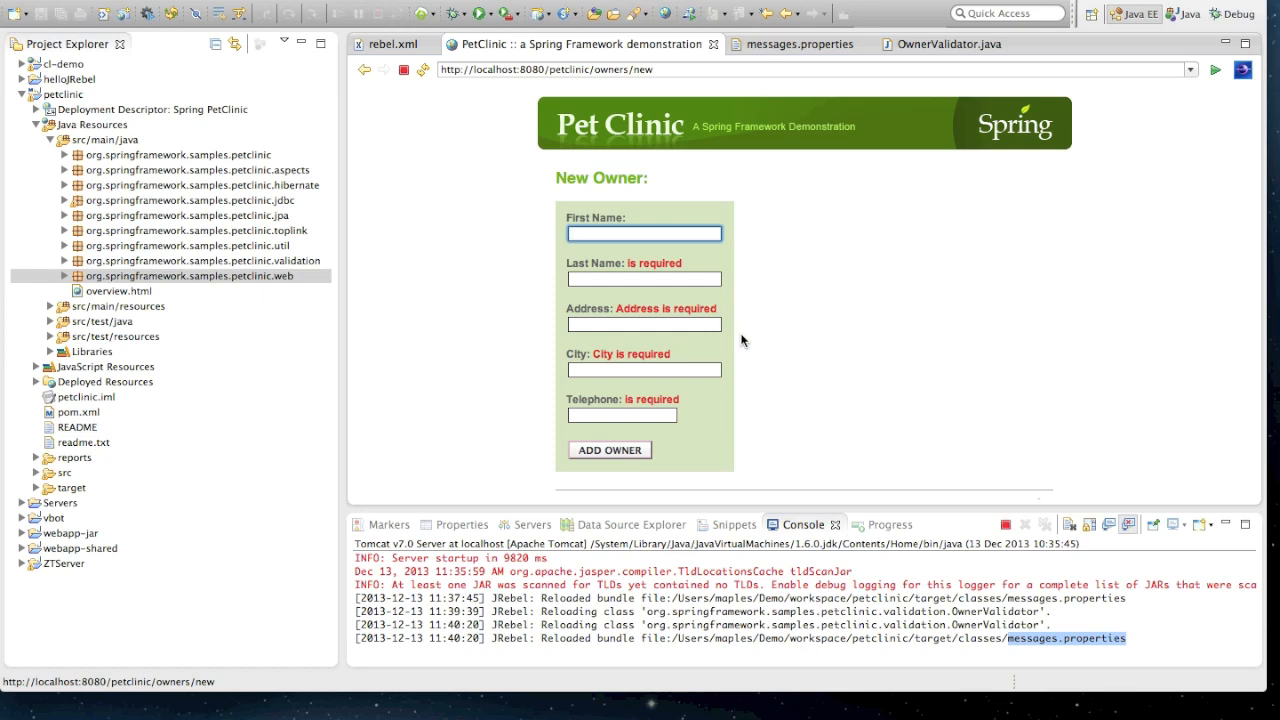
pyautogui.moveTo(315, 599)
pyautogui.write('server.xml')
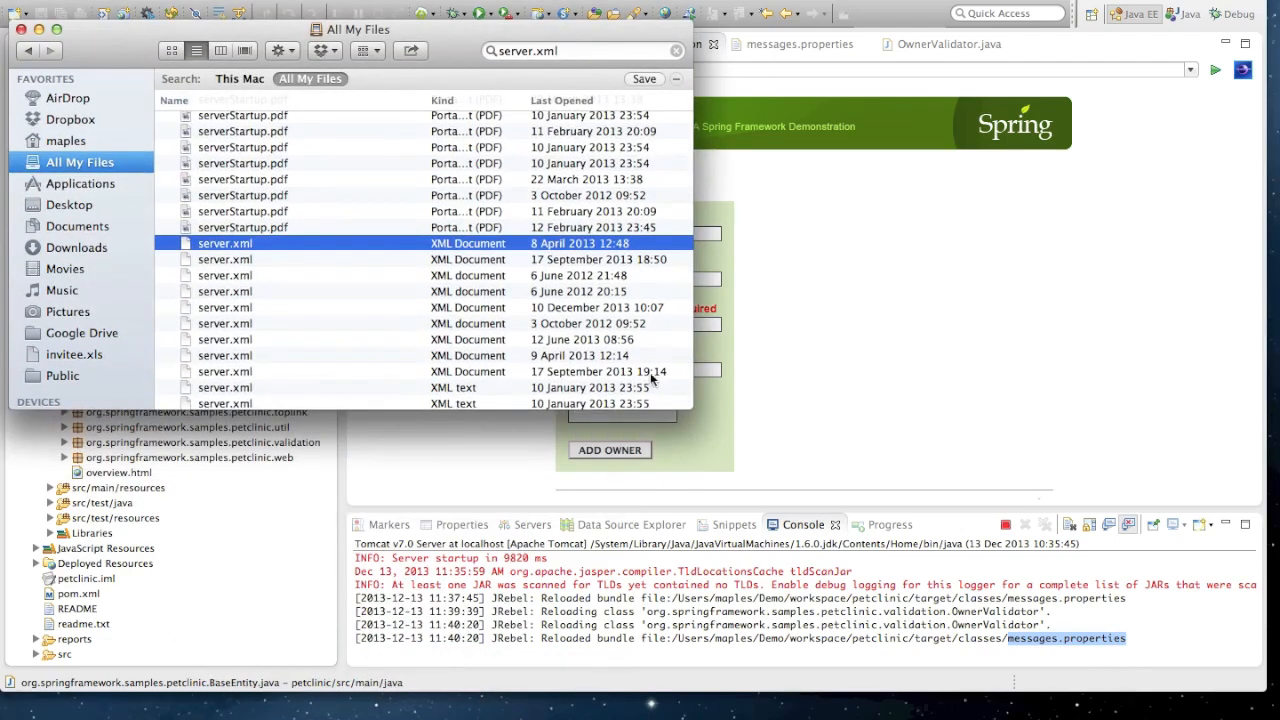
# Step: Search Finder for 'MyJRebelBean' and select MyJRebelBean.java in the results
pyautogui.click(580, 51)
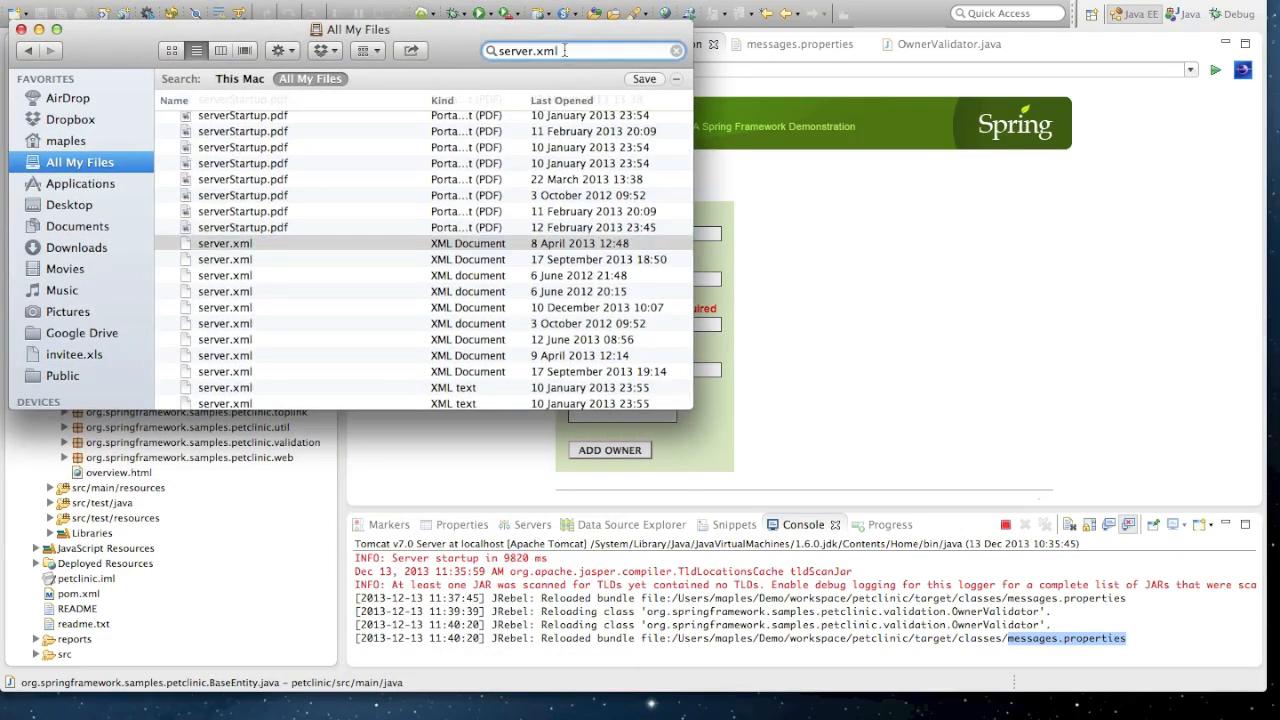
pyautogui.write('MyJRebelBea')
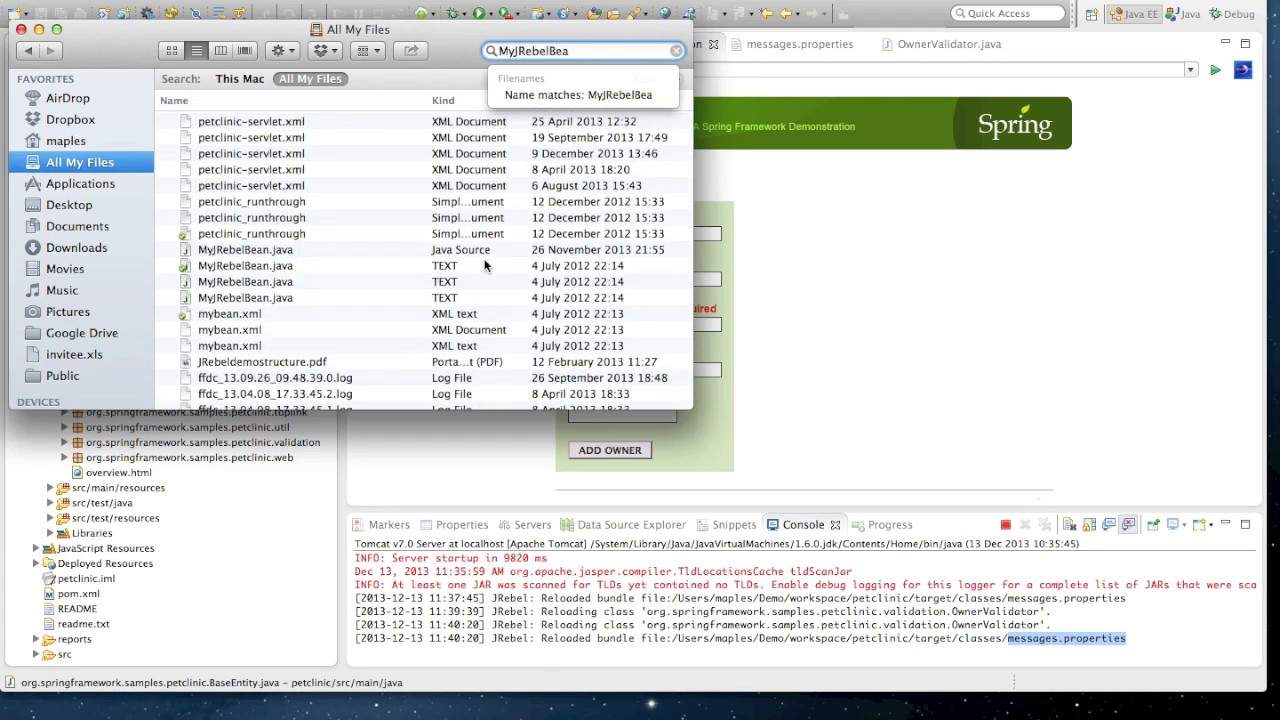
pyautogui.click(245, 249)
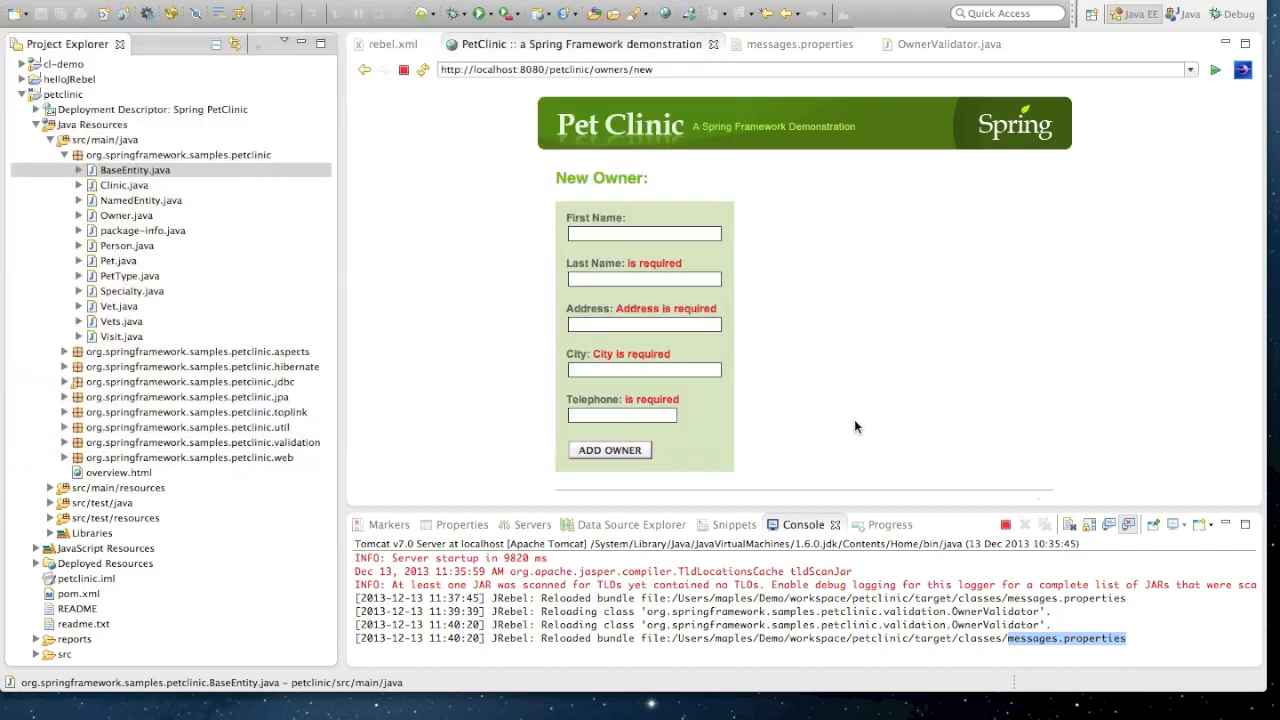
# Step: Open MyJRebelBean.java, inspect its setName method, then close the source editors
pyautogui.click(180, 155)
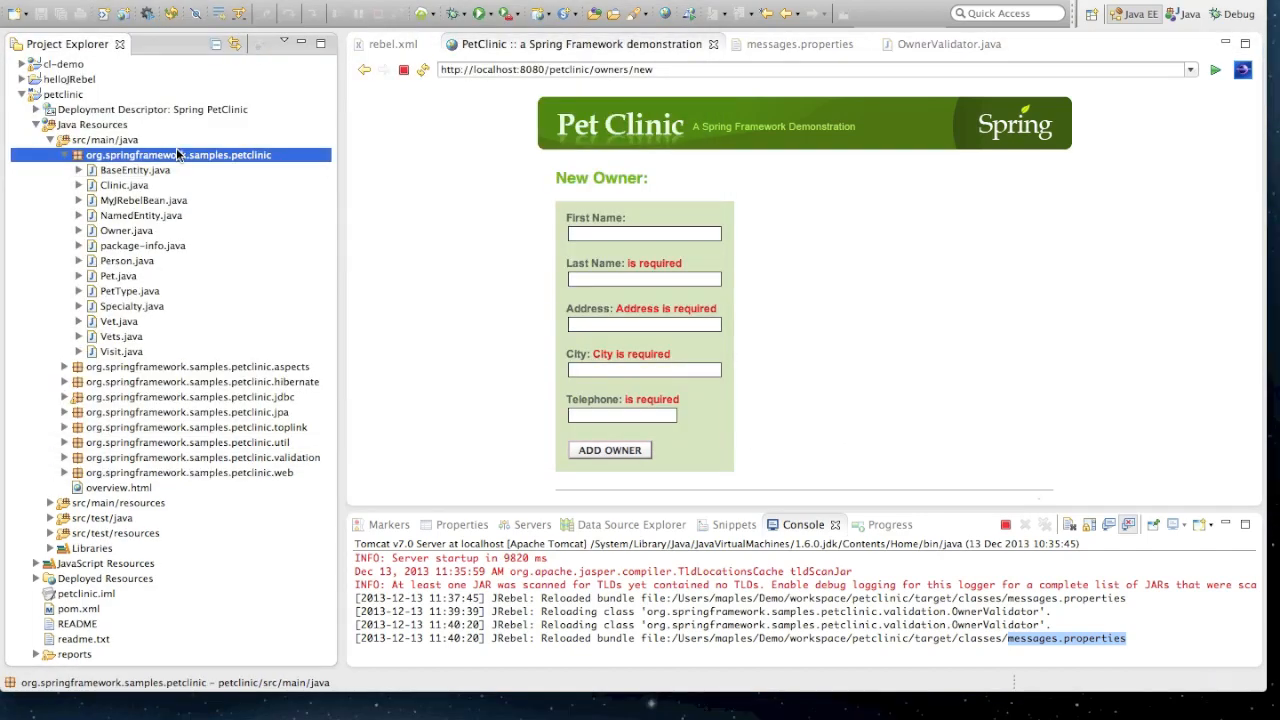
pyautogui.doubleClick(135, 200)
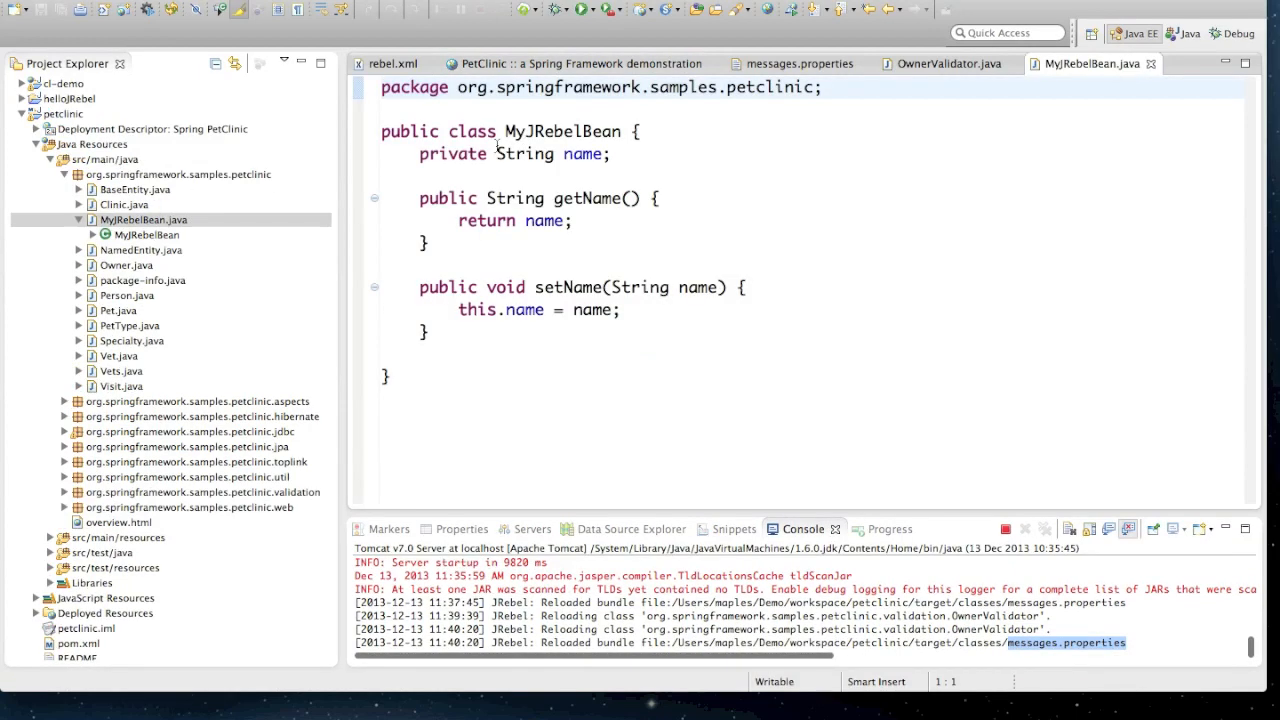
pyautogui.doubleClick(586, 198)
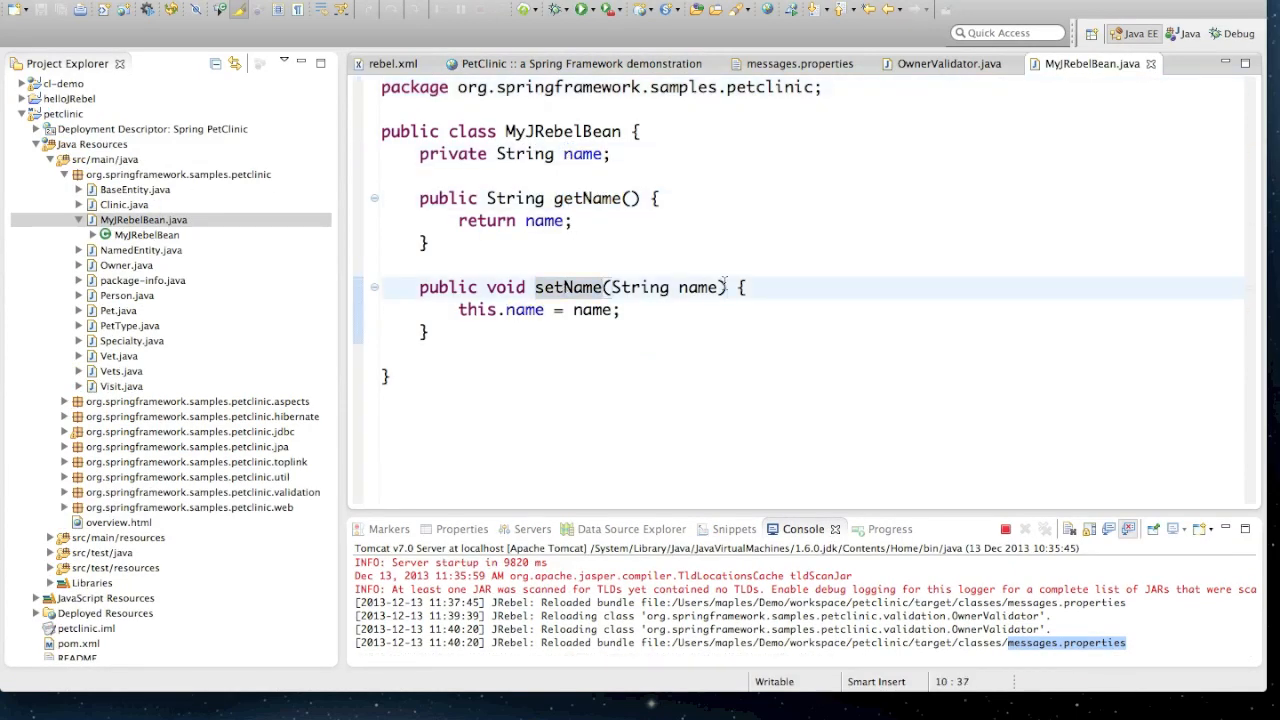
pyautogui.click(577, 63)
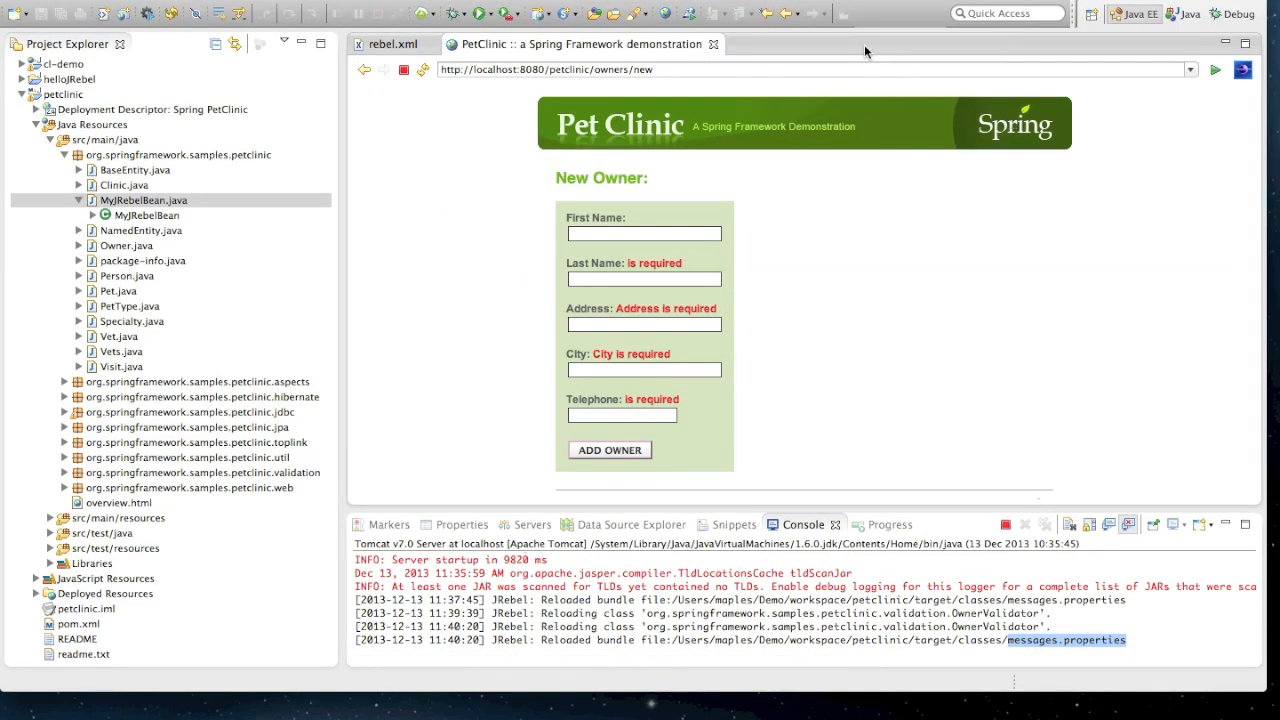
pyautogui.moveTo(334, 219)
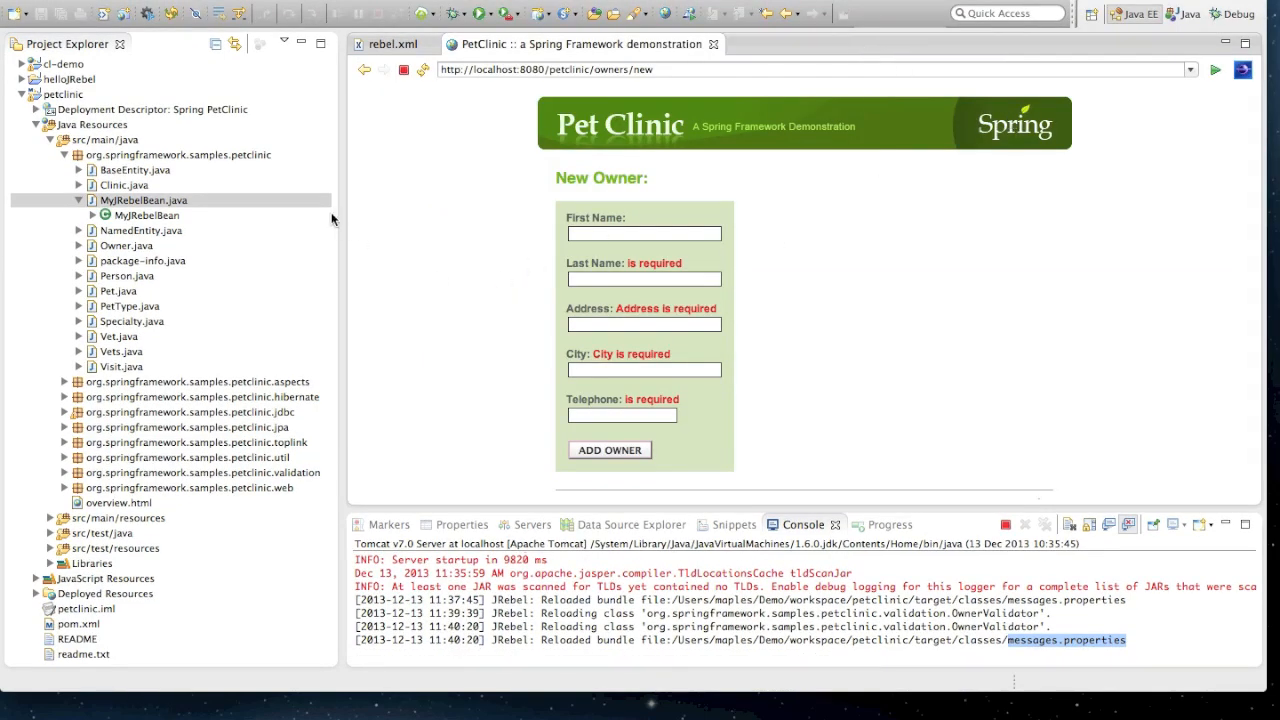
# Step: Open petclinic-servlet.xml through the Cmd+Shift+R Open Resource search
pyautogui.click(143, 200)
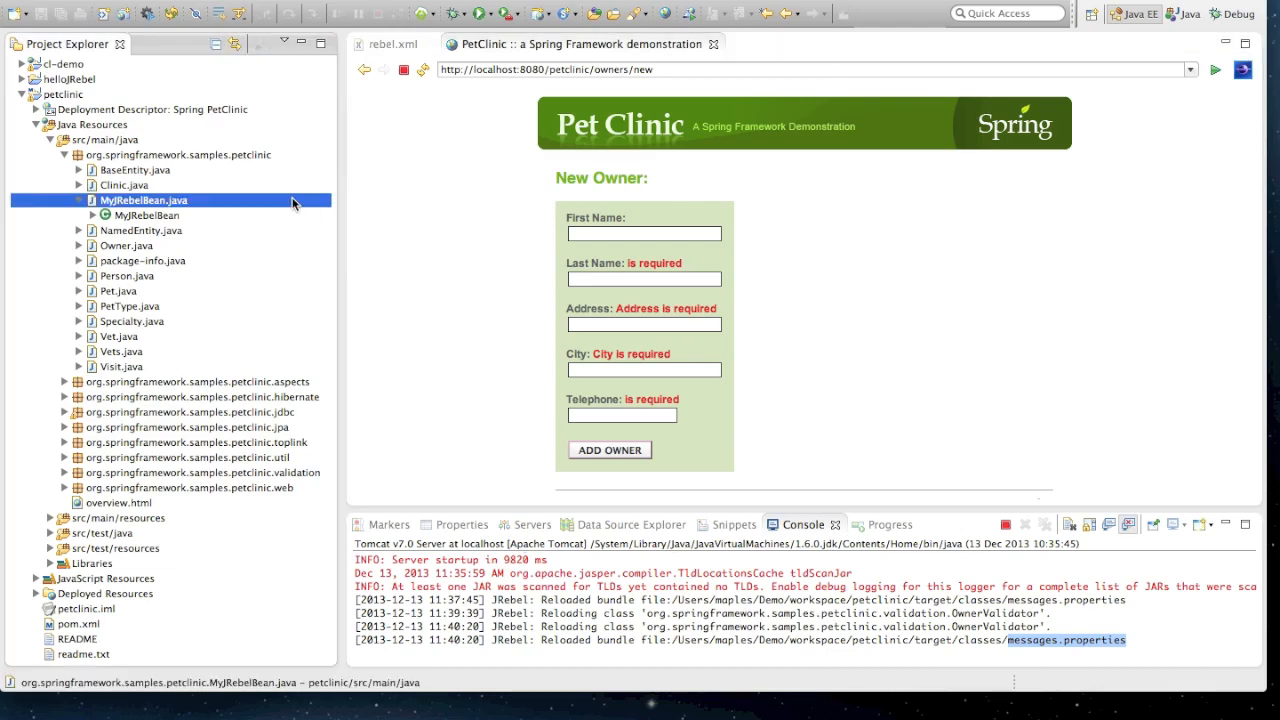
pyautogui.press('ctrl+shift+r')
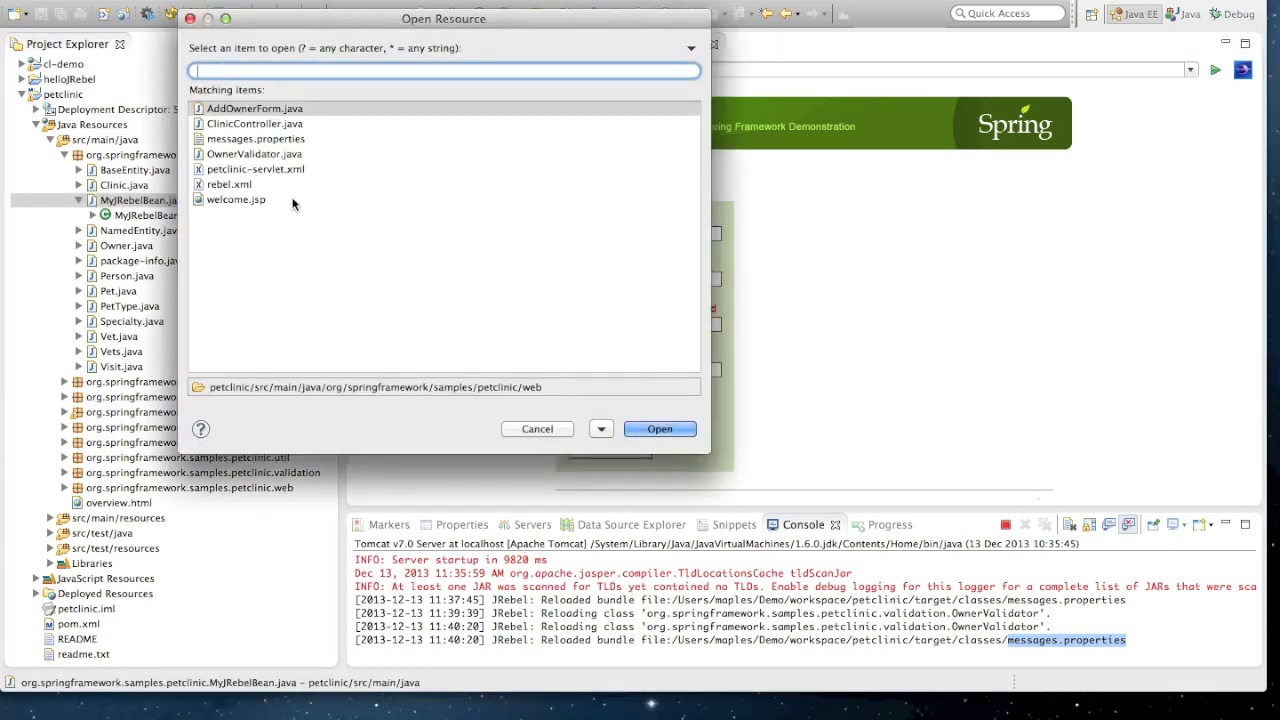
pyautogui.click(536, 428)
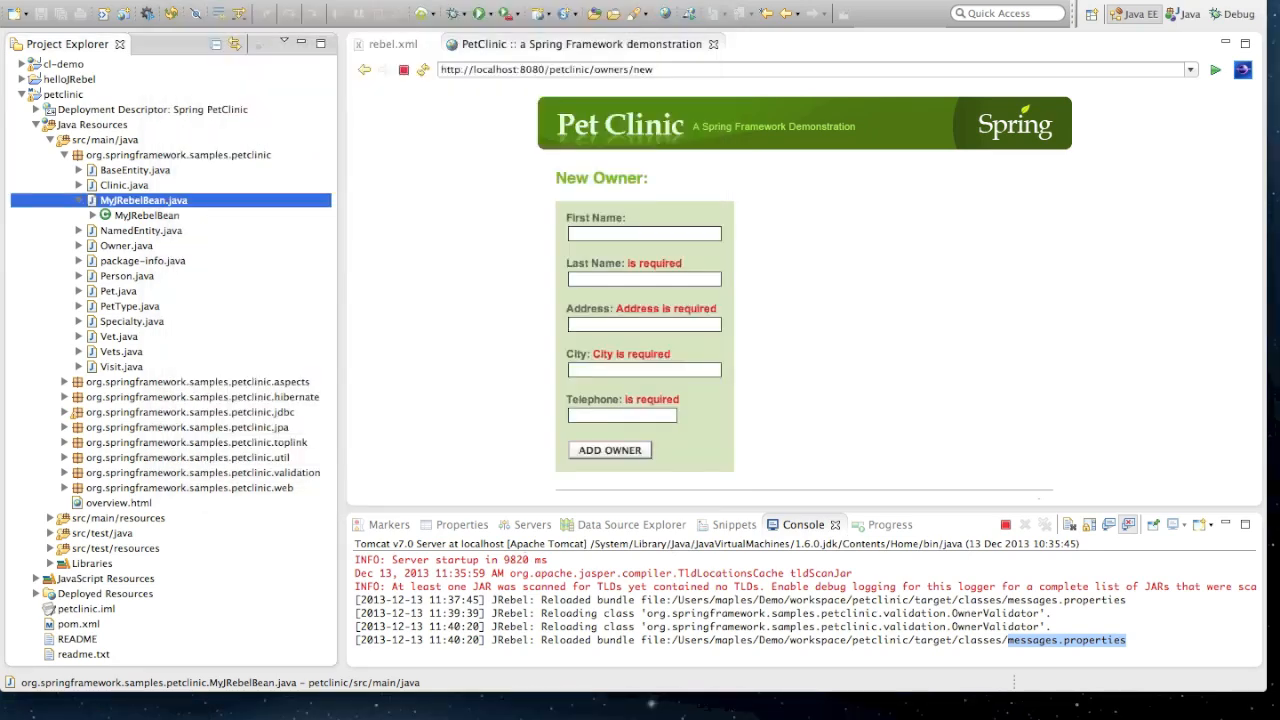
pyautogui.click(795, 44)
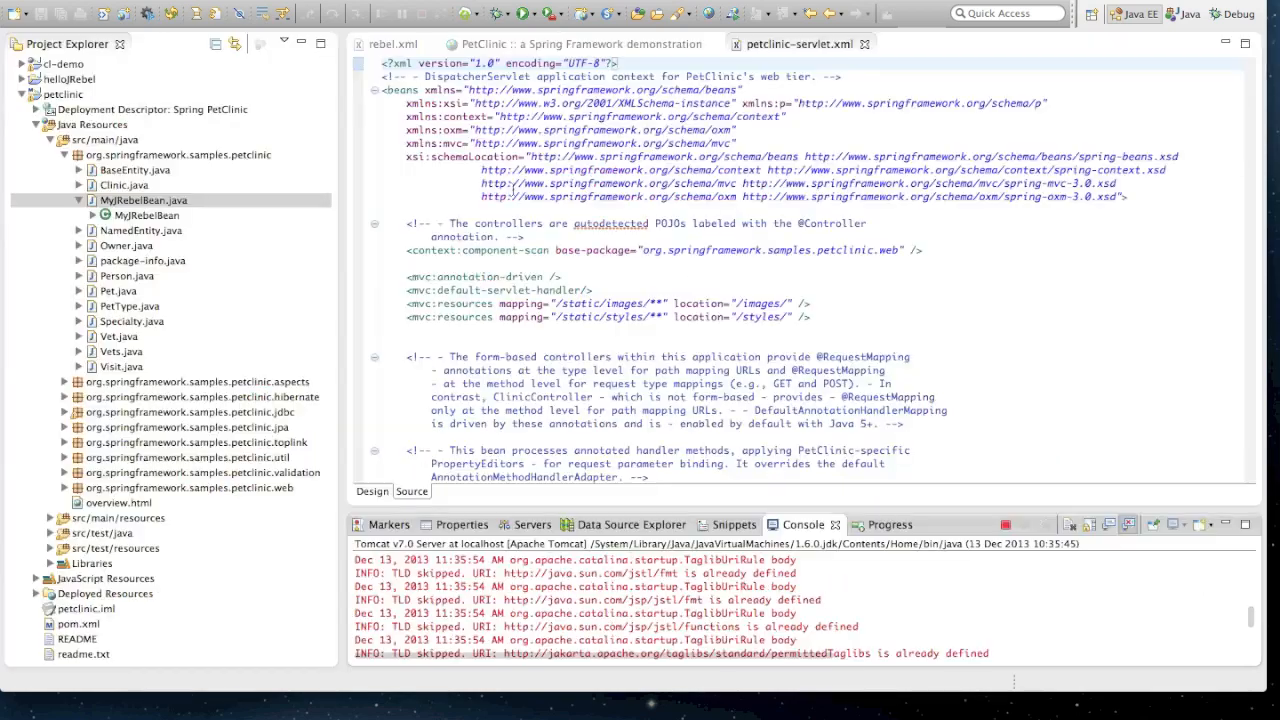
# Step: Save the jrebelbean bean named ZeroTurnaround and reopen MyJRebelBean.java from Project Explorer
pyautogui.scroll(-3)
pyautogui.write('<property name="name" value="ZeroTurnaround" />')
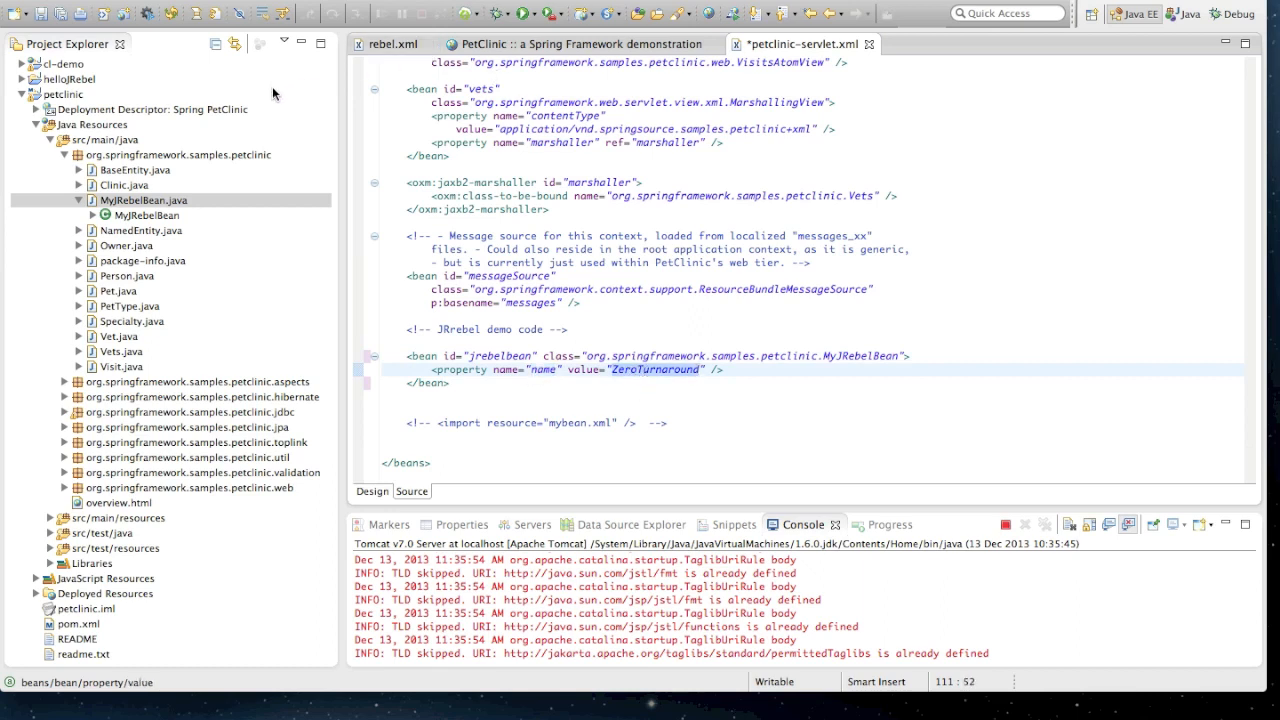
pyautogui.click(143, 200)
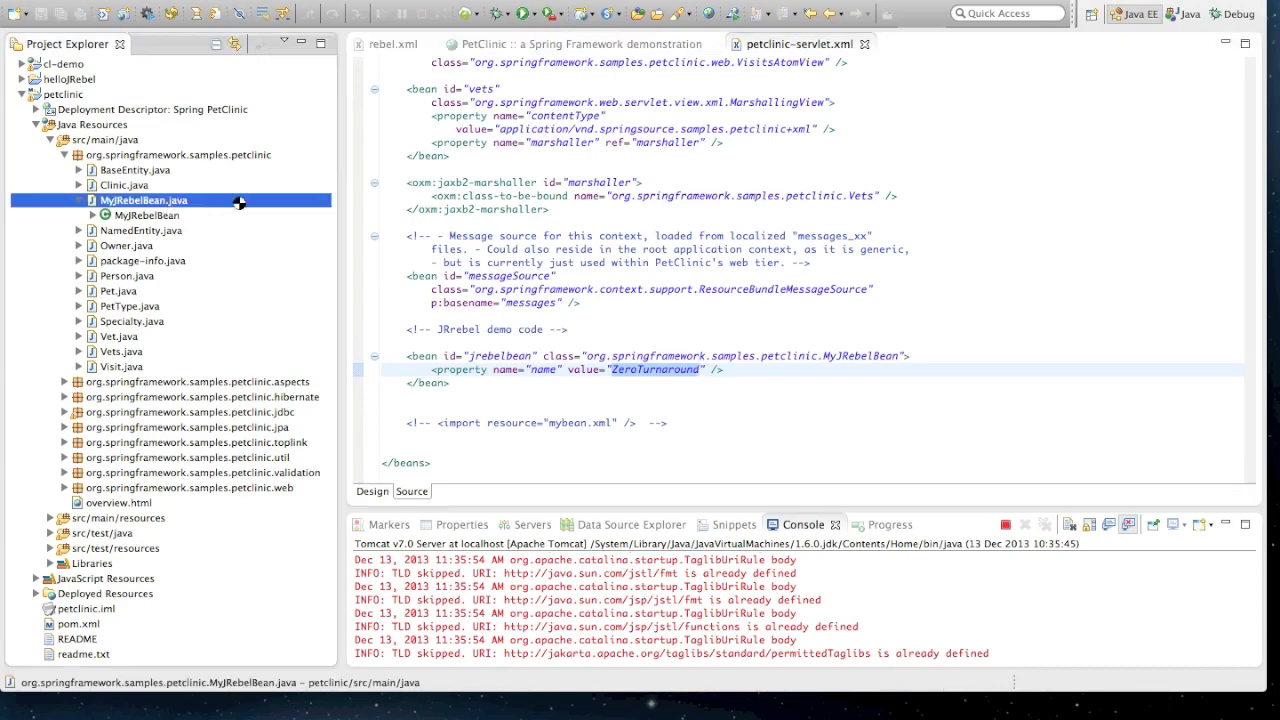
pyautogui.doubleClick(144, 219)
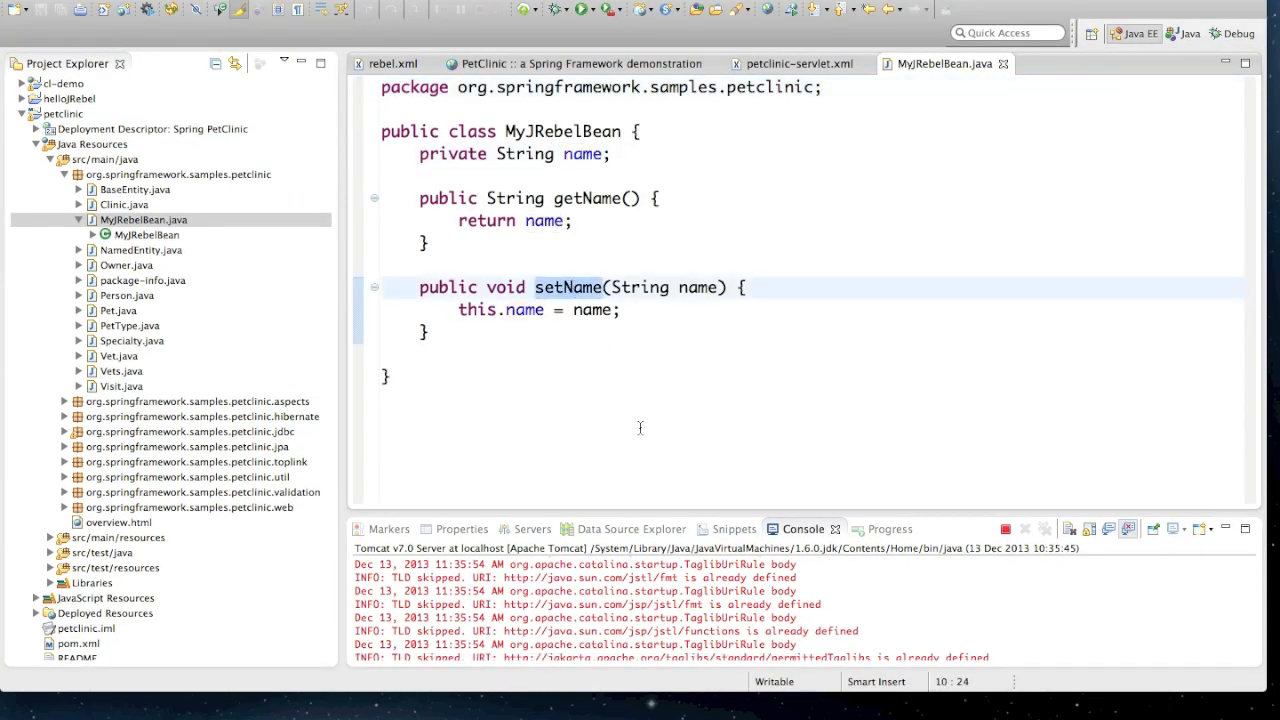
pyautogui.moveTo(845, 157)
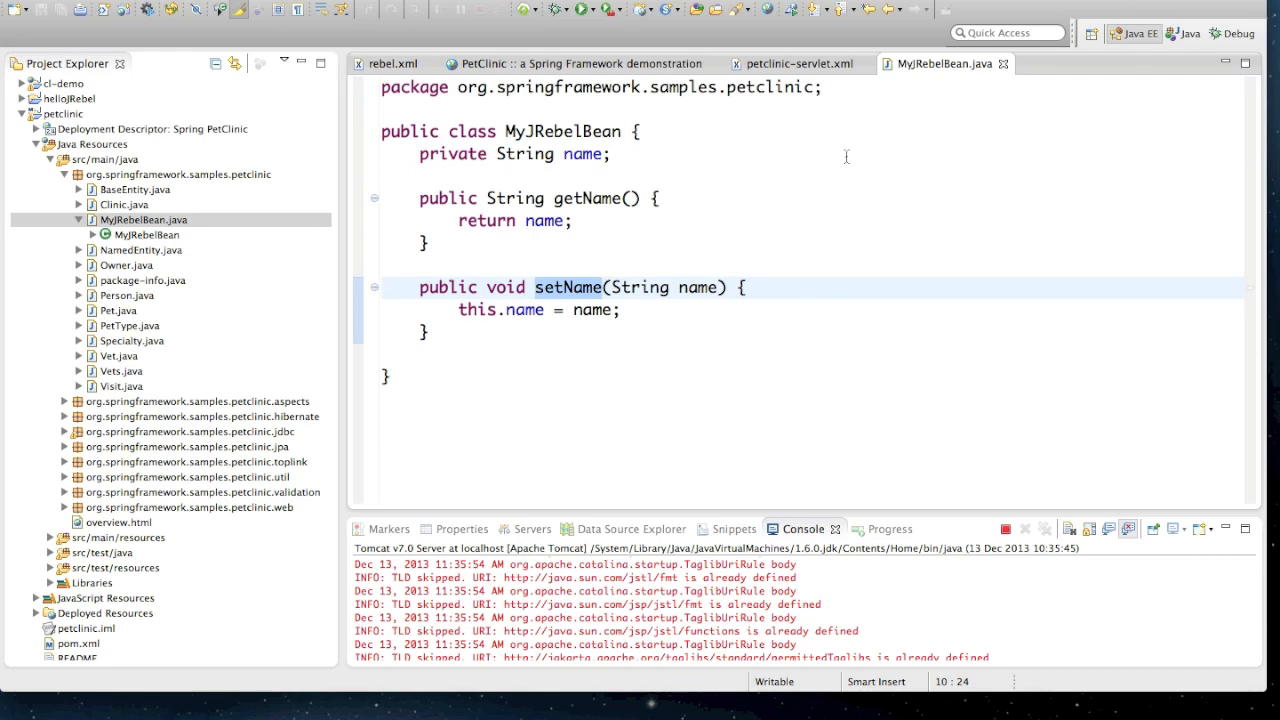
# Step: Close the bean and servlet config tabs and open AddOwnerForm.java via a search for 'add'
pyautogui.click(570, 63)
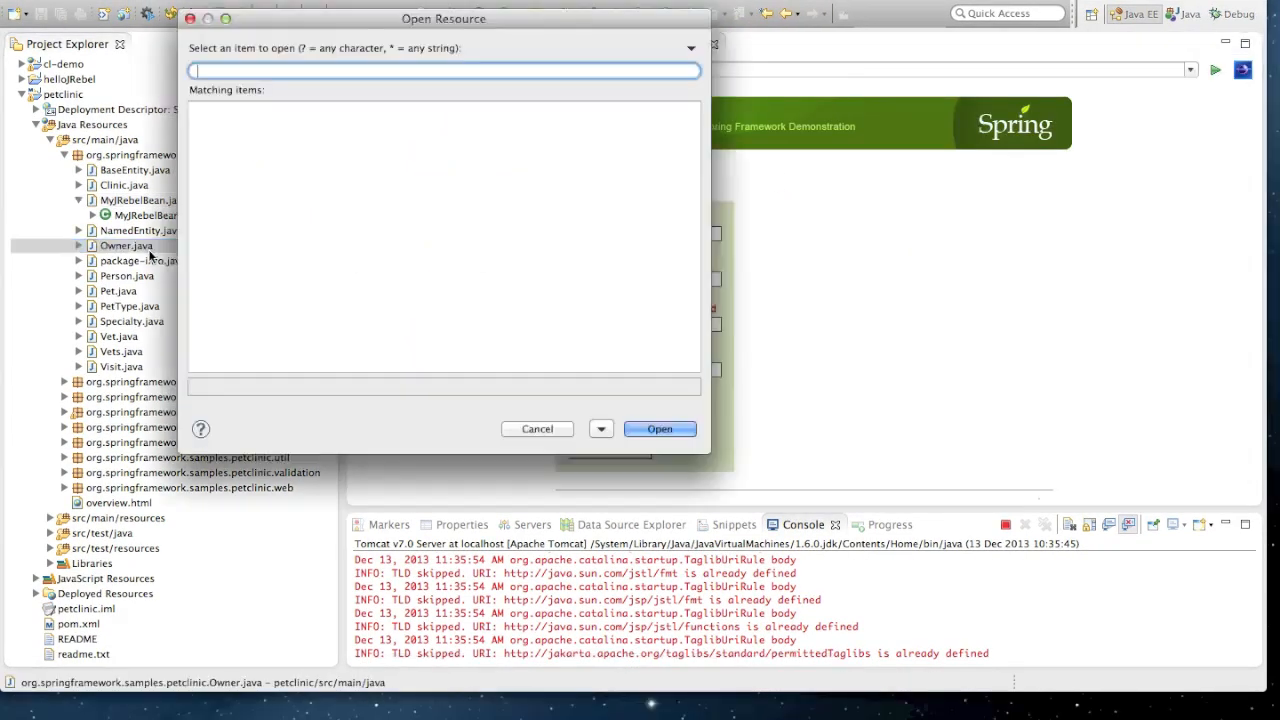
pyautogui.write('add')
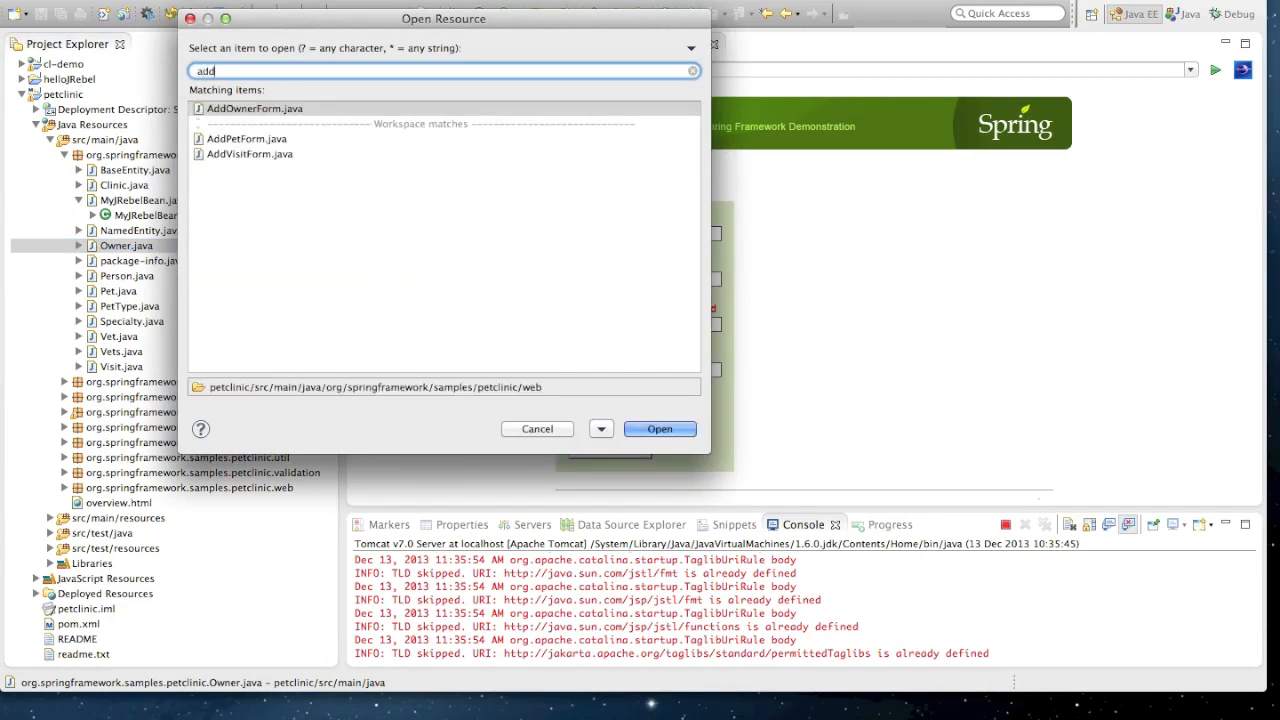
pyautogui.click(659, 428)
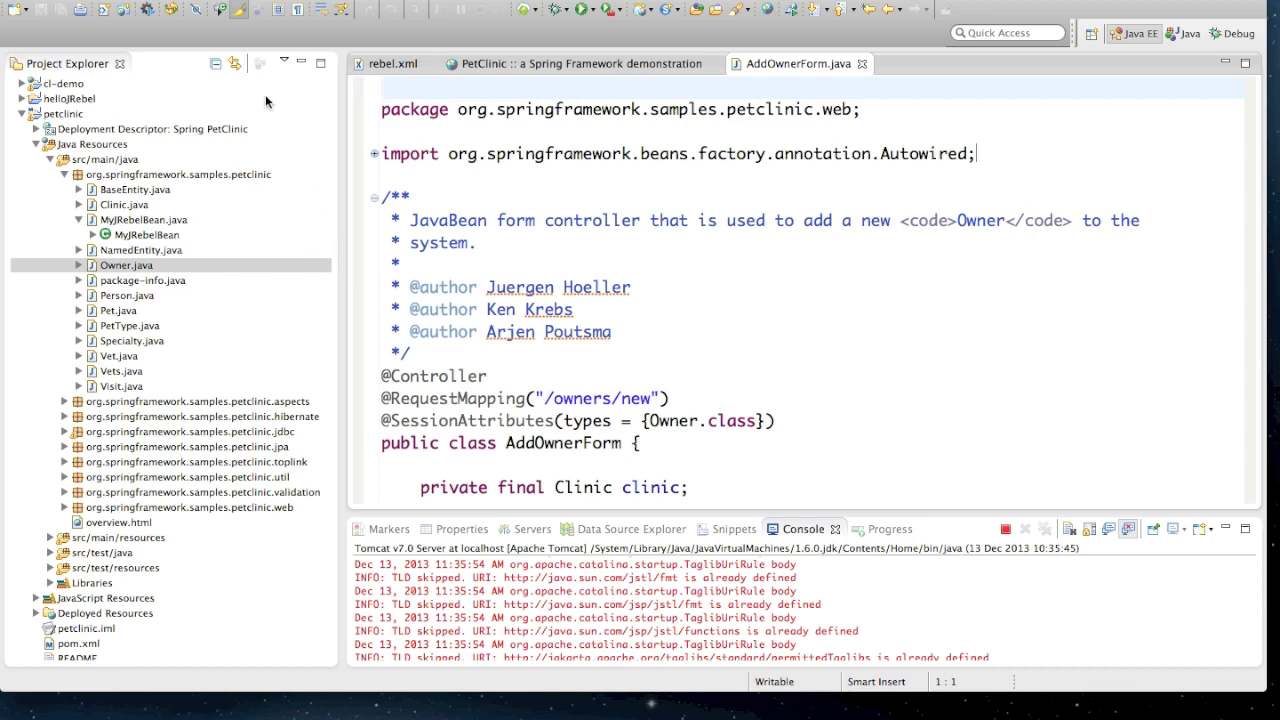
pyautogui.click(373, 153)
pyautogui.write('owner.setFirstName(mybean.getName());')
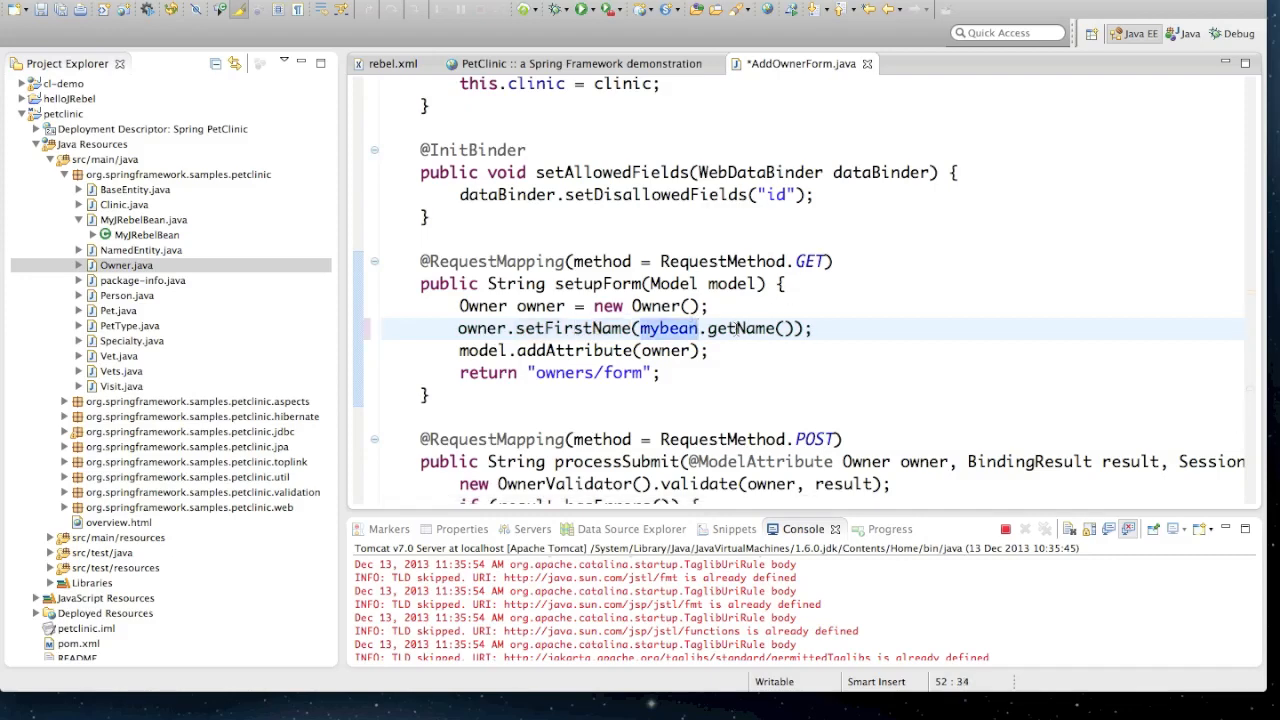
pyautogui.scroll(3)
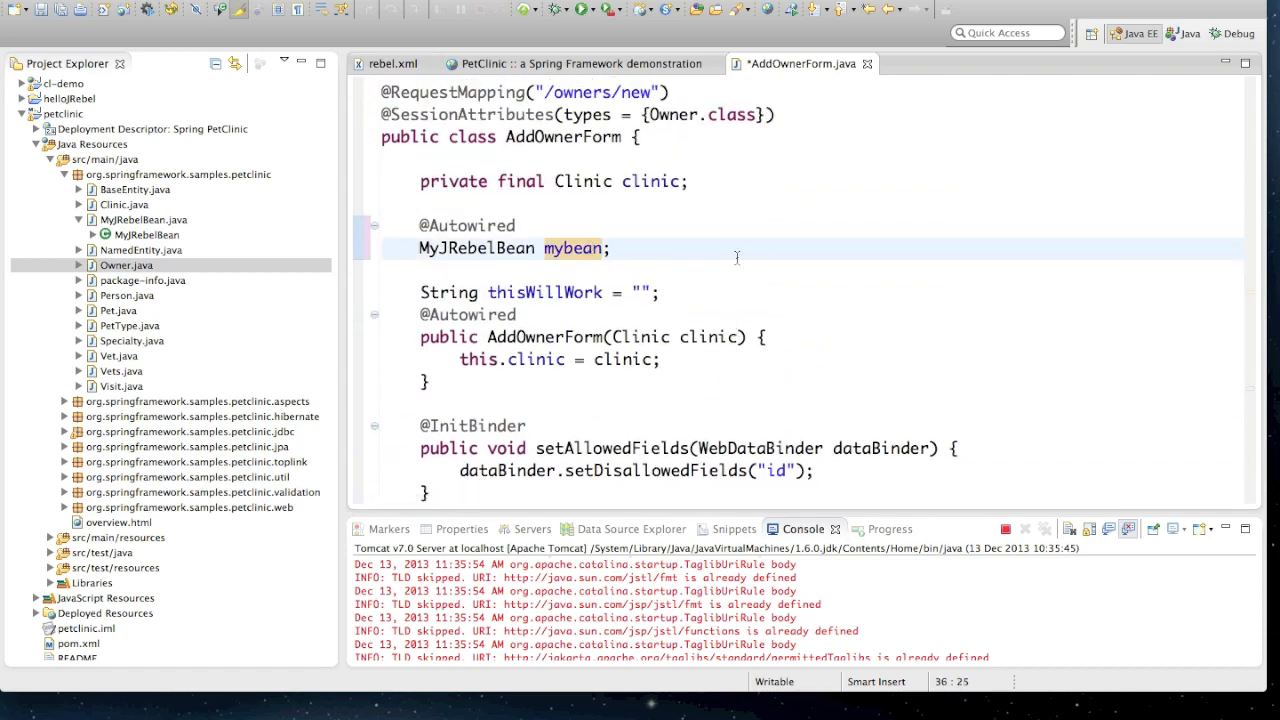
pyautogui.press('ctrl+s')
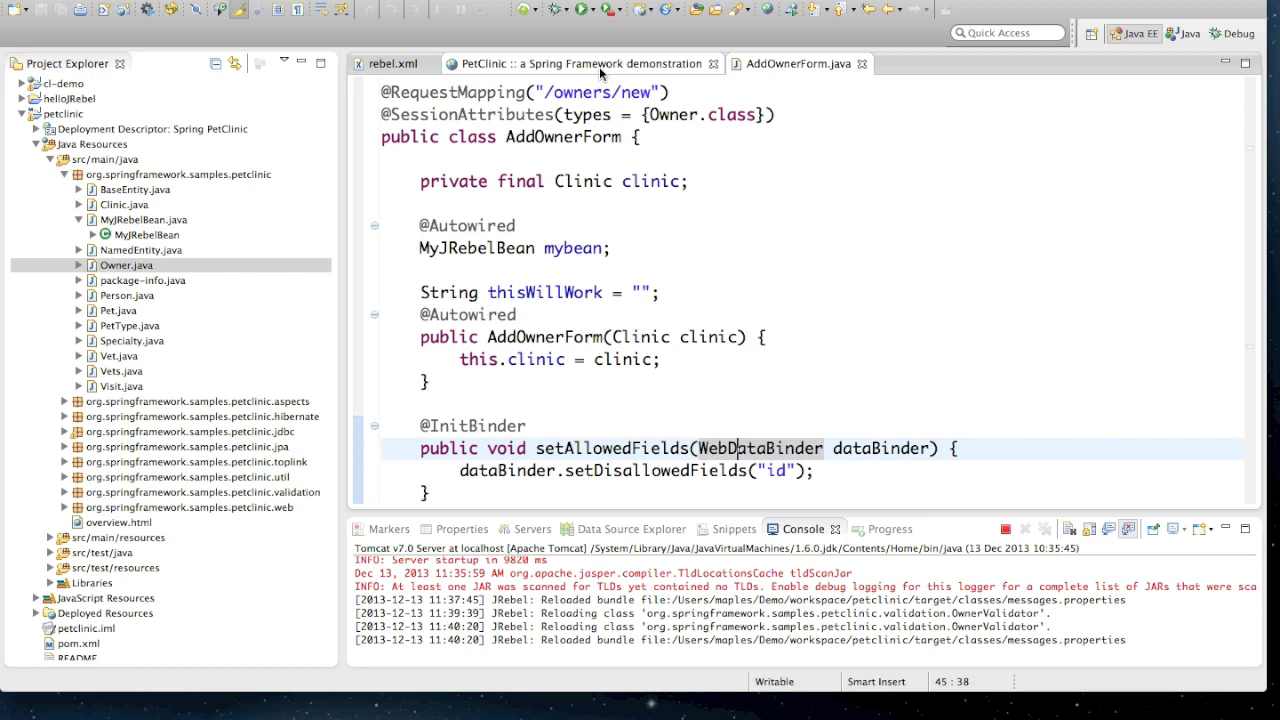
# Step: In the PetClinic browser tab, go to Find owners and open the Add Owner form
pyautogui.click(580, 63)
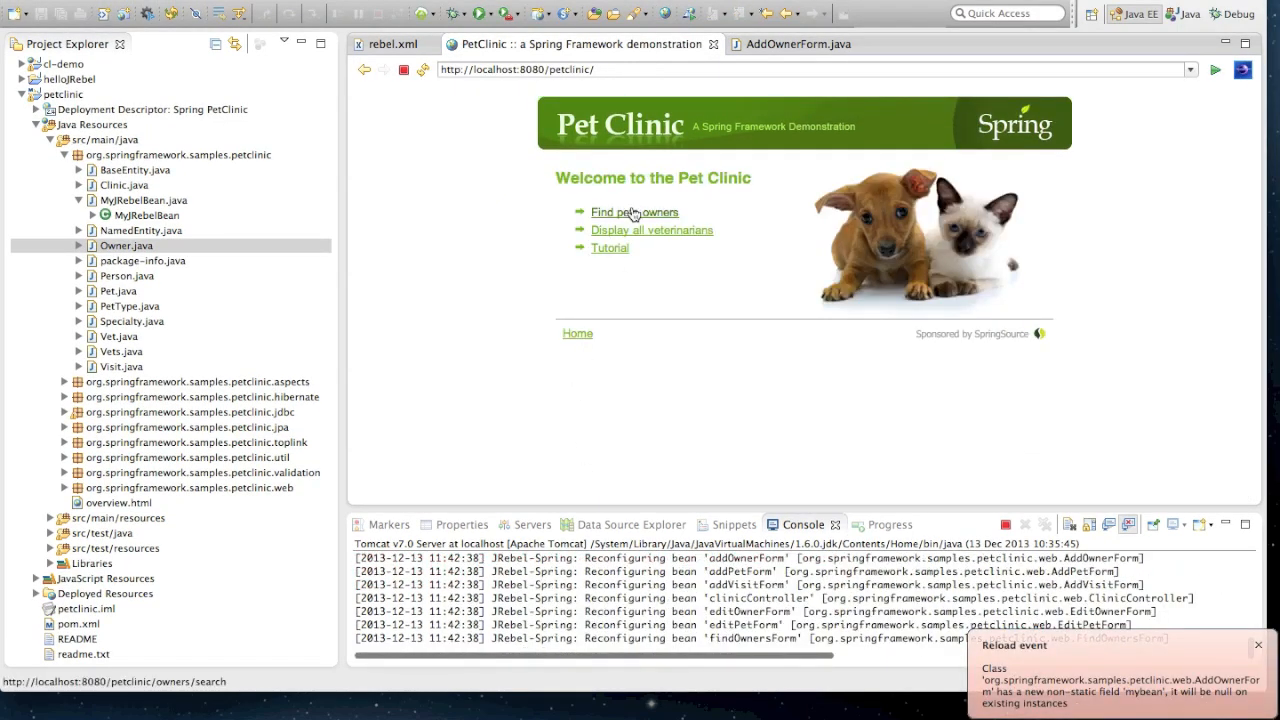
pyautogui.click(634, 212)
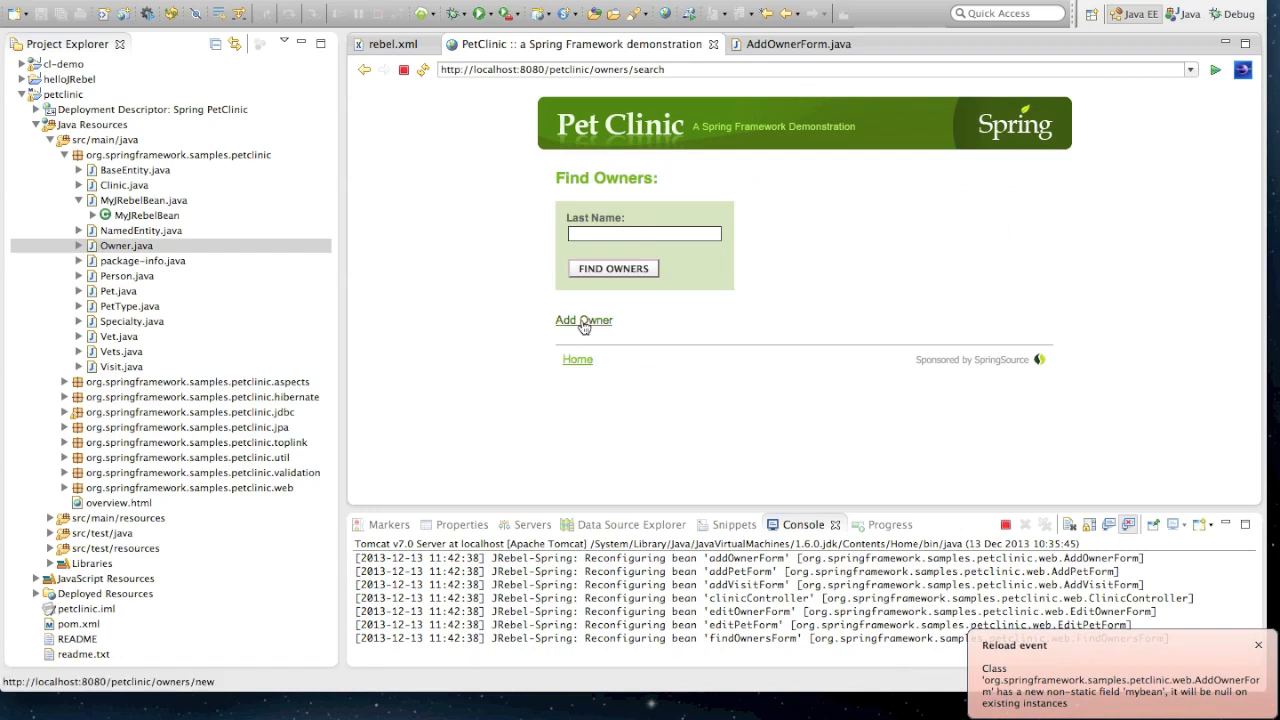
pyautogui.click(584, 320)
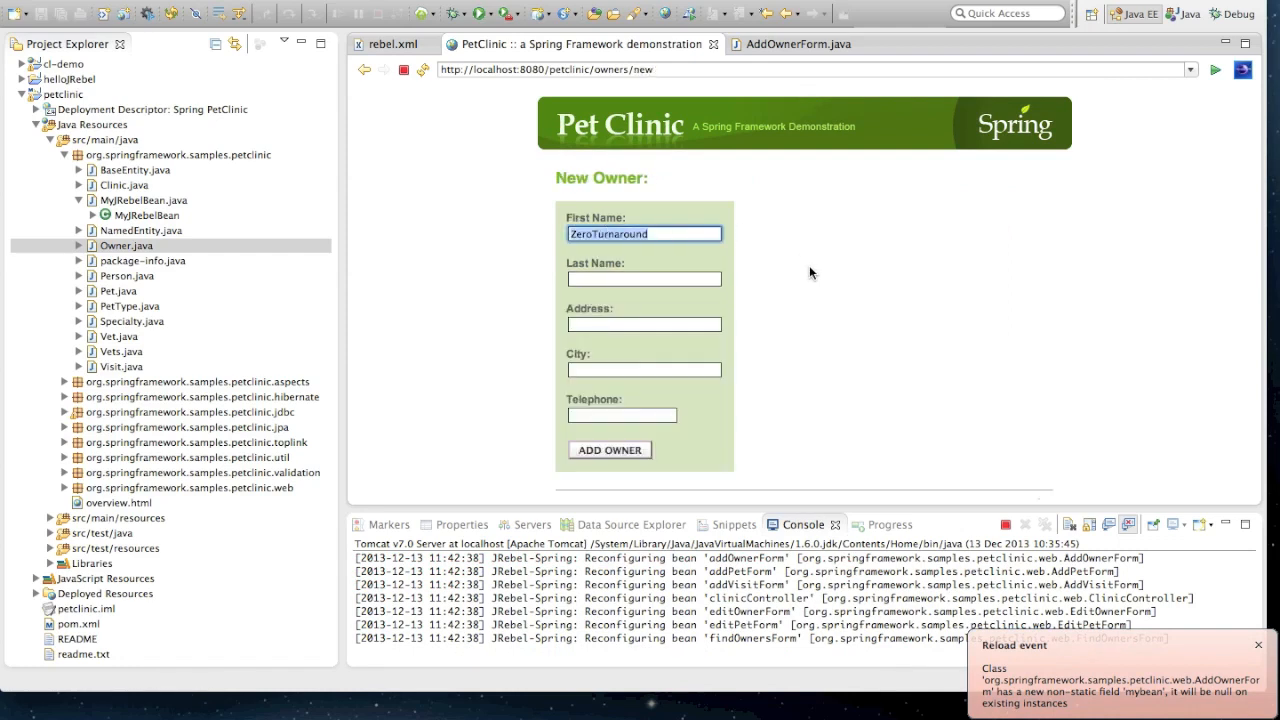
pyautogui.moveTo(789, 524)
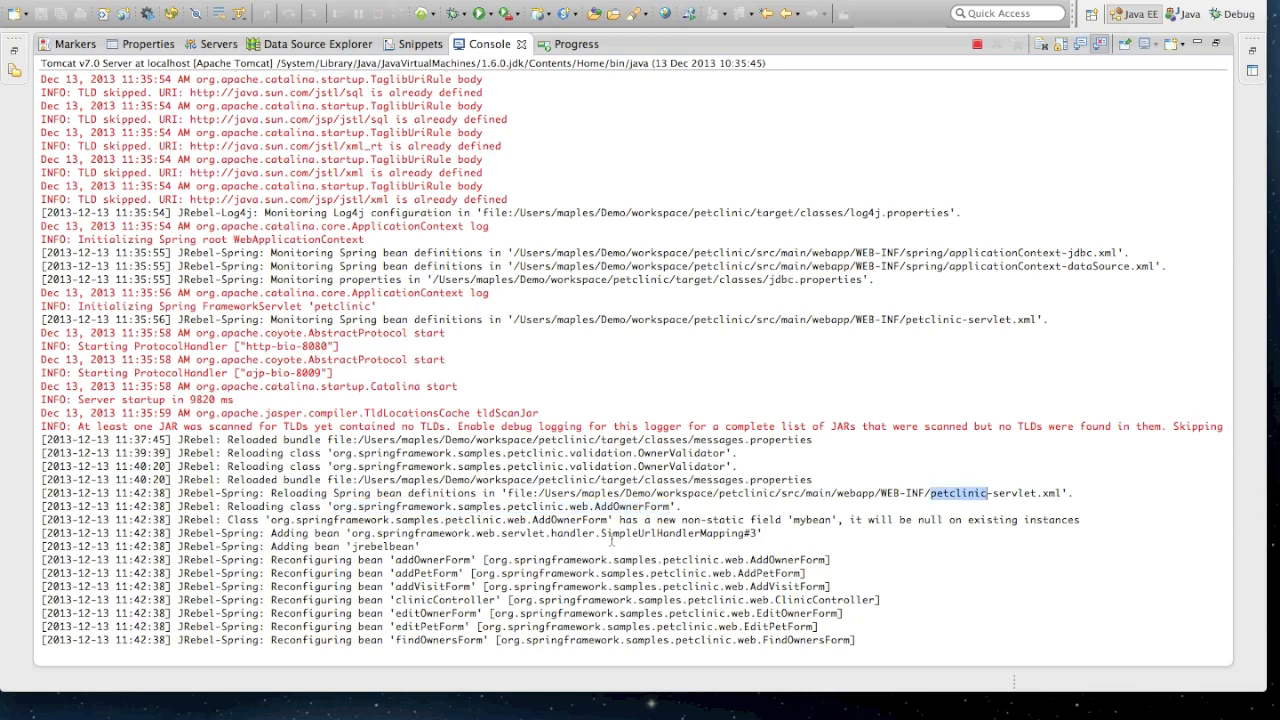
pyautogui.doubleClick(370, 560)
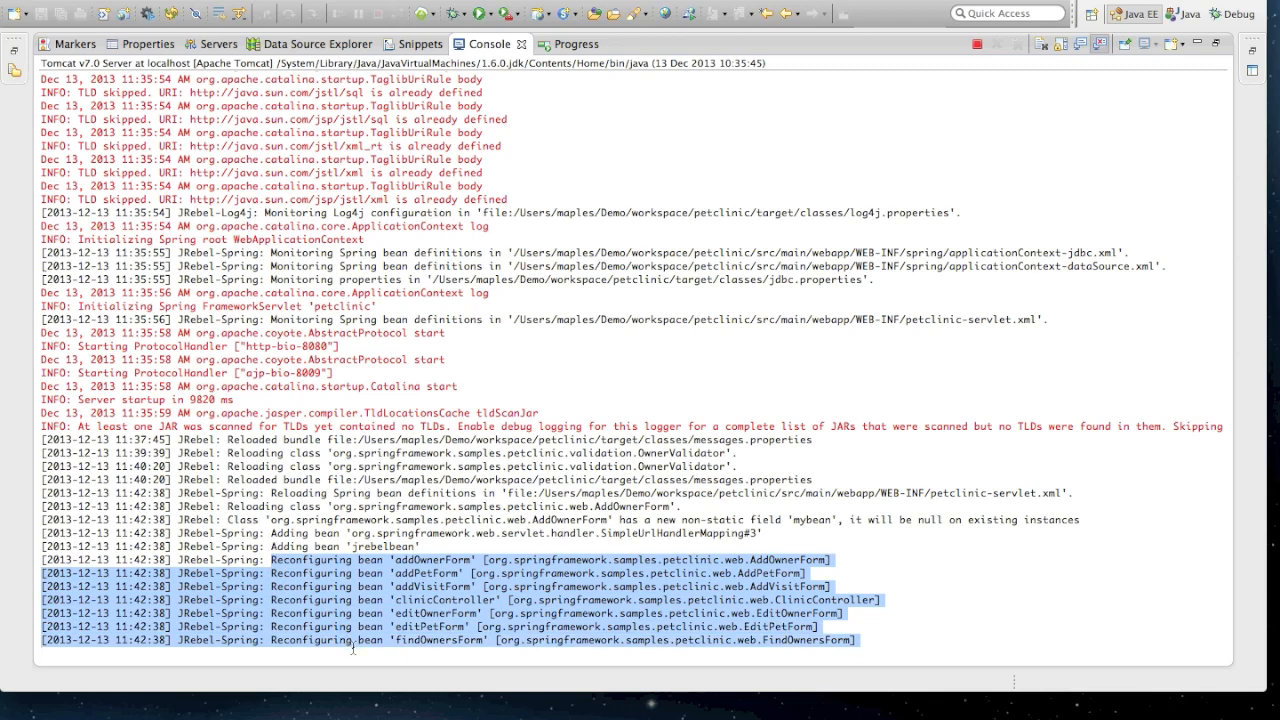
pyautogui.click(420, 546)
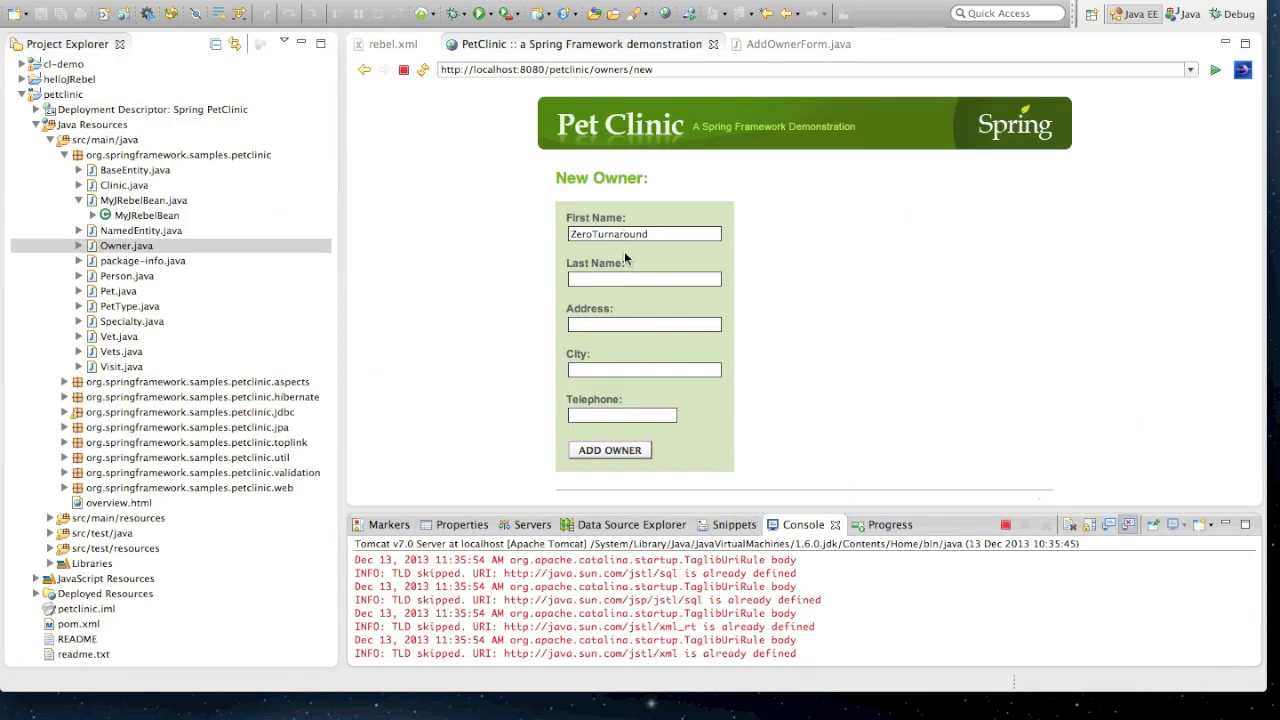
# Step: Submit the pre-filled owner form to show validation errors, then return Home
pyautogui.click(609, 449)
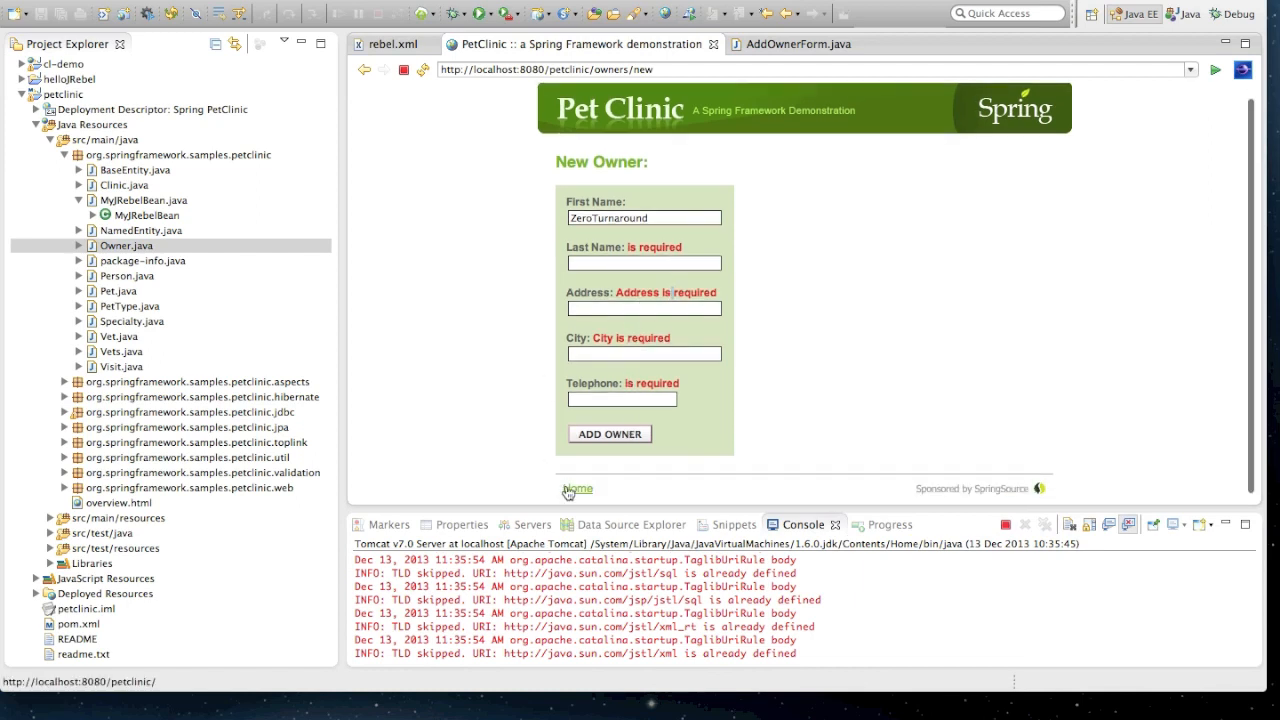
pyautogui.click(577, 489)
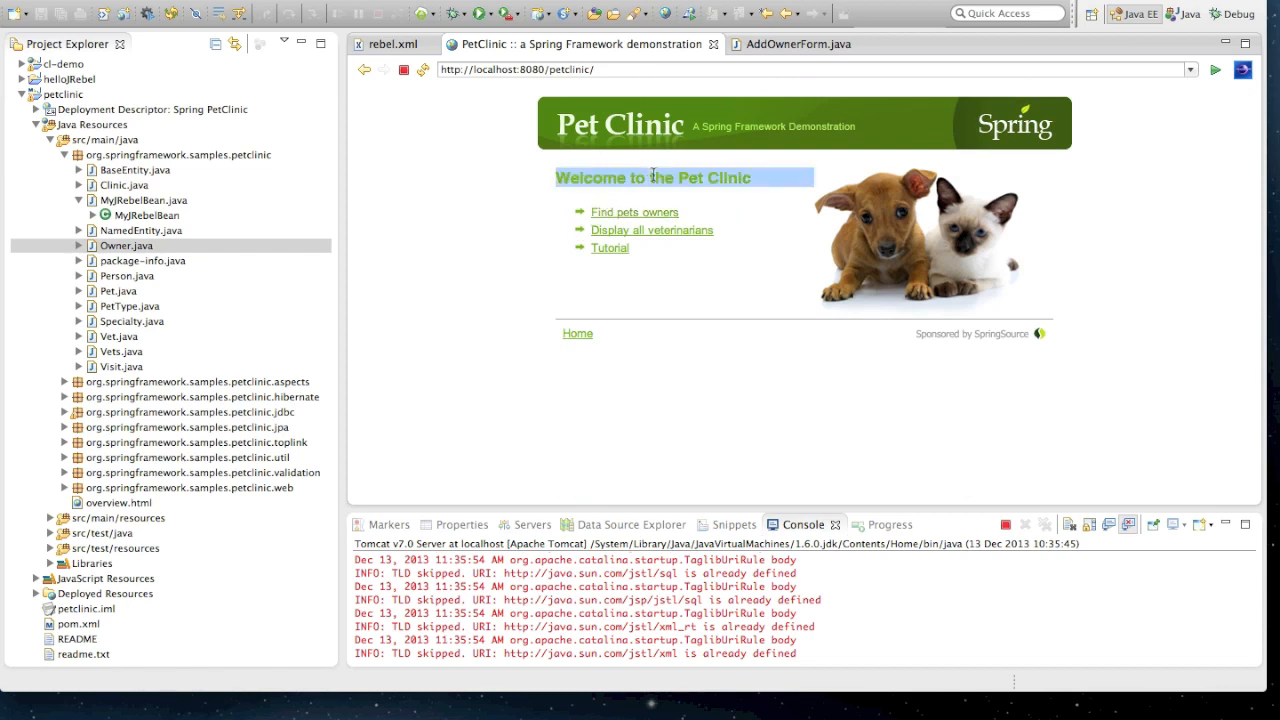